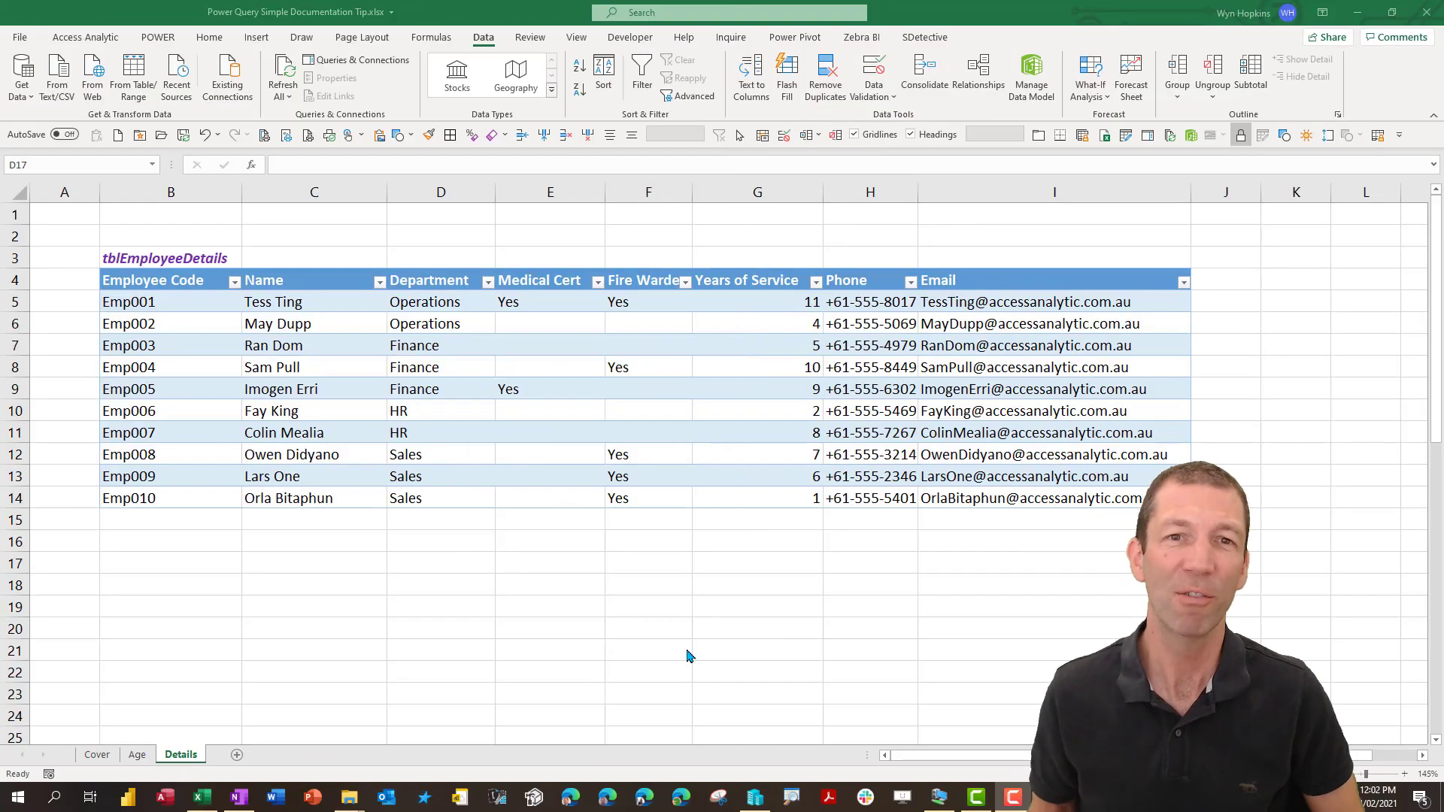
# Select a cell in tblEmployeeDetails, then switch to the Age sheet with tblEmployeeAge.
pyautogui.click(440, 562)
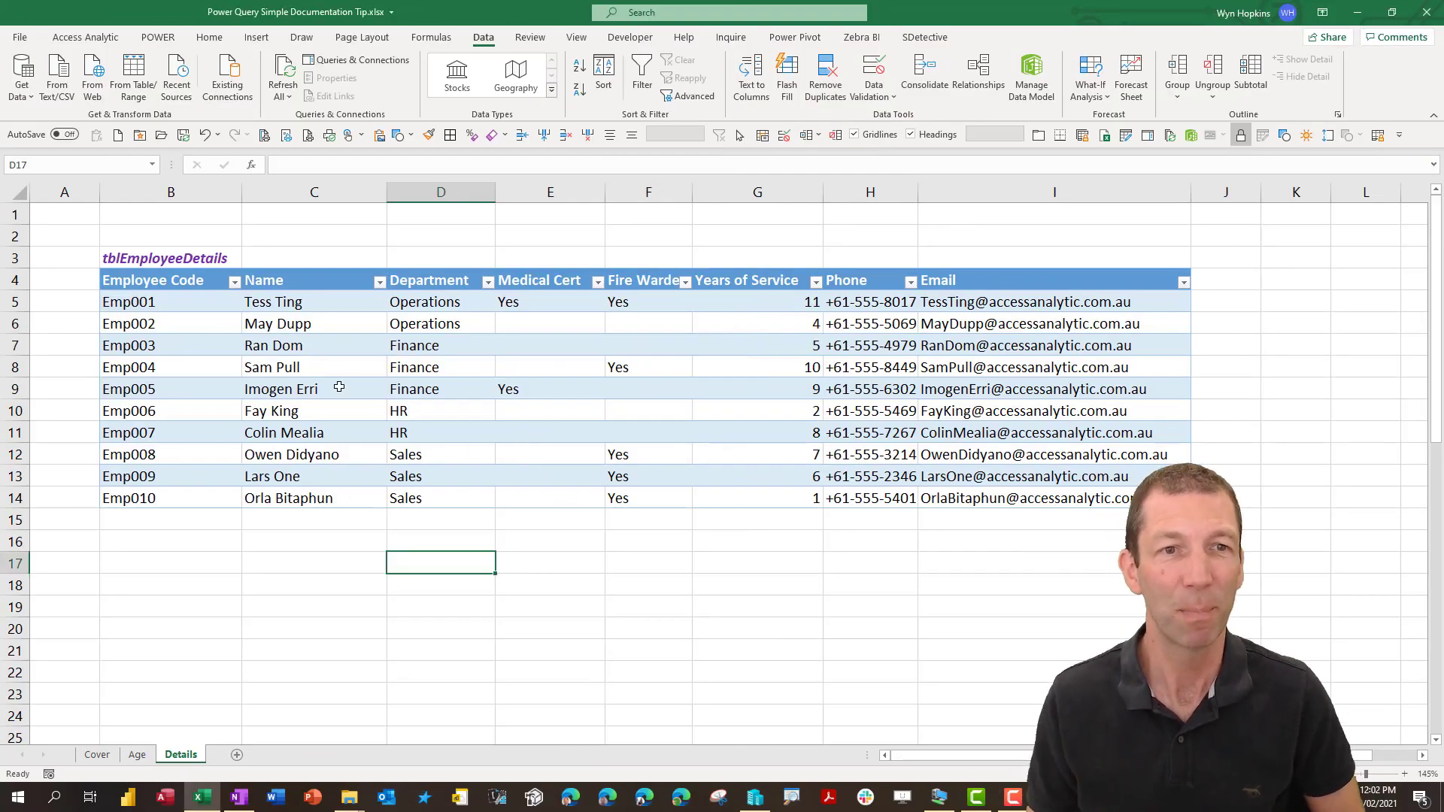
pyautogui.click(440, 388)
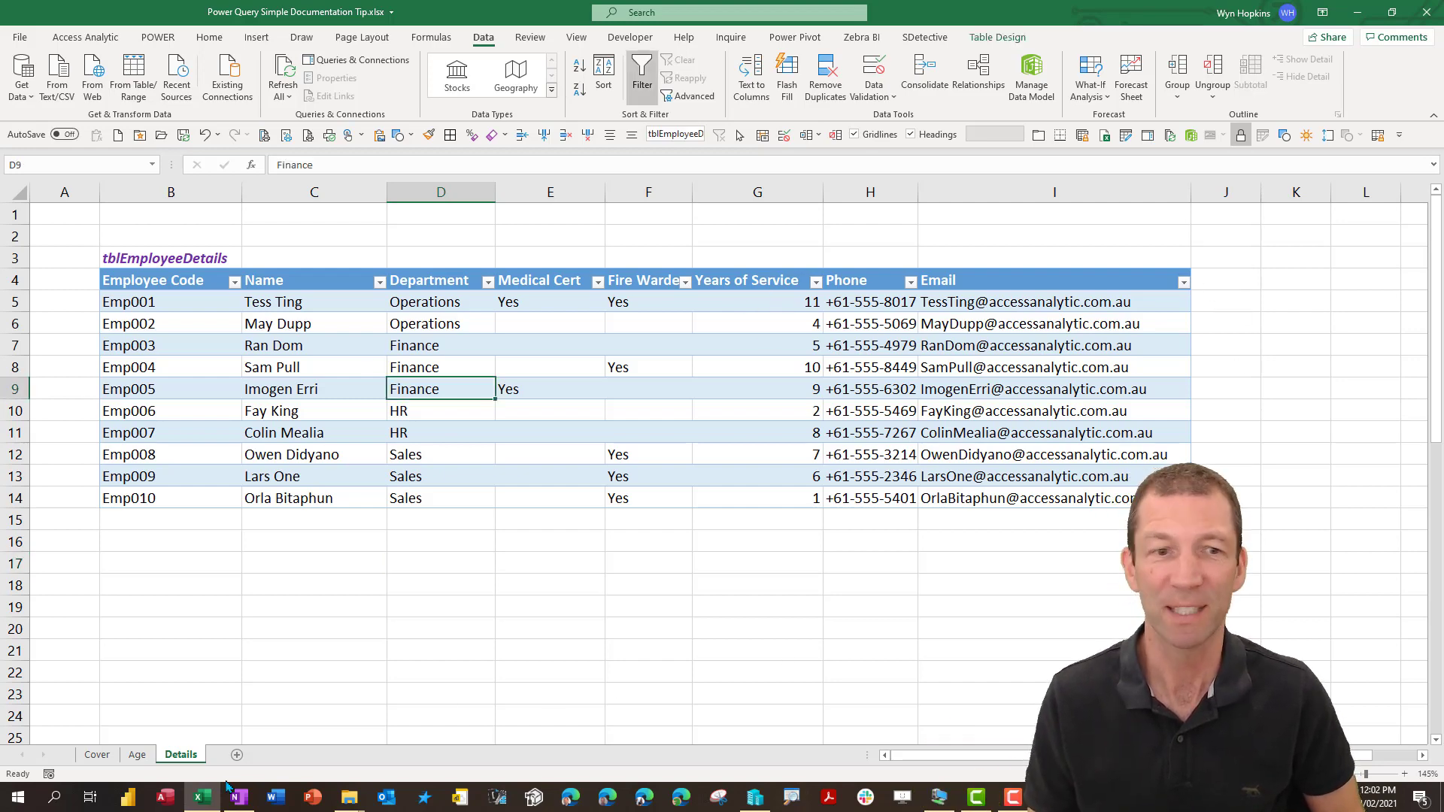
pyautogui.click(137, 754)
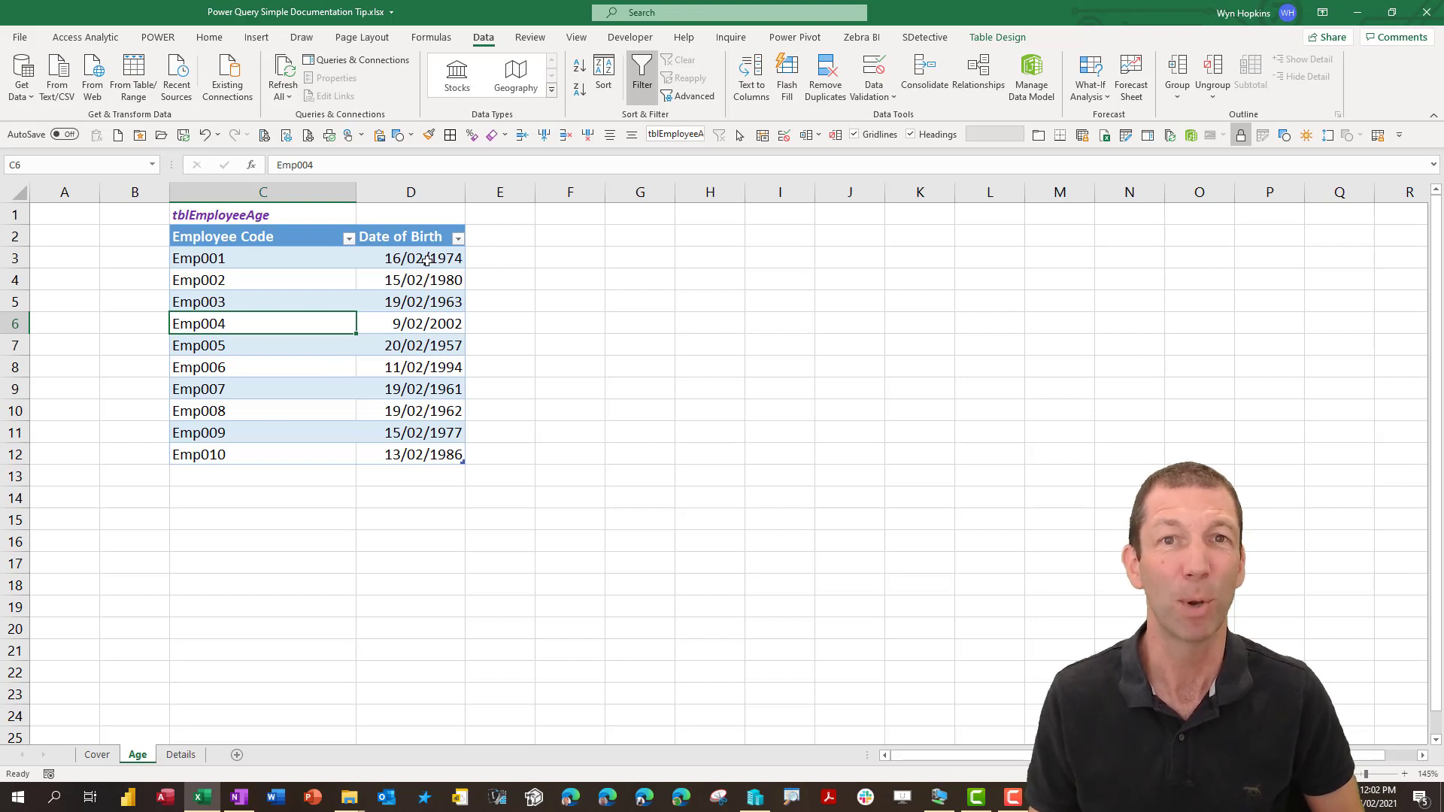
pyautogui.moveTo(276, 299)
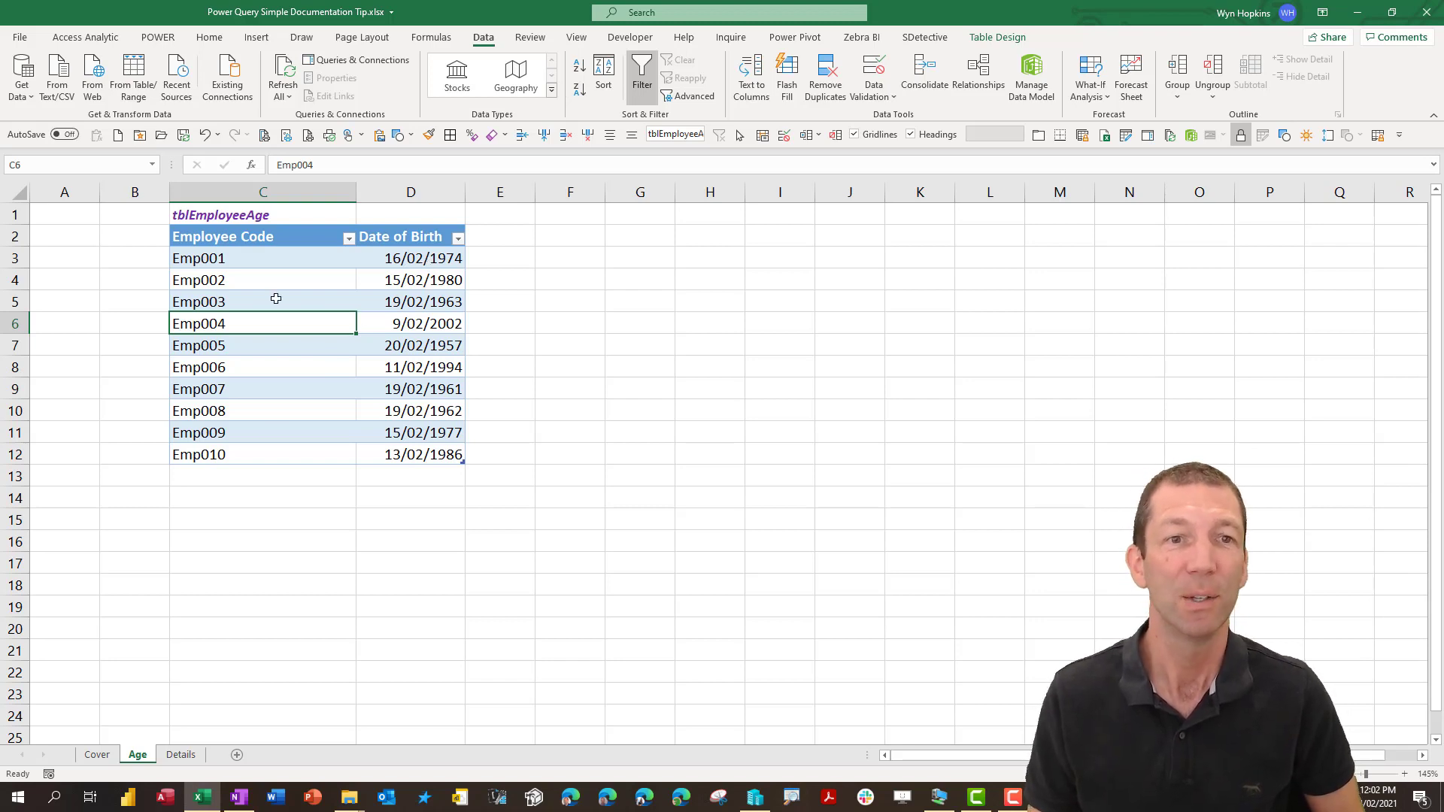
pyautogui.moveTo(358, 58)
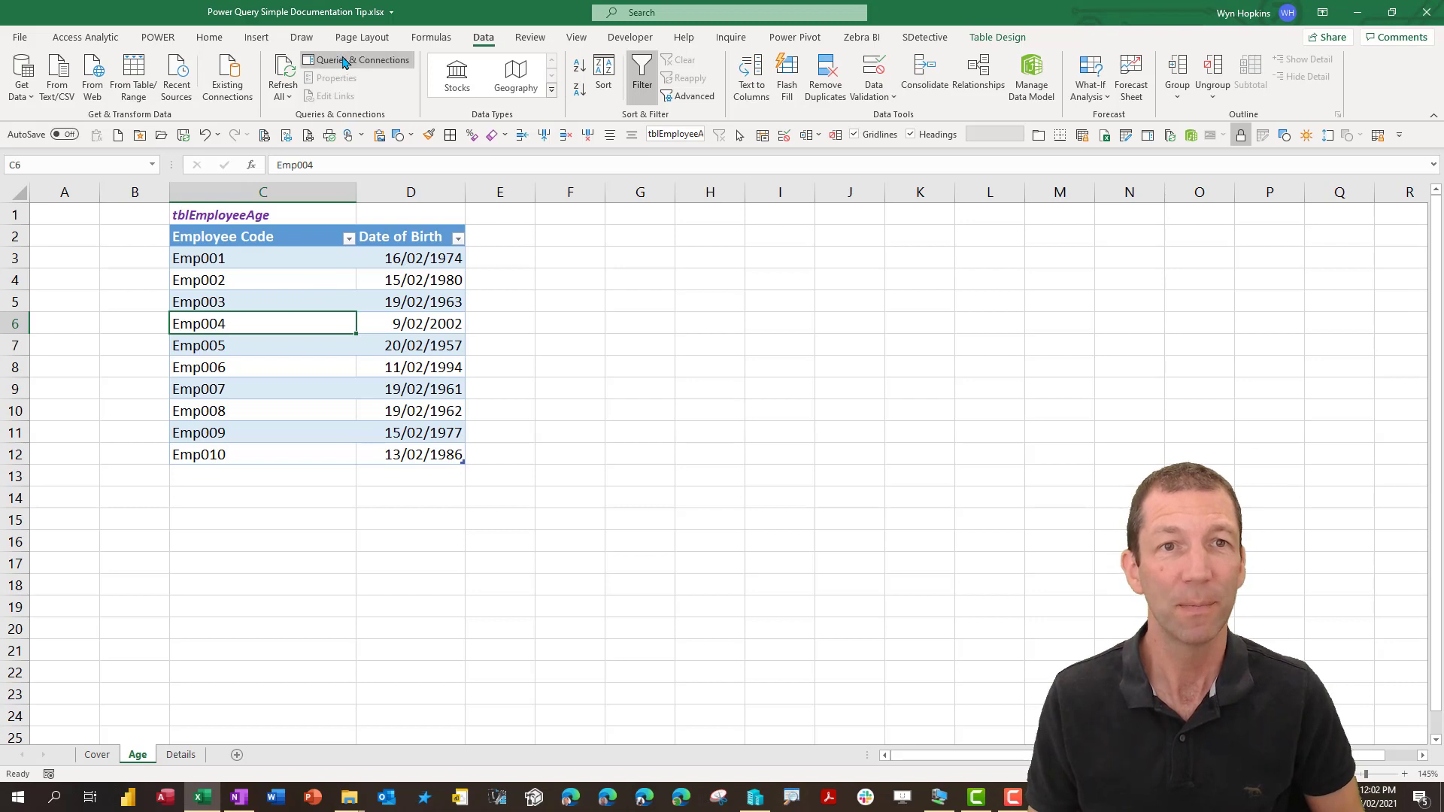
# Show Queries & Connections to reach the tblEmployeeAge query.
pyautogui.click(358, 60)
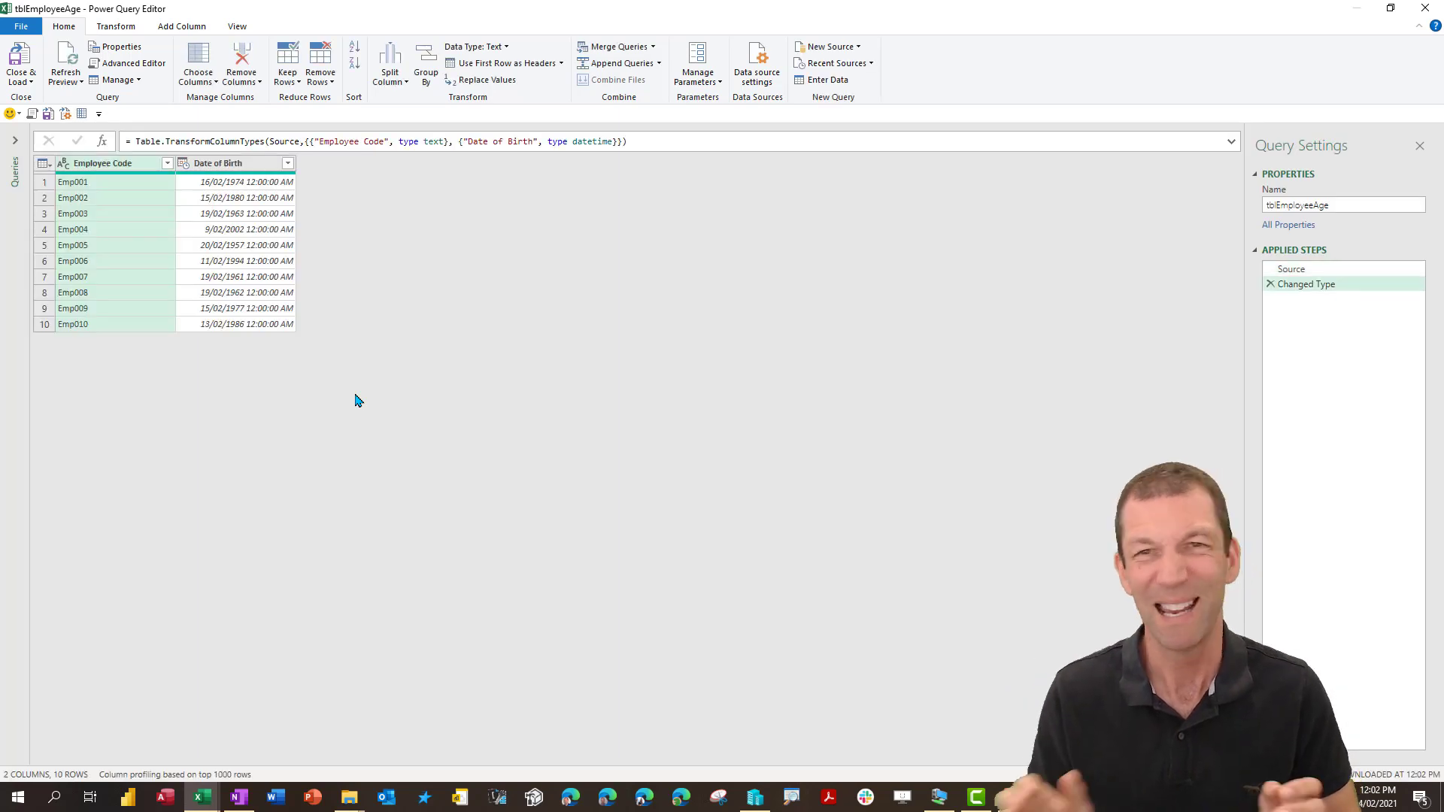
pyautogui.moveTo(364, 279)
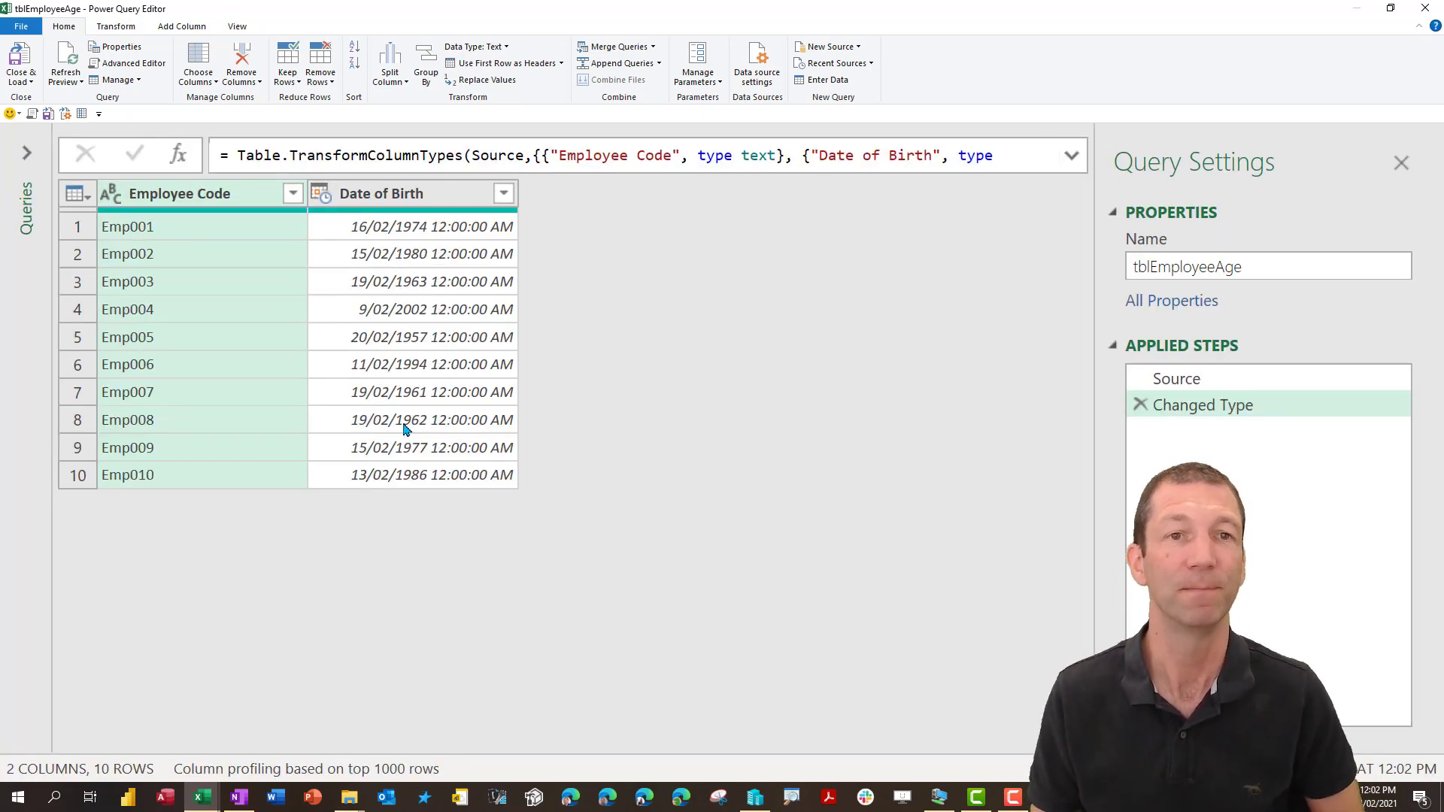
# Convert Date of Birth to Age, then Total Years, rounded down to whole numbers.
pyautogui.click(380, 194)
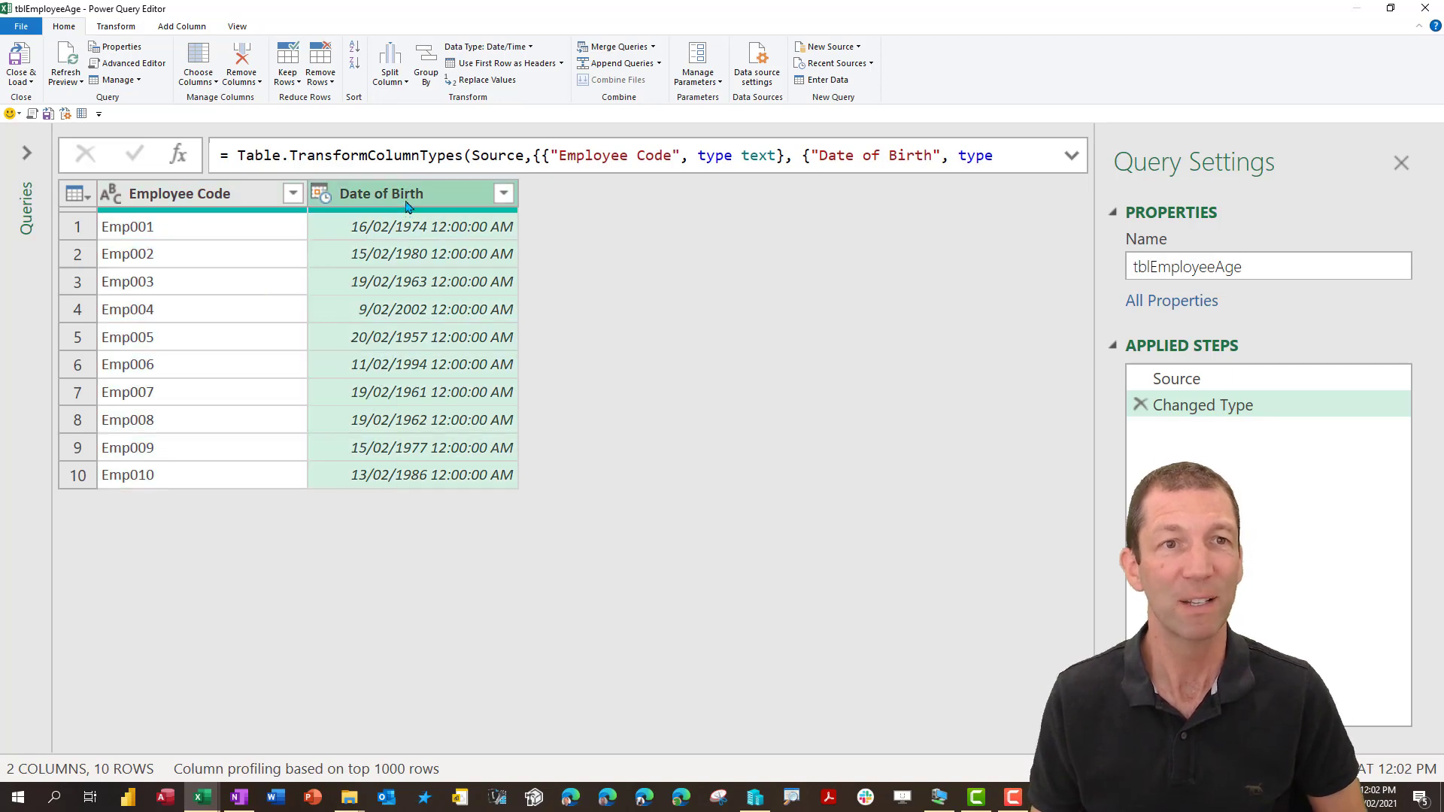
pyautogui.click(115, 25)
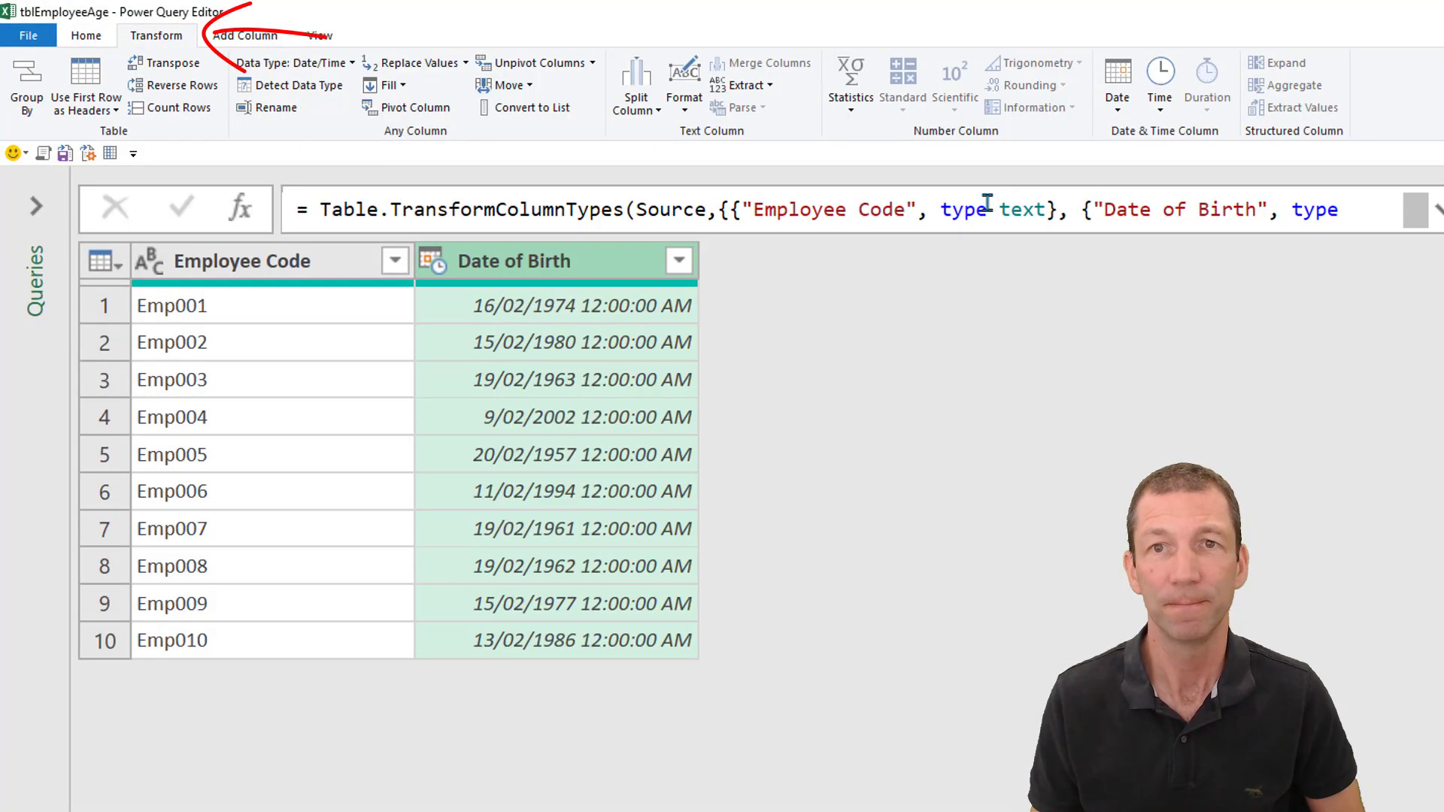
pyautogui.click(1116, 83)
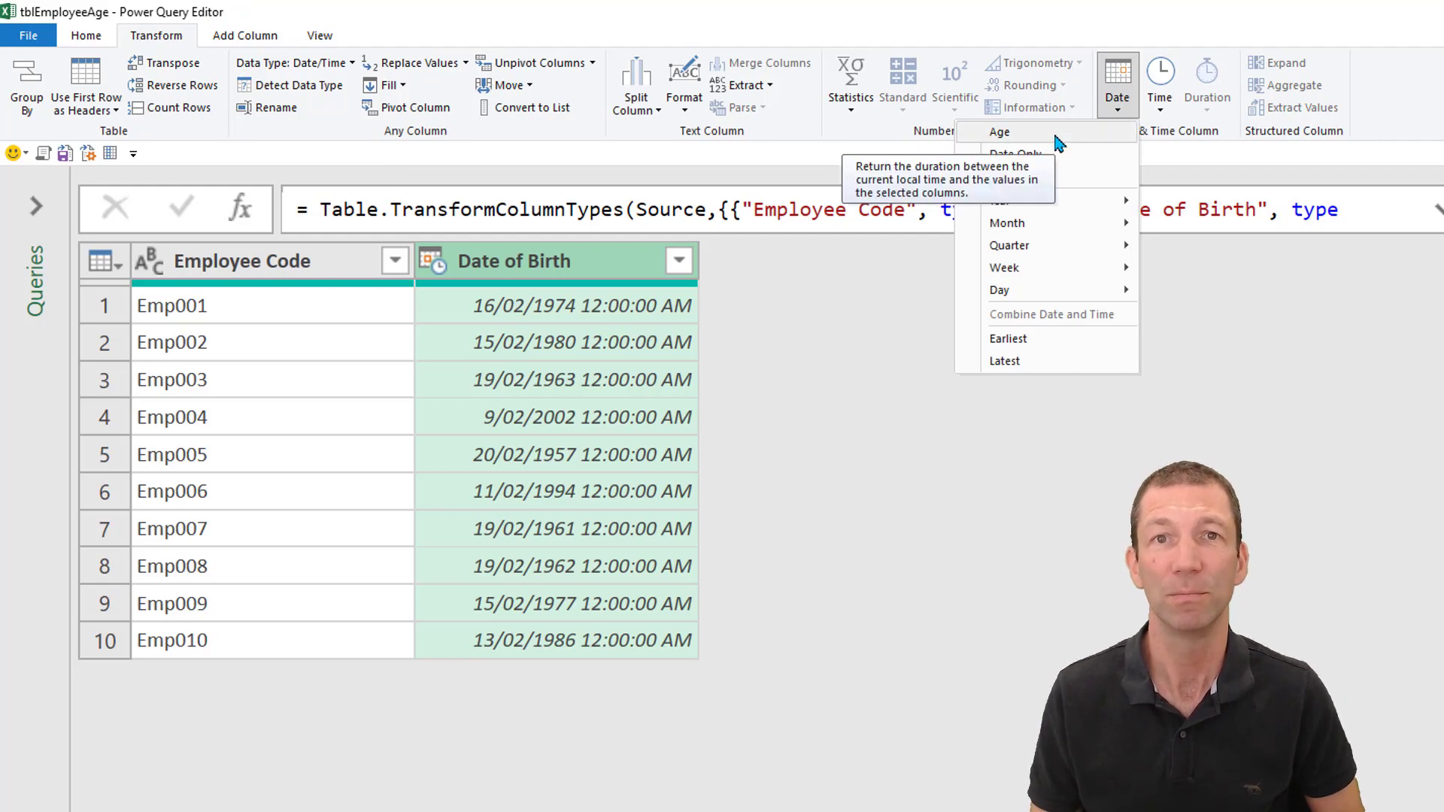
pyautogui.click(999, 133)
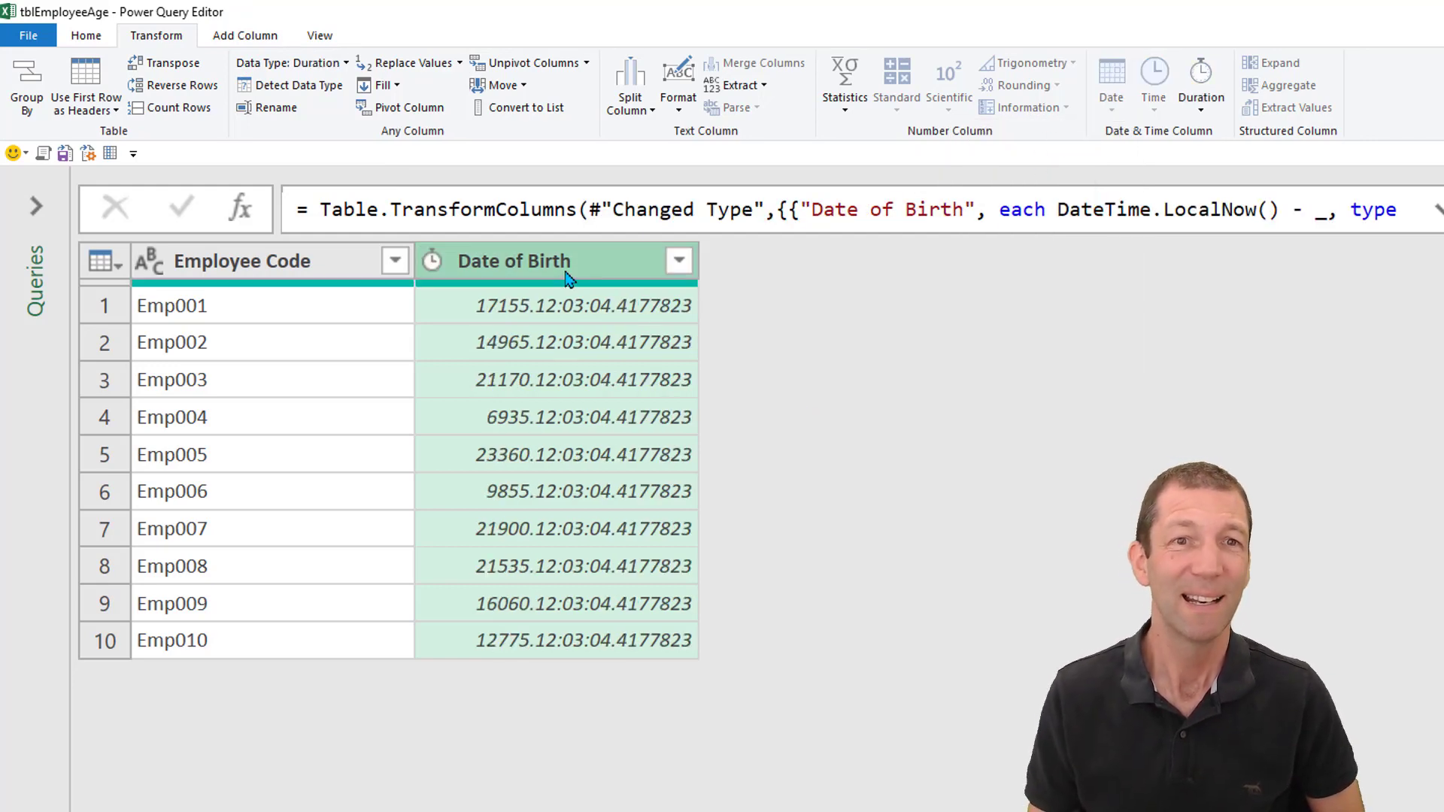
pyautogui.moveTo(568, 317)
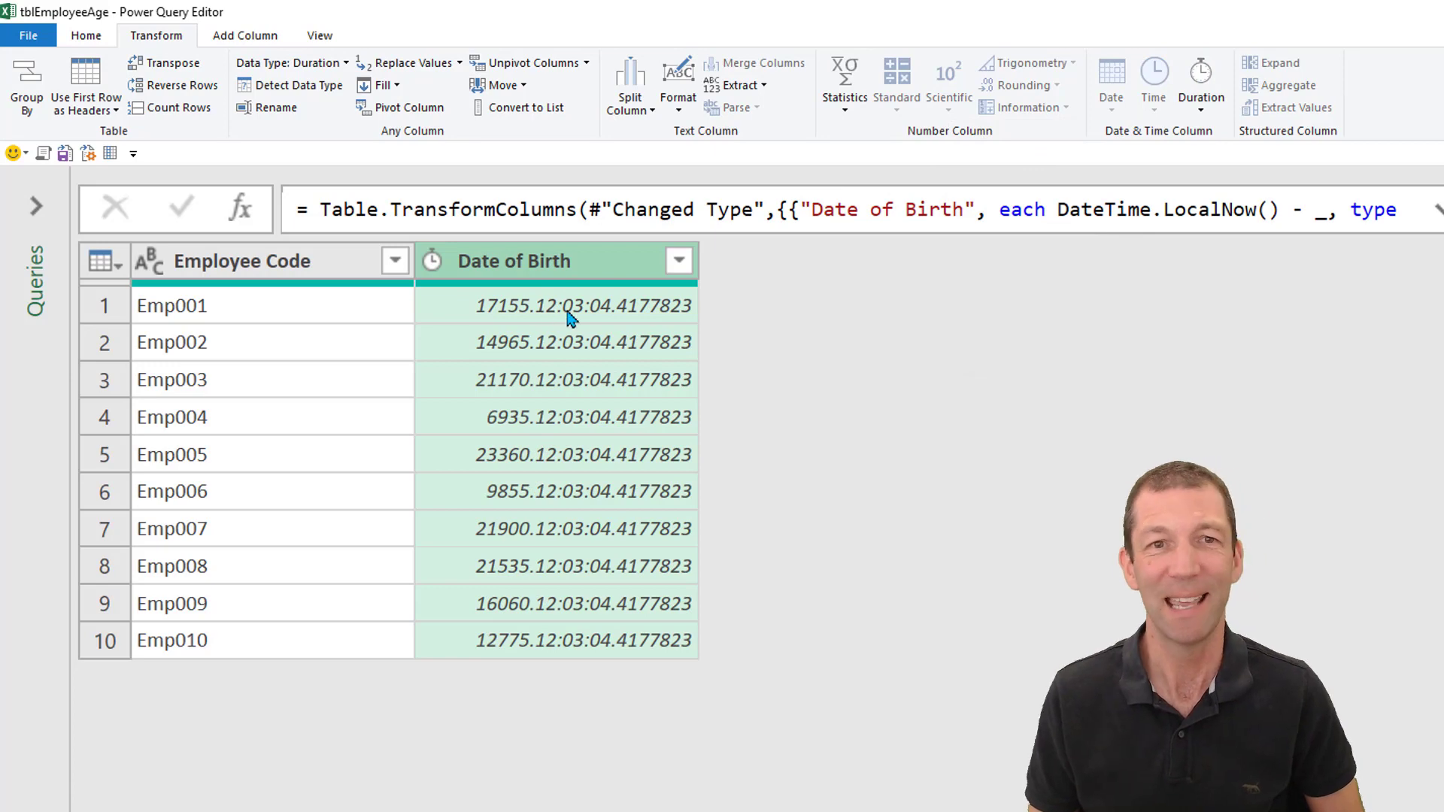
pyautogui.moveTo(520, 270)
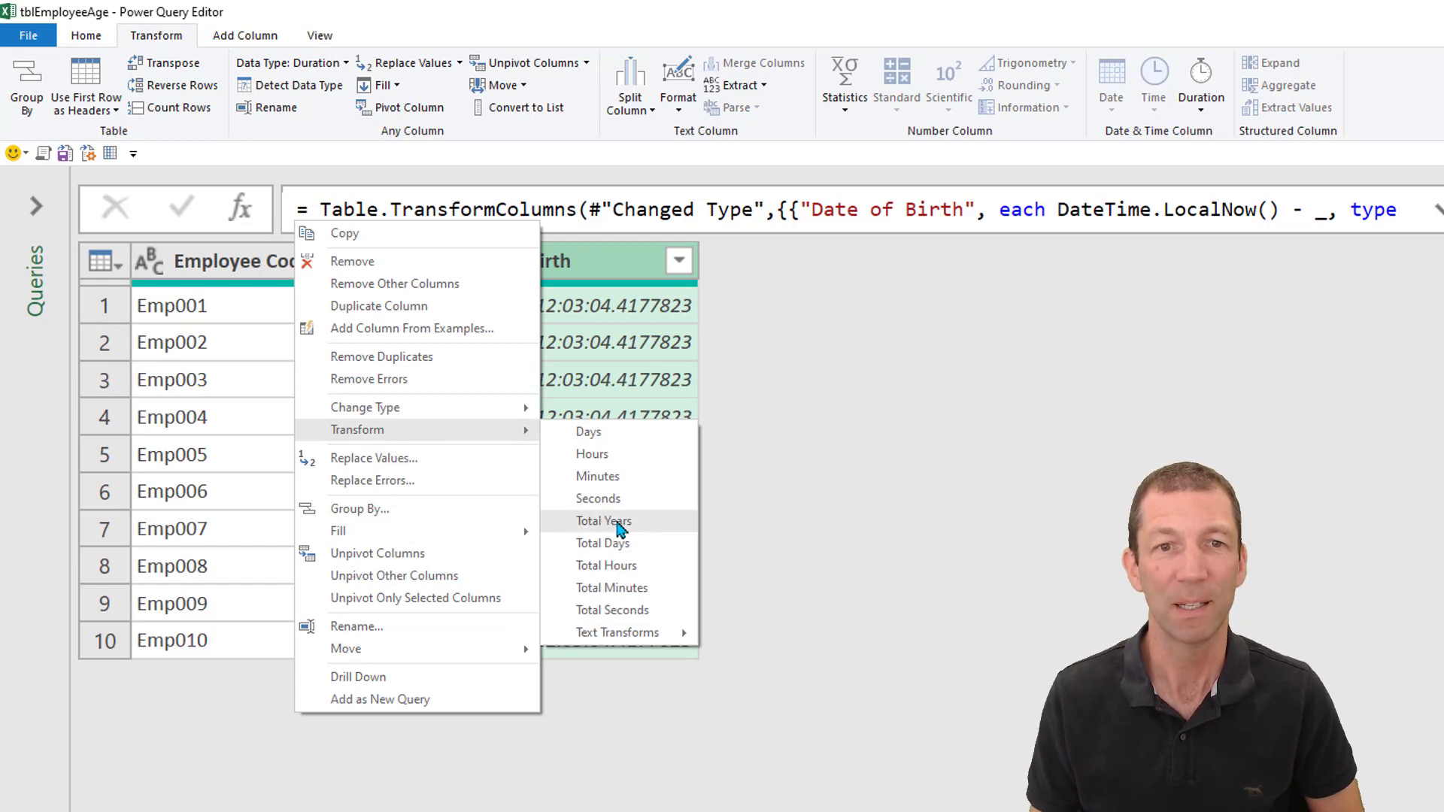
pyautogui.click(603, 521)
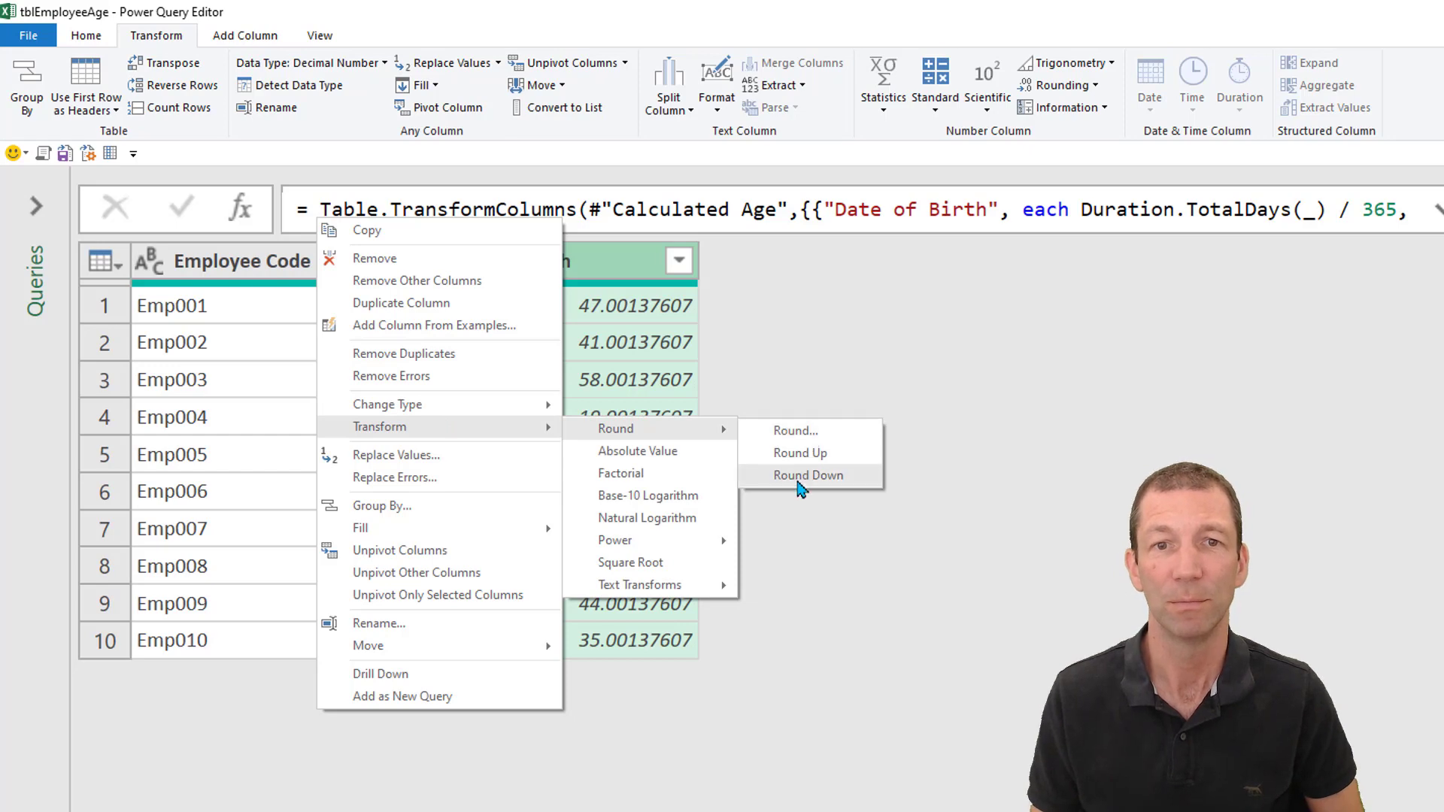
pyautogui.click(809, 475)
pyautogui.write('Years')
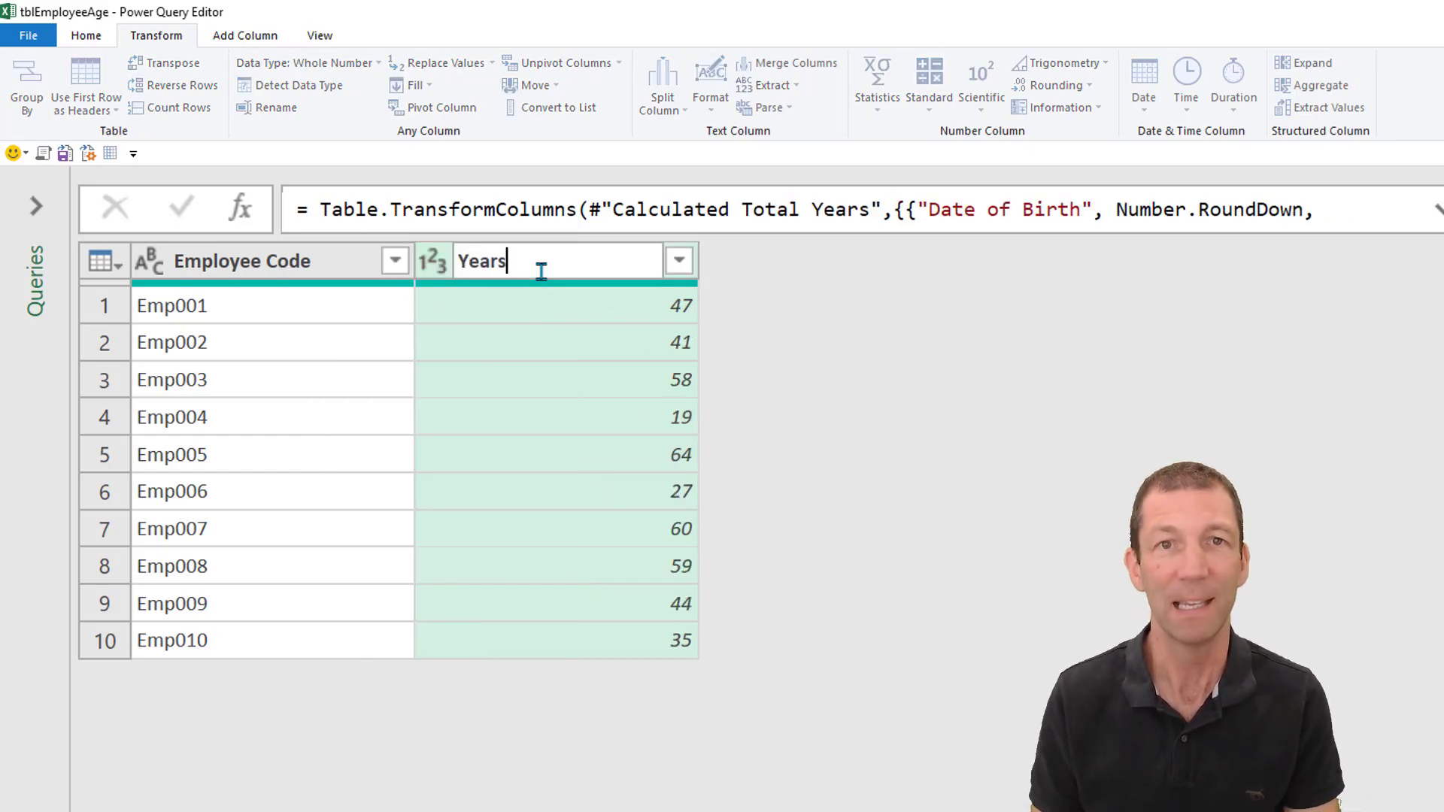
# Rename the calculated column to Age, then view the data at the Changed Type step.
pyautogui.press('Return')
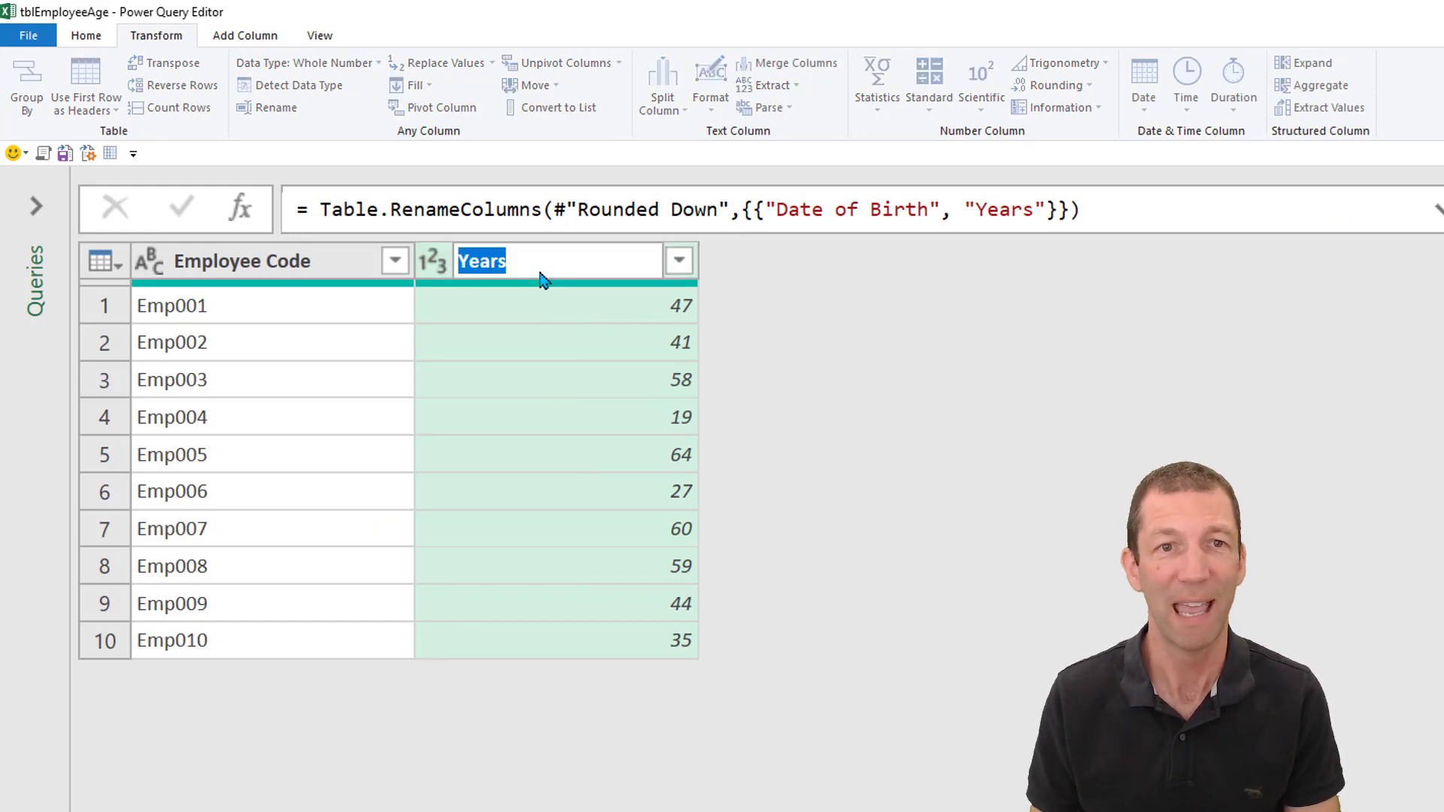
pyautogui.write('Age')
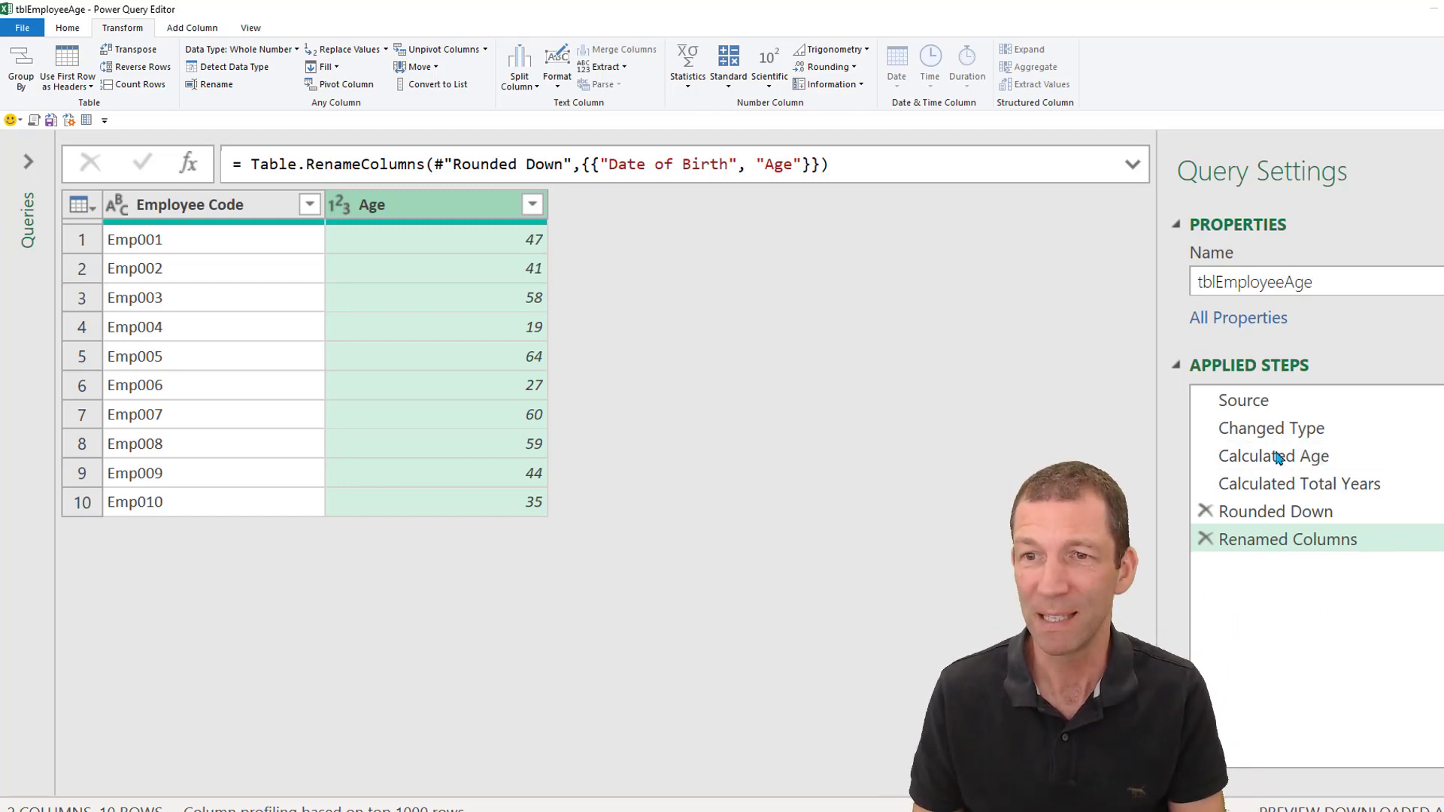
pyautogui.moveTo(1288, 539)
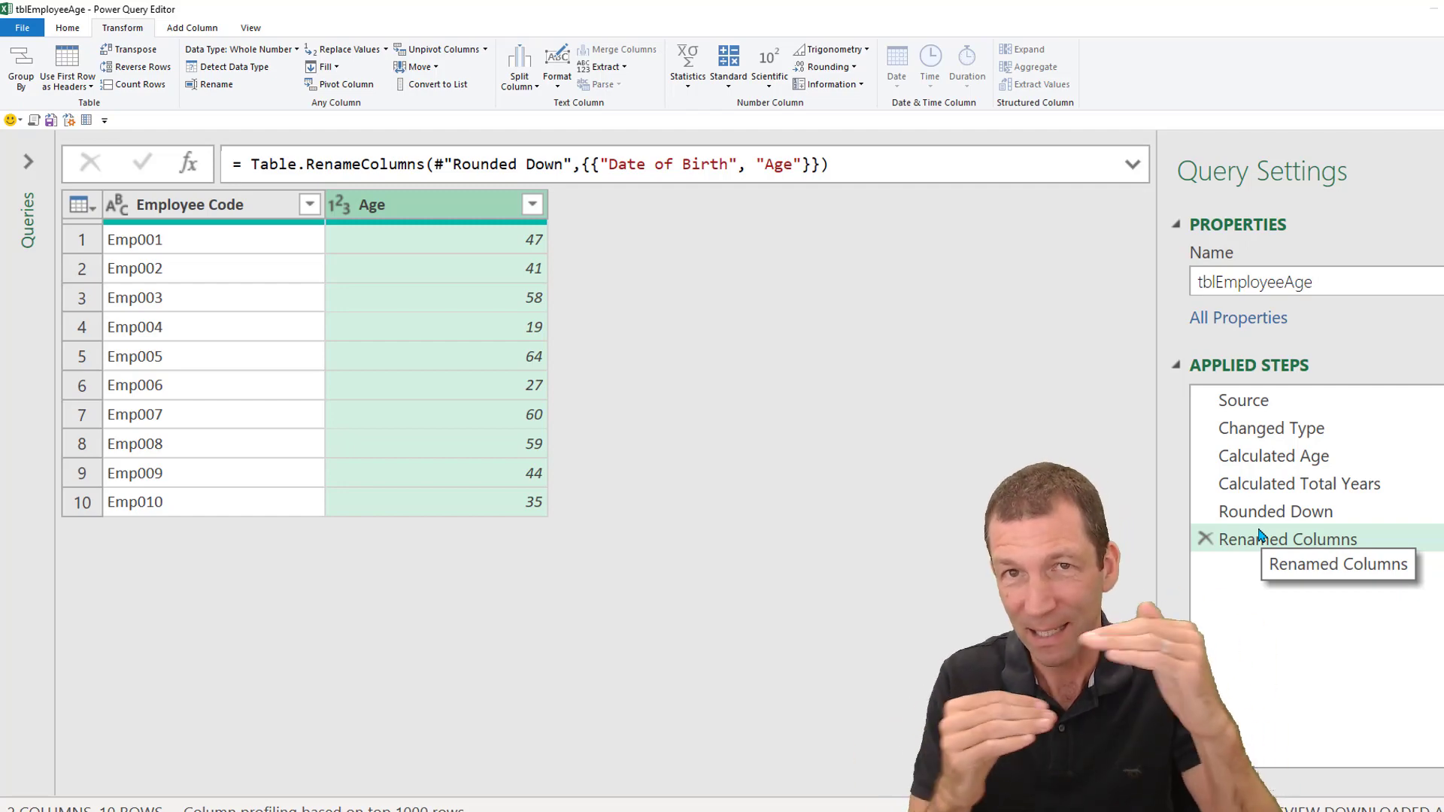
pyautogui.moveTo(1271, 428)
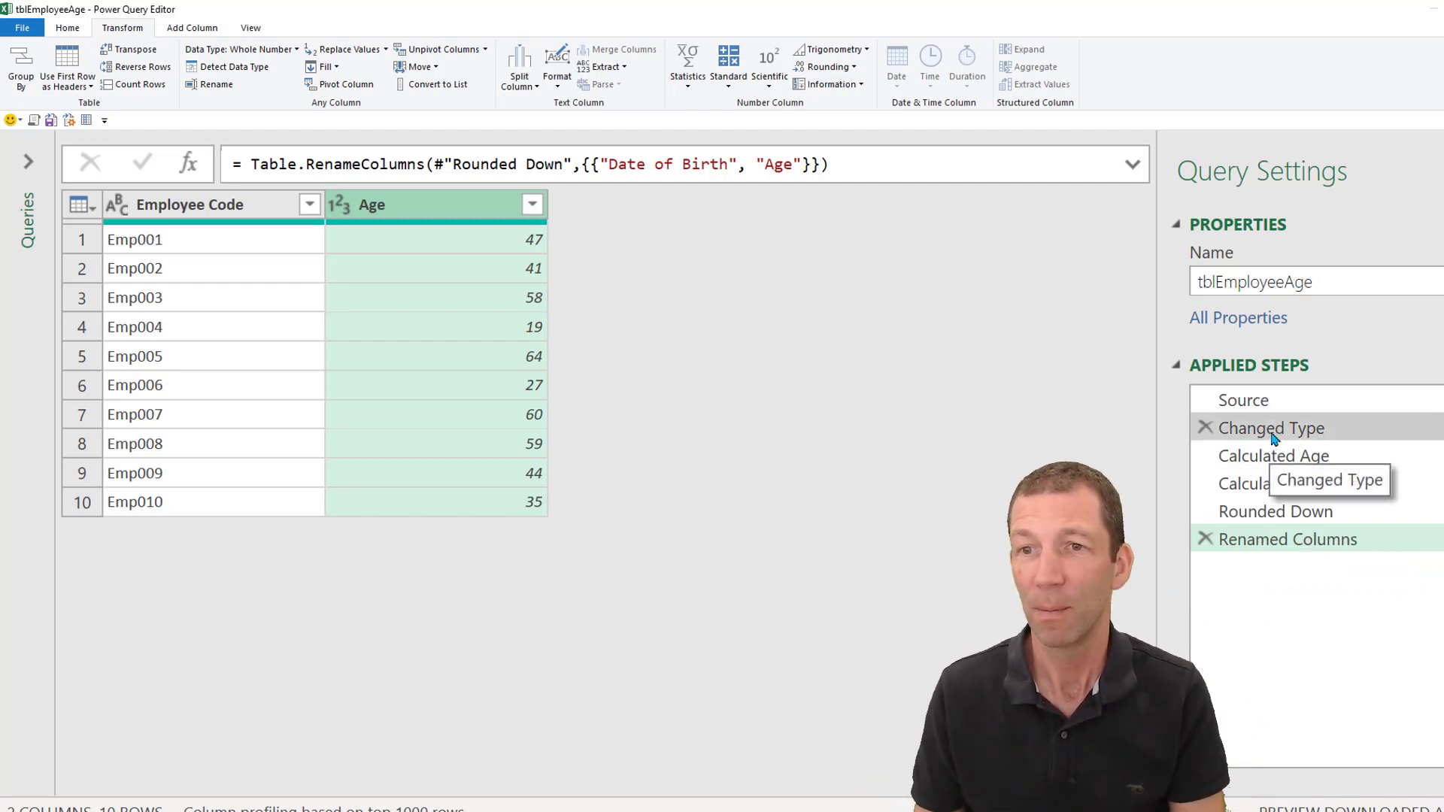
pyautogui.click(1272, 427)
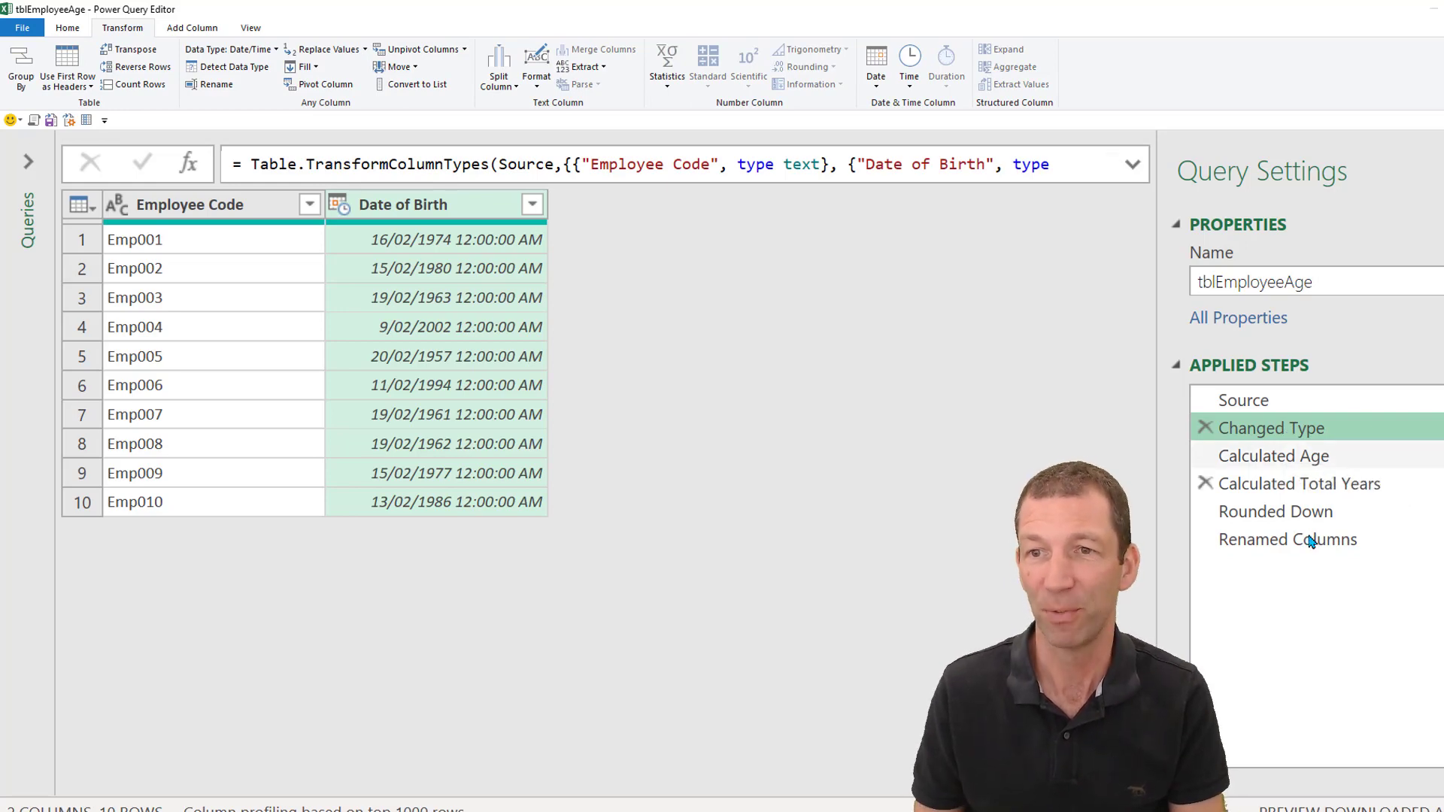
pyautogui.moveTo(1274, 427)
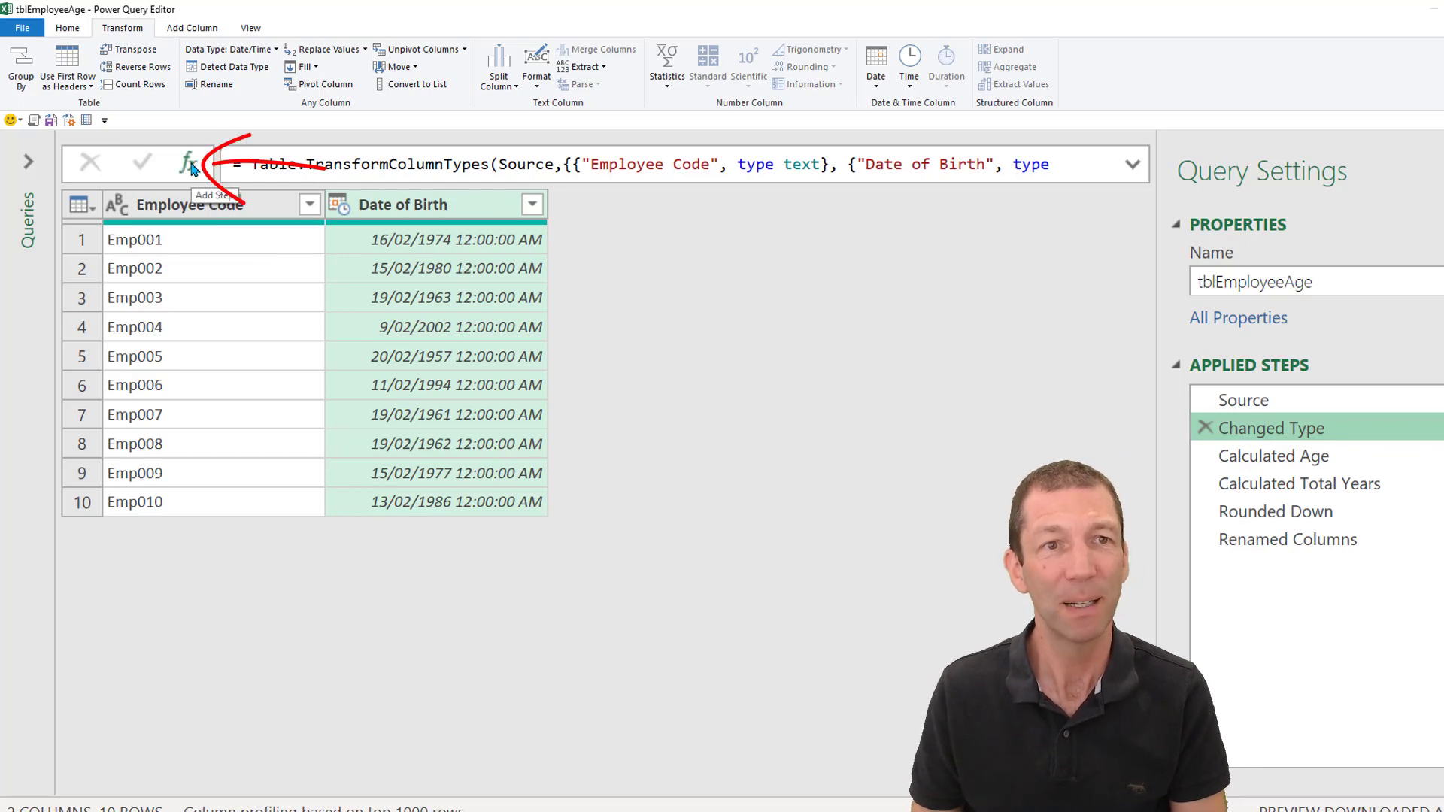
# Insert a placeholder step after Changed Type and rename Custom1 to Calculate Age.
pyautogui.click(191, 163)
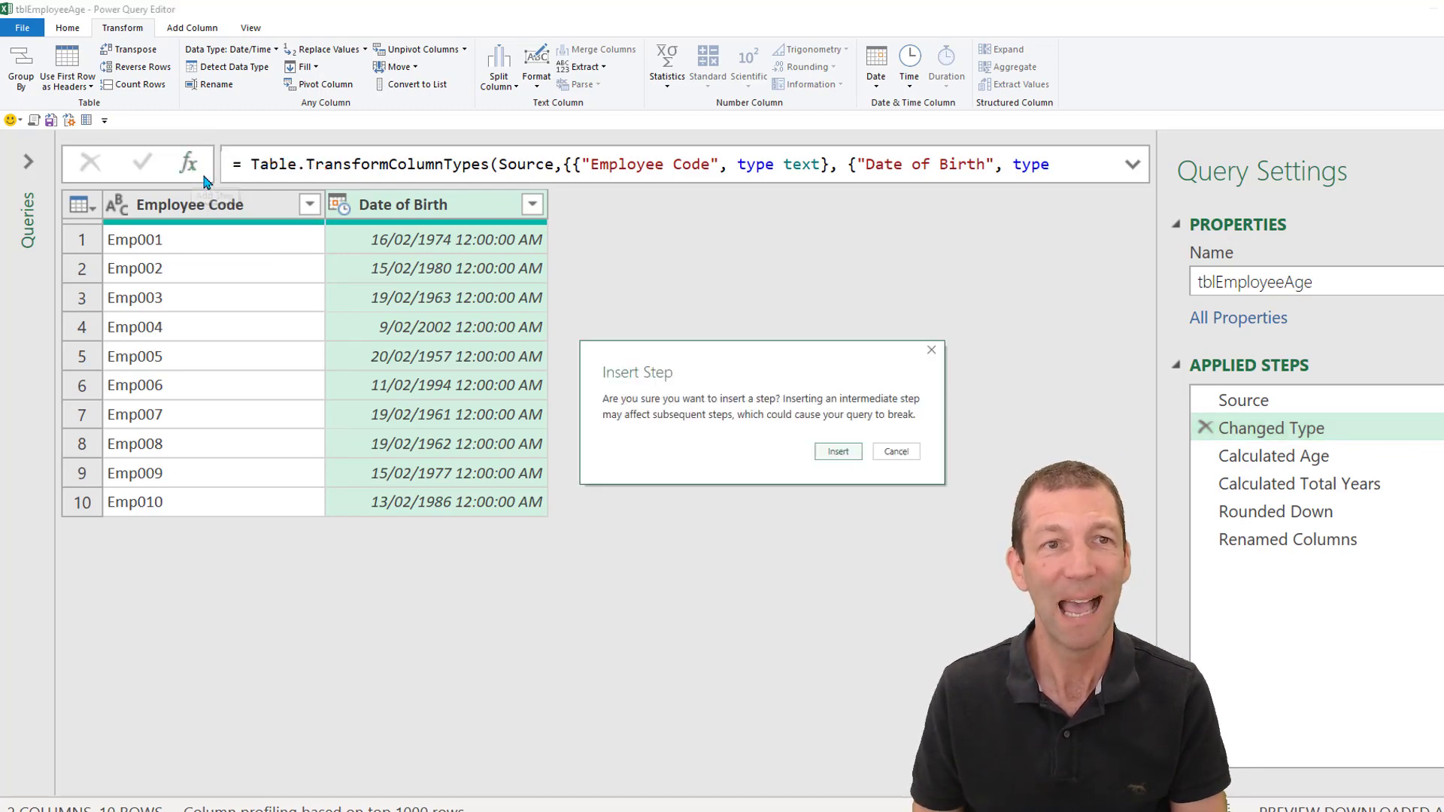
pyautogui.click(893, 452)
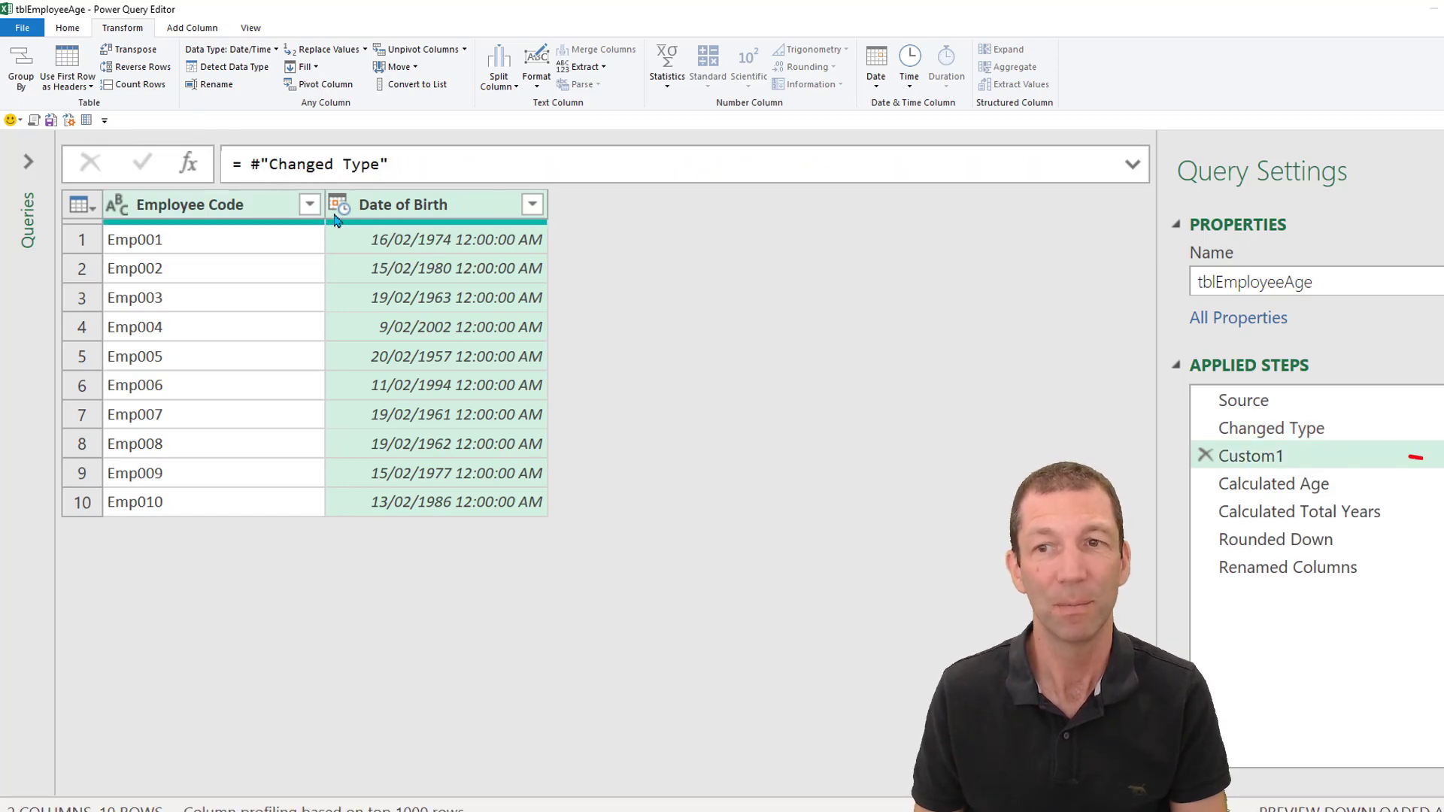
pyautogui.moveTo(1286, 437)
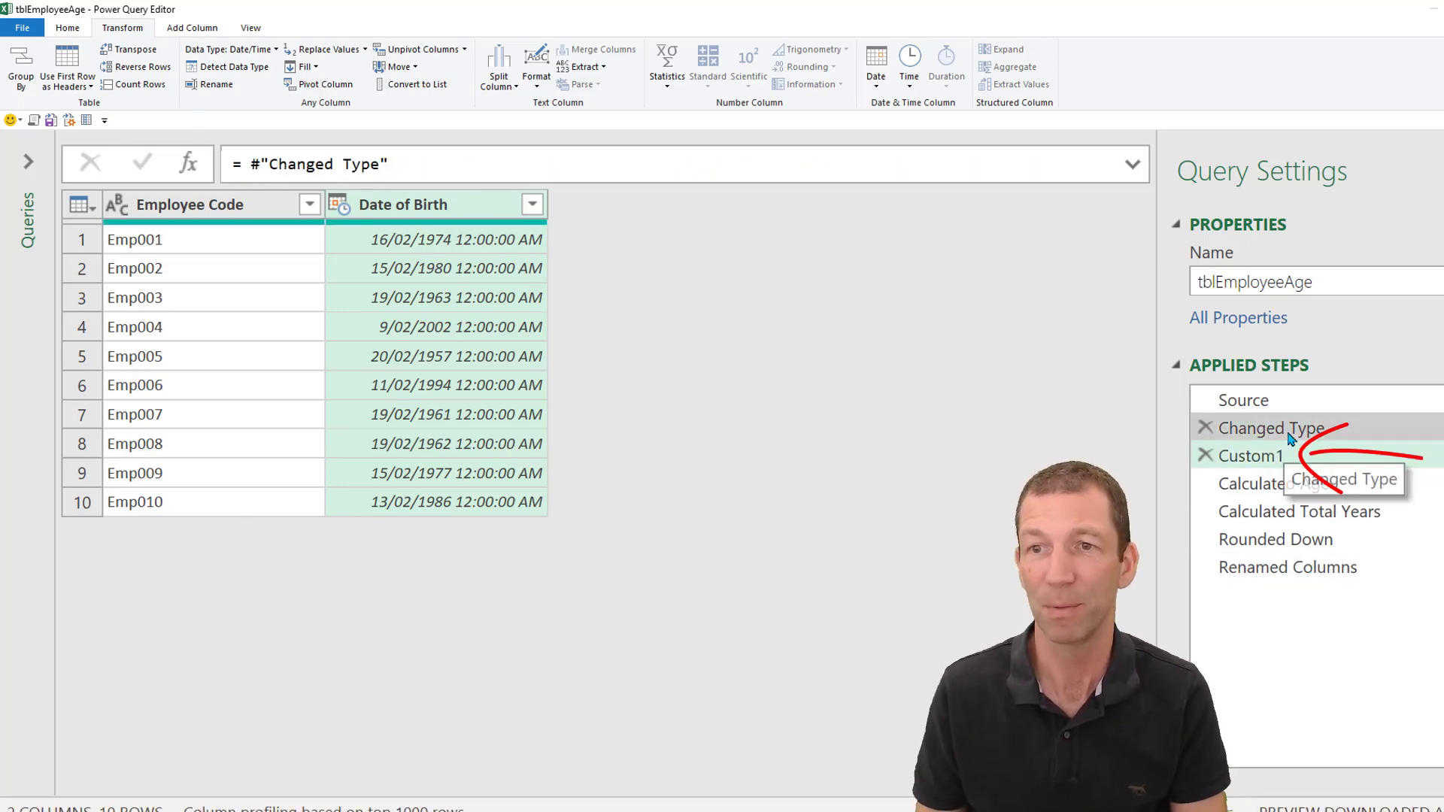
pyautogui.click(1271, 428)
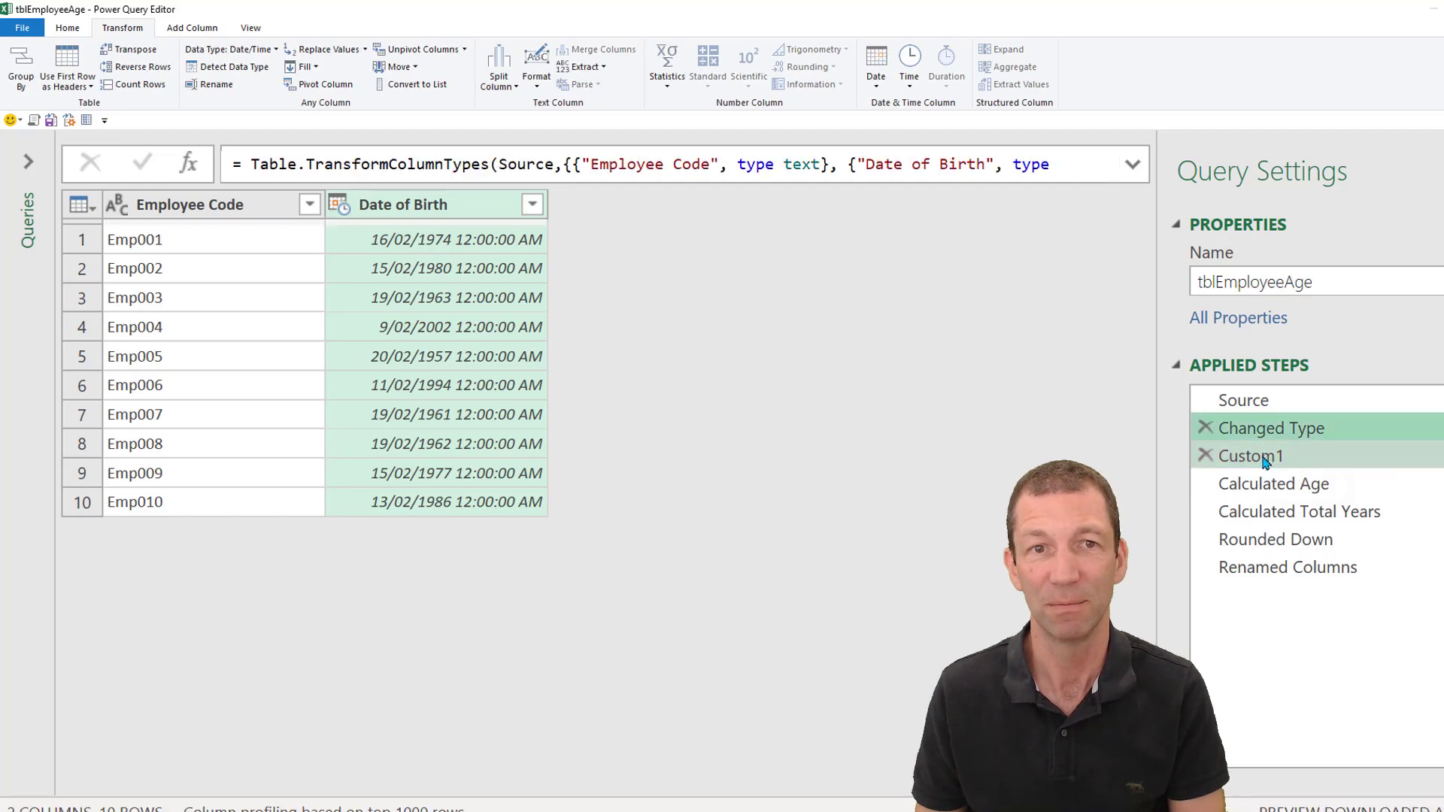
pyautogui.click(1249, 454)
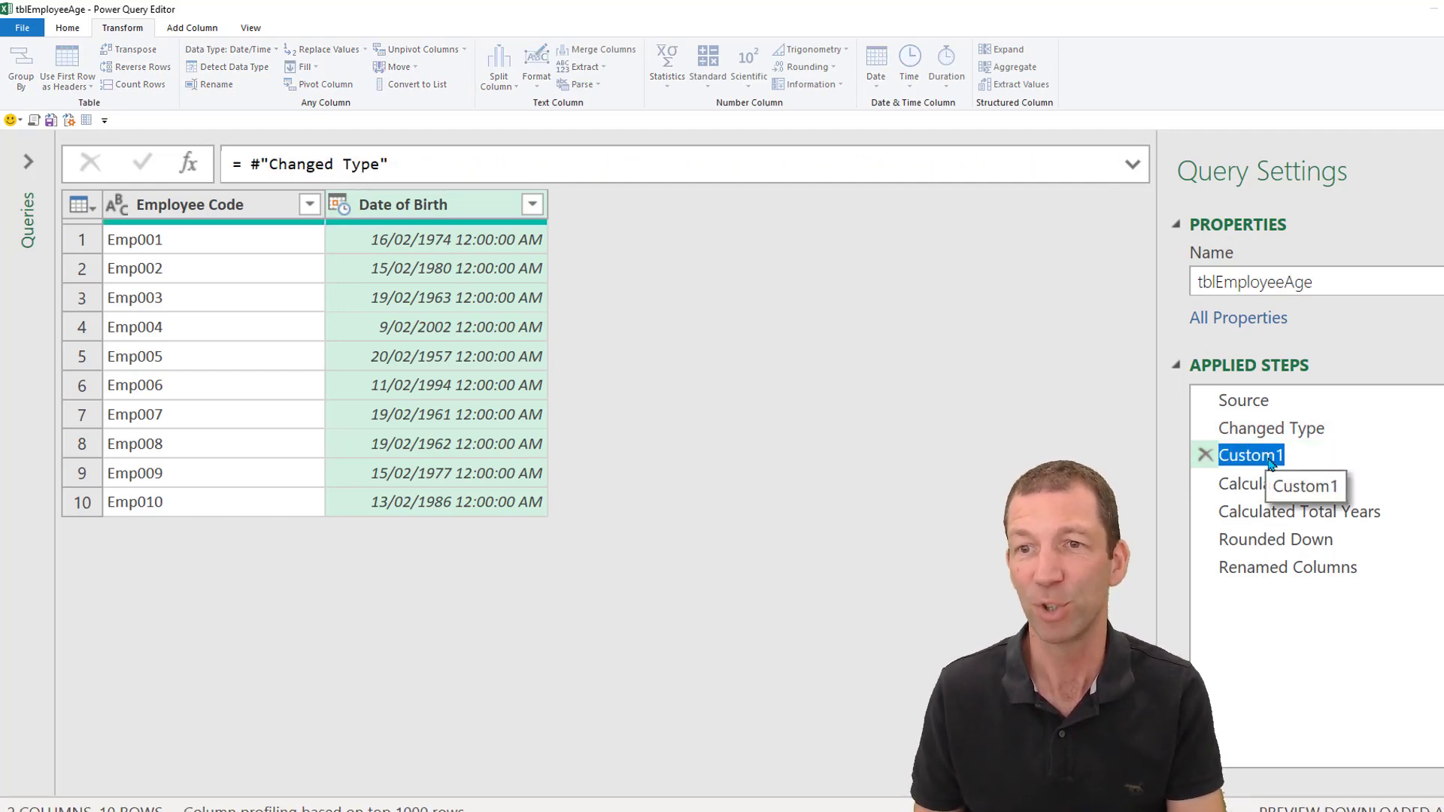
pyautogui.press('F2')
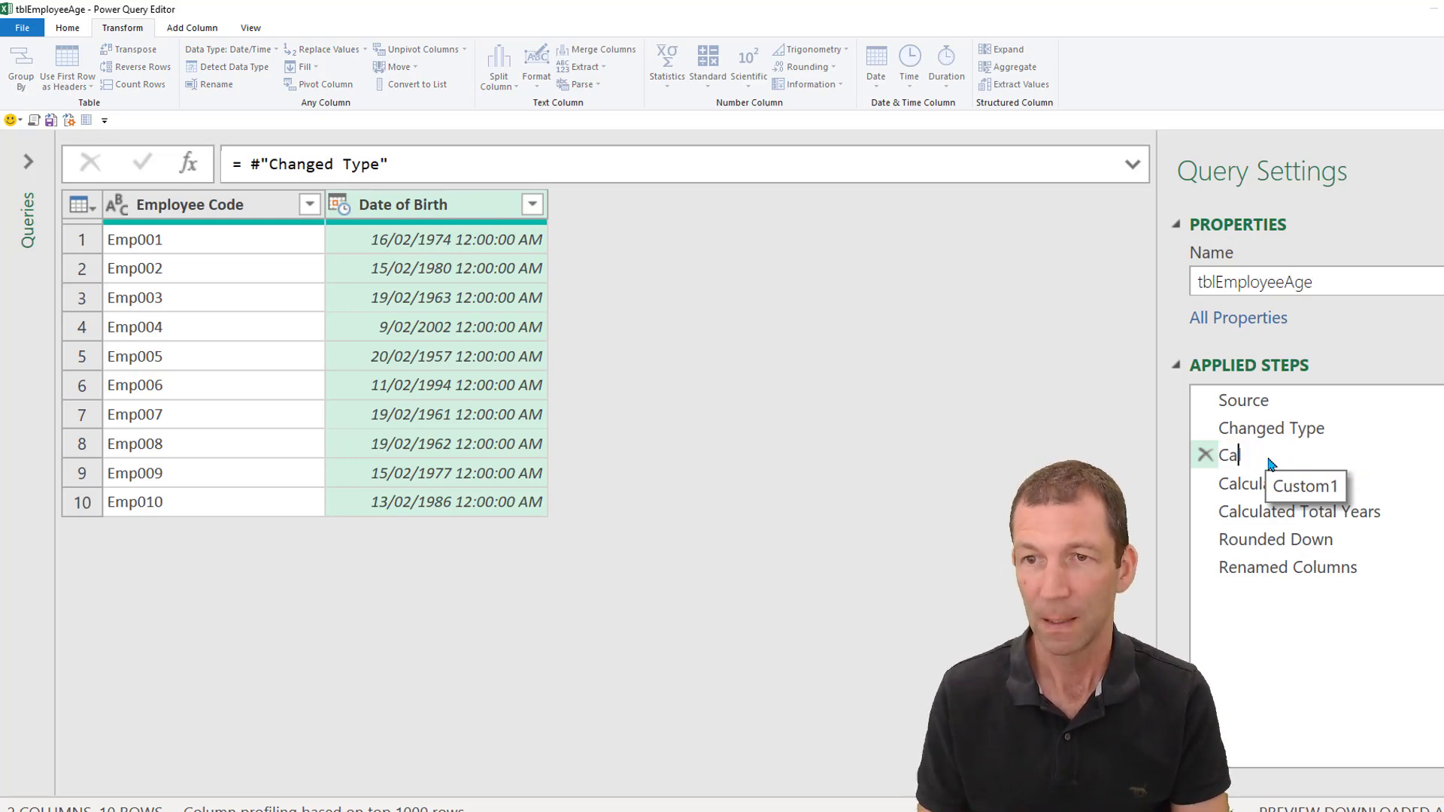
pyautogui.write('Calculate Age')
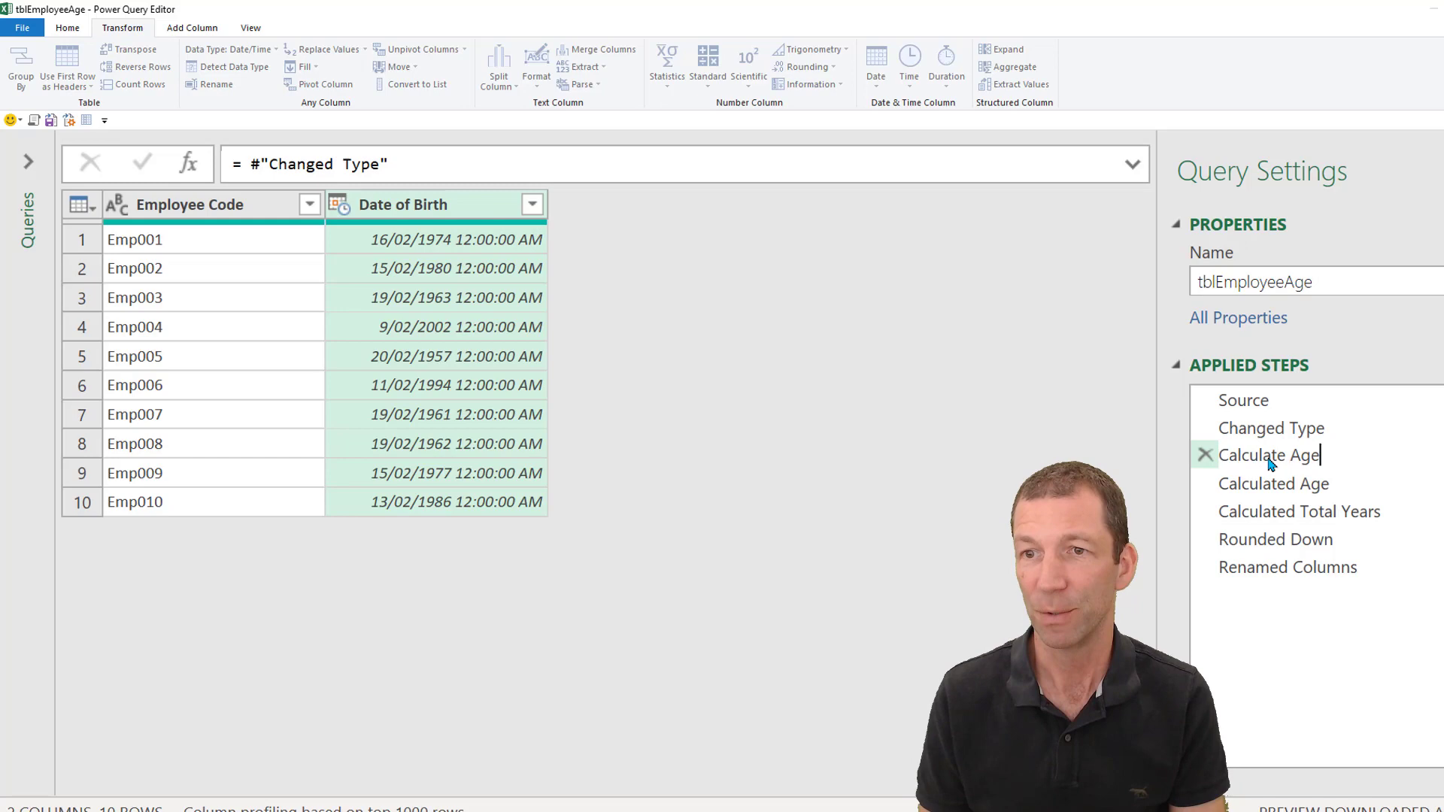
# Confirm the names Calculate Age and Calculated Age from DOB for the two steps.
pyautogui.click(1274, 483)
pyautogui.write(' fr')
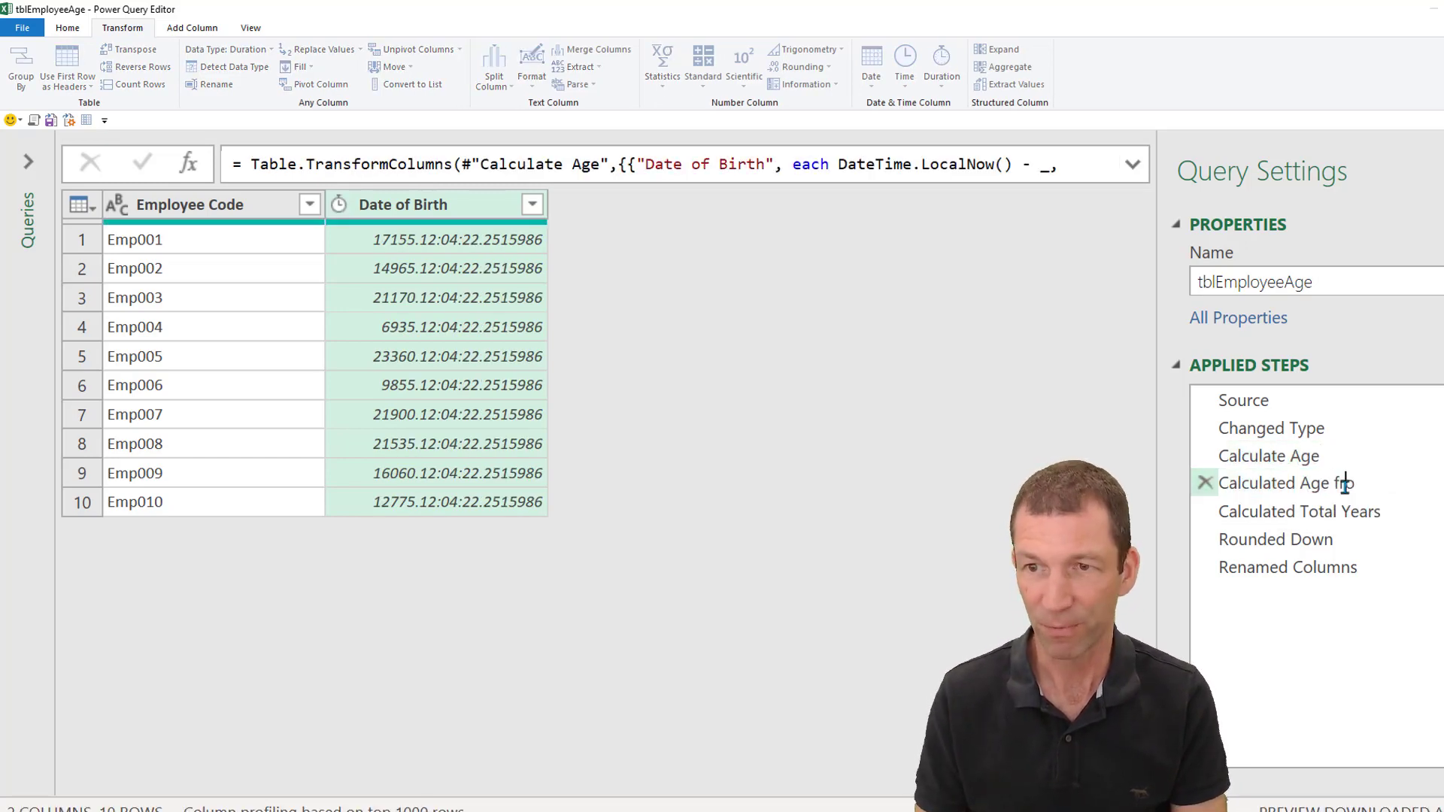
pyautogui.click(1307, 483)
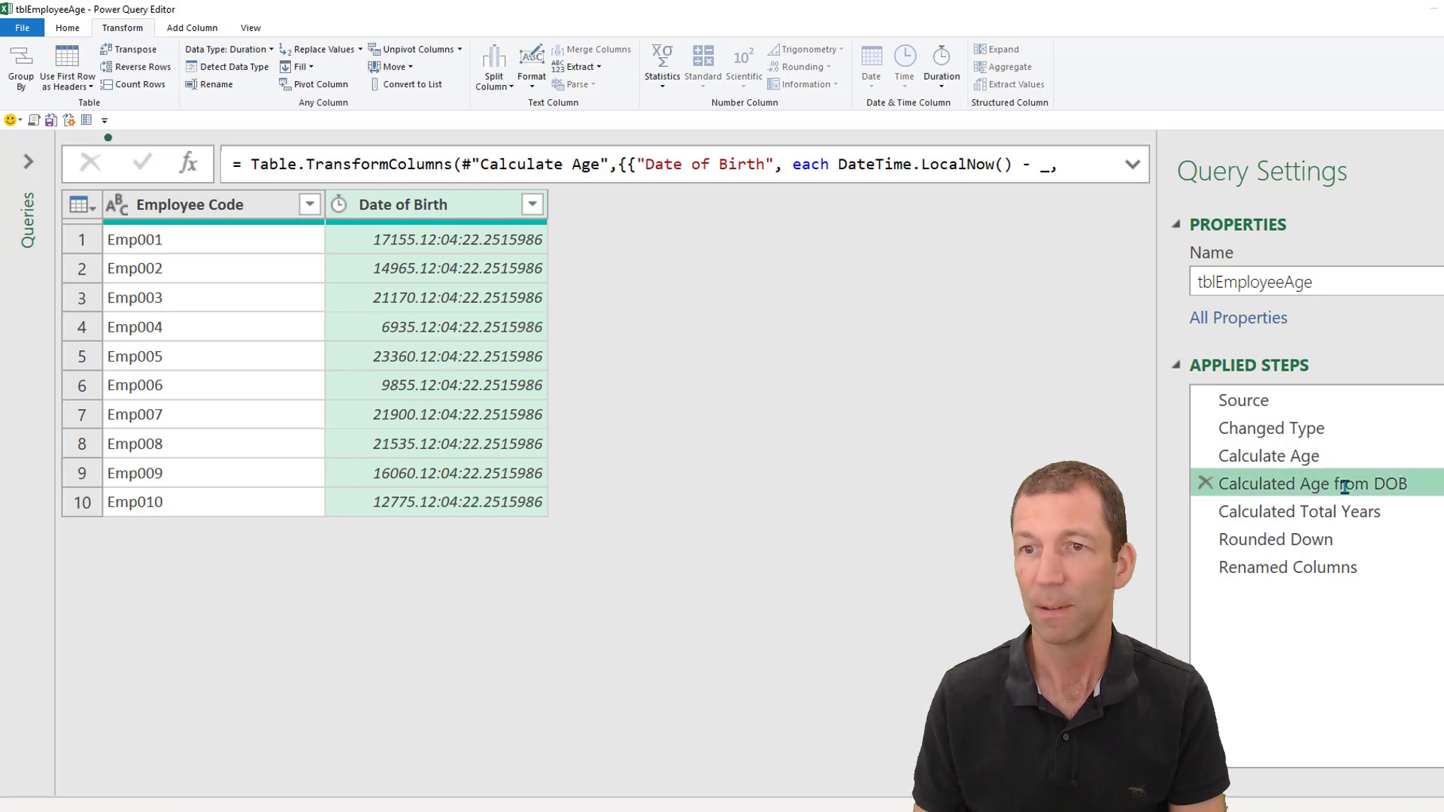
pyautogui.click(1269, 454)
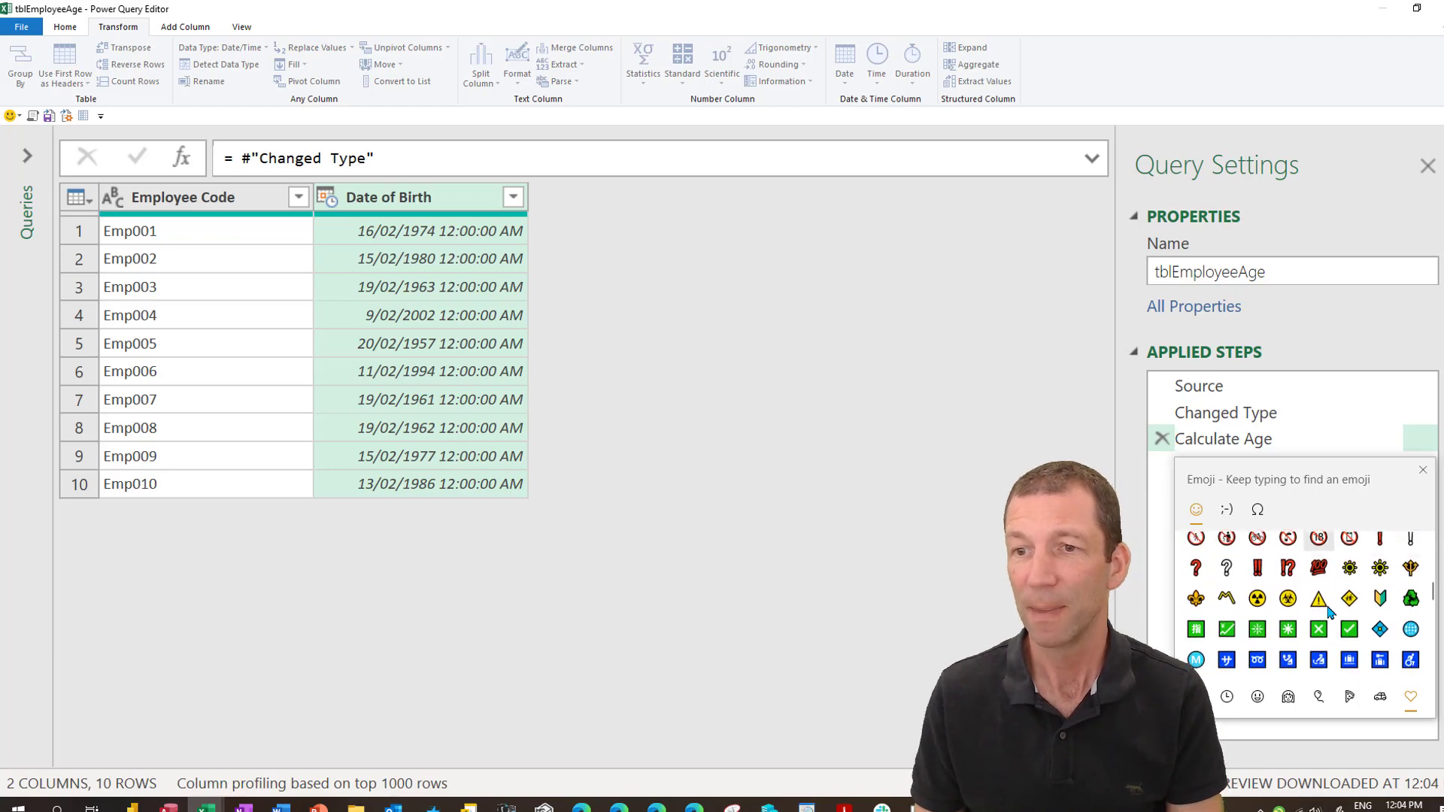
# Scroll the step list and go to the final Renamed Columns step.
pyautogui.scroll(-3)
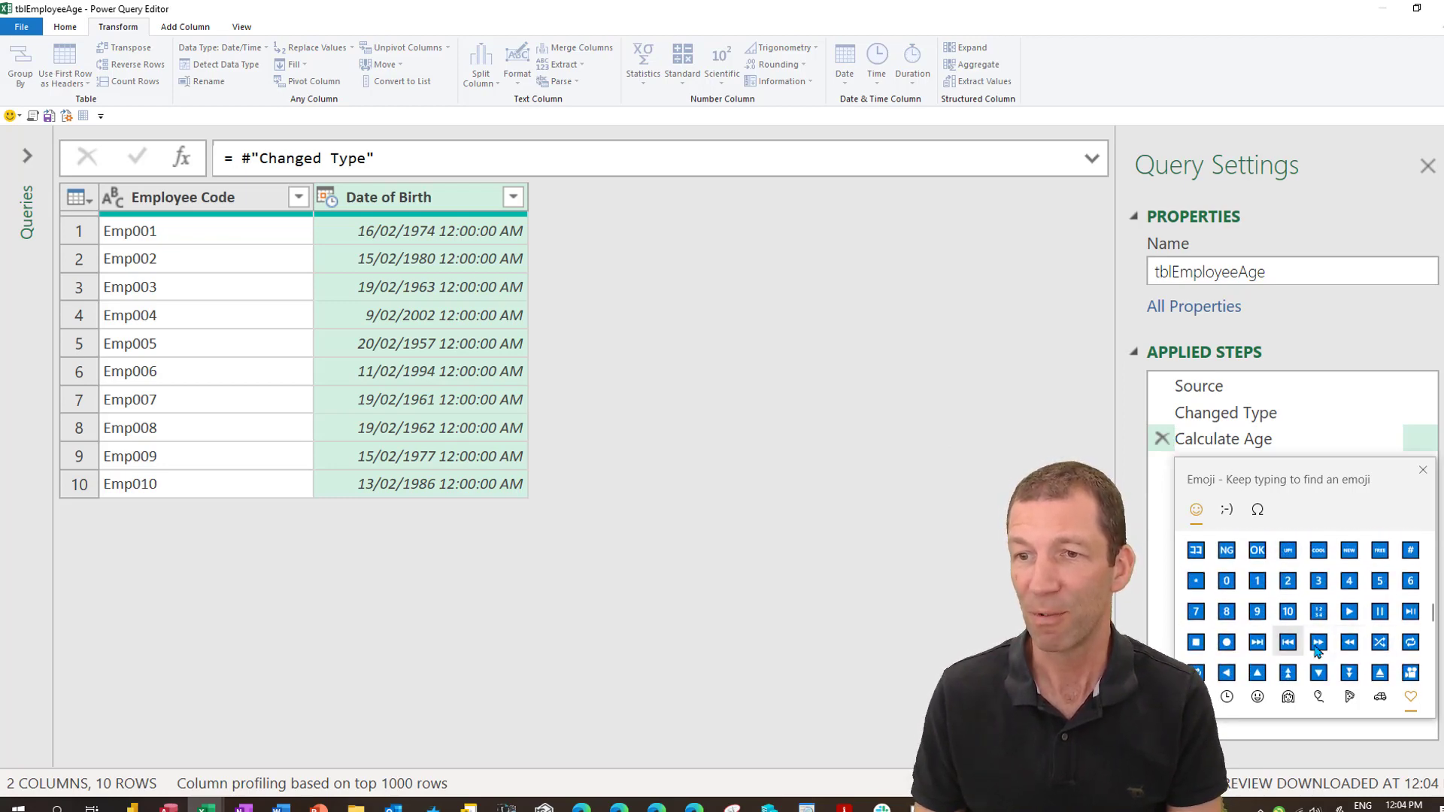
pyautogui.moveTo(1349, 611)
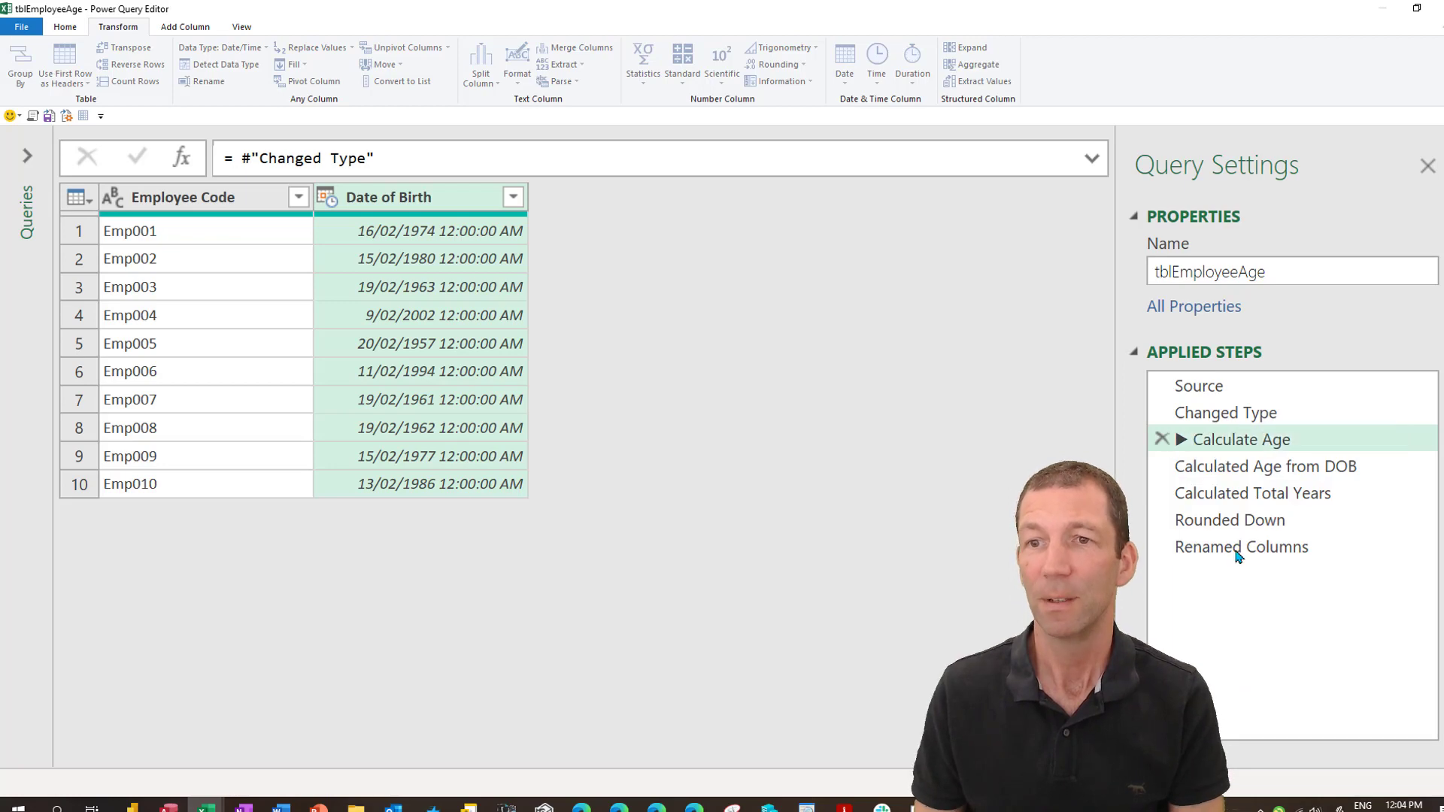
pyautogui.click(1240, 546)
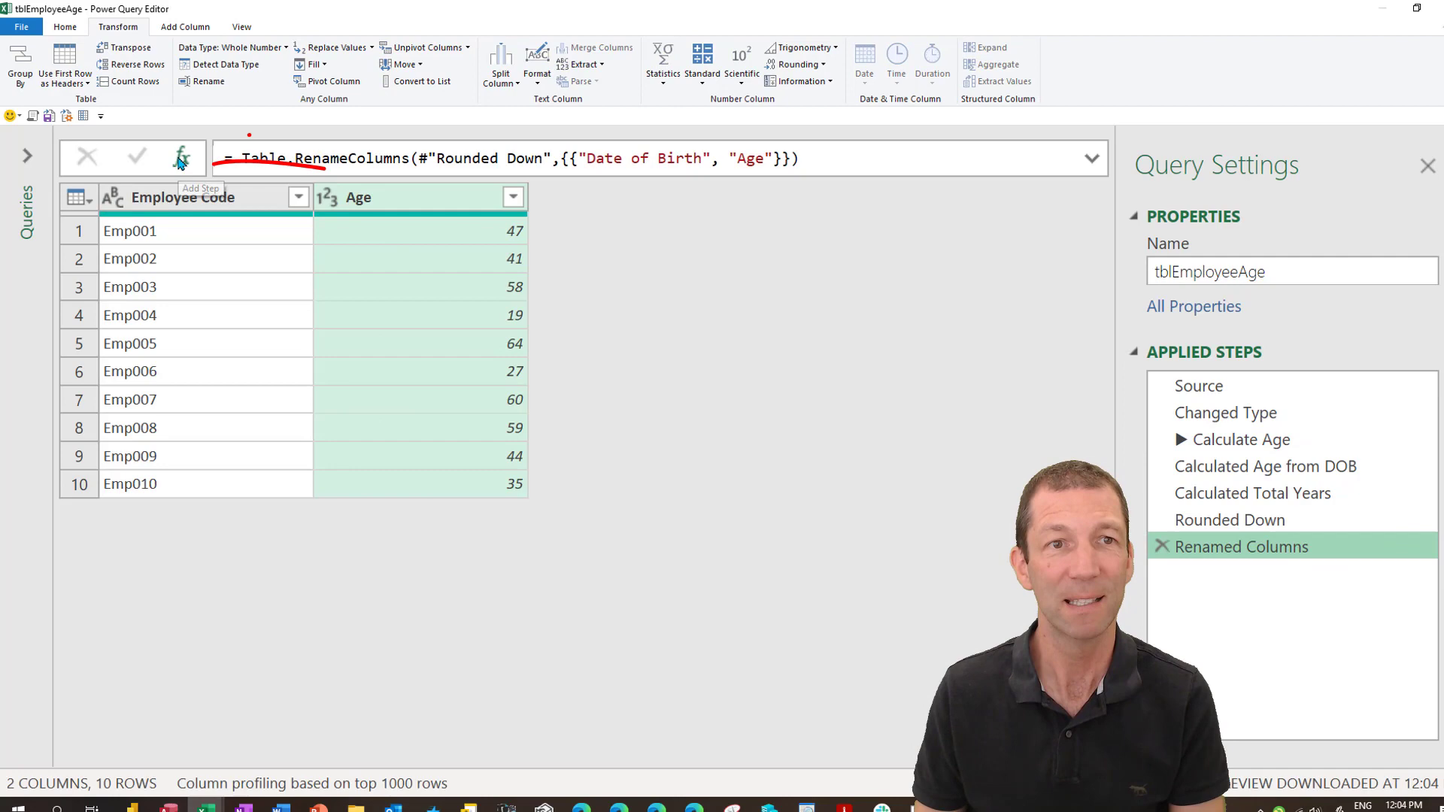
# Add a blank step at the end and rename Custom1 to ◀ Calculate Age.
pyautogui.click(181, 158)
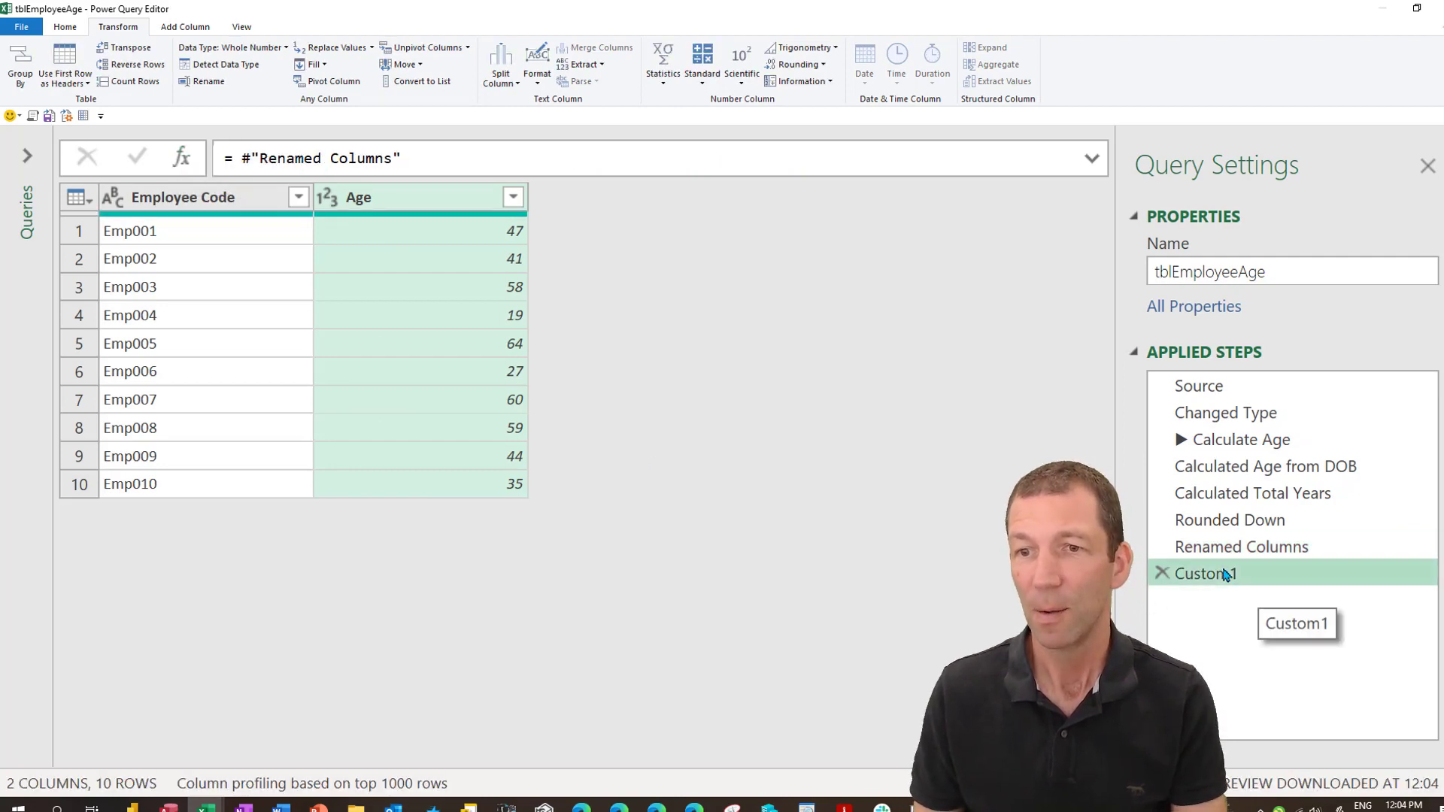
pyautogui.doubleClick(1204, 571)
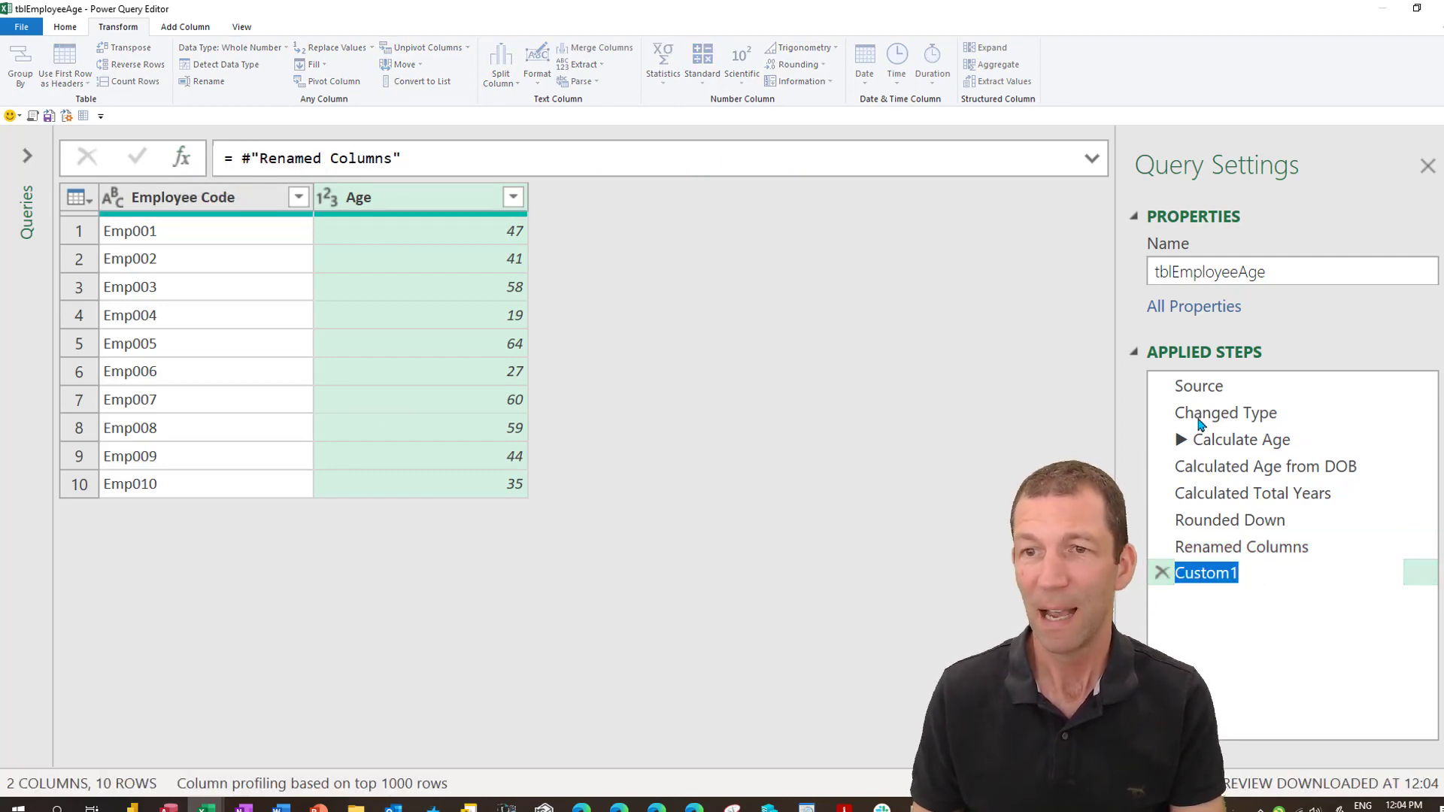
pyautogui.click(1244, 438)
pyautogui.write('◀Calculate Age')
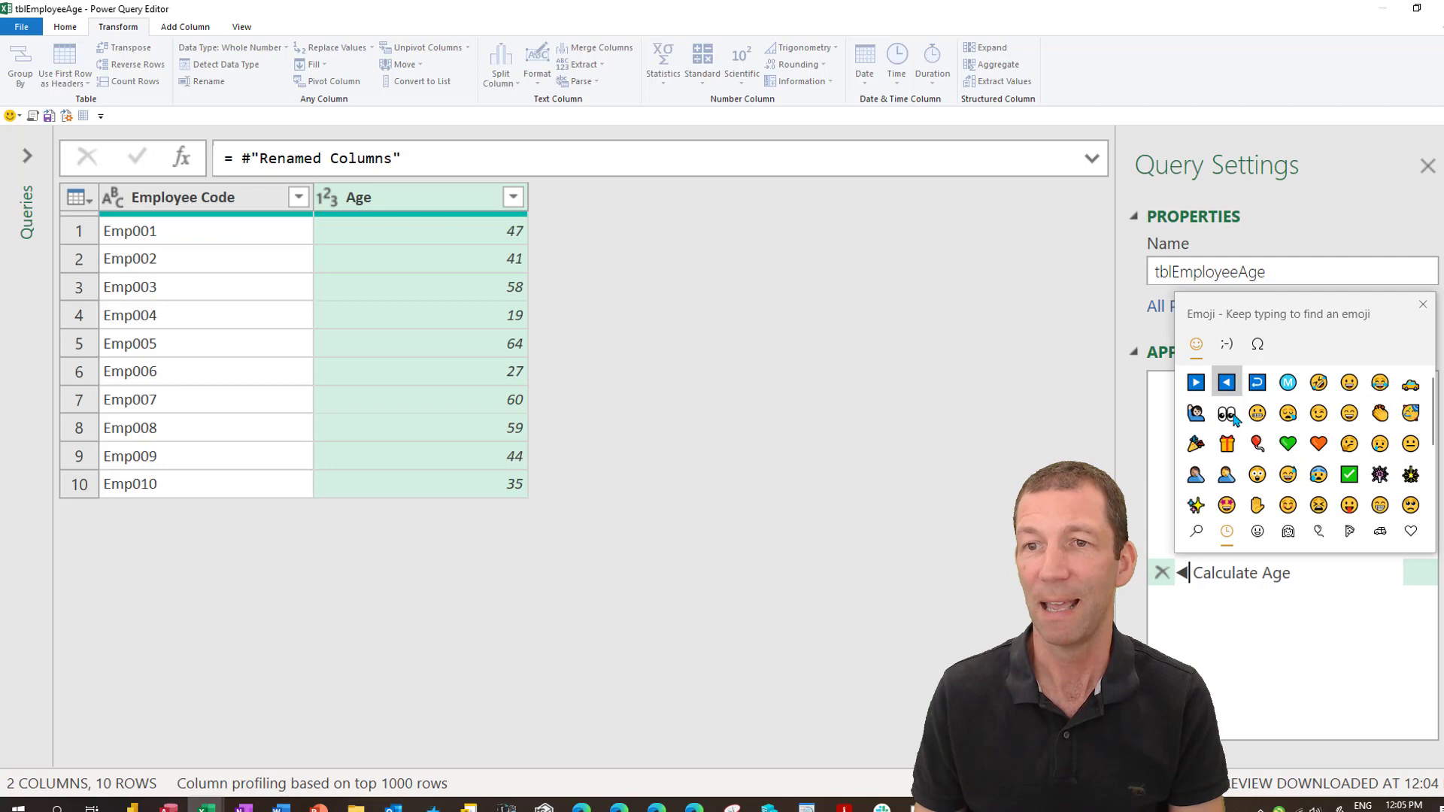
pyautogui.moveTo(1193, 663)
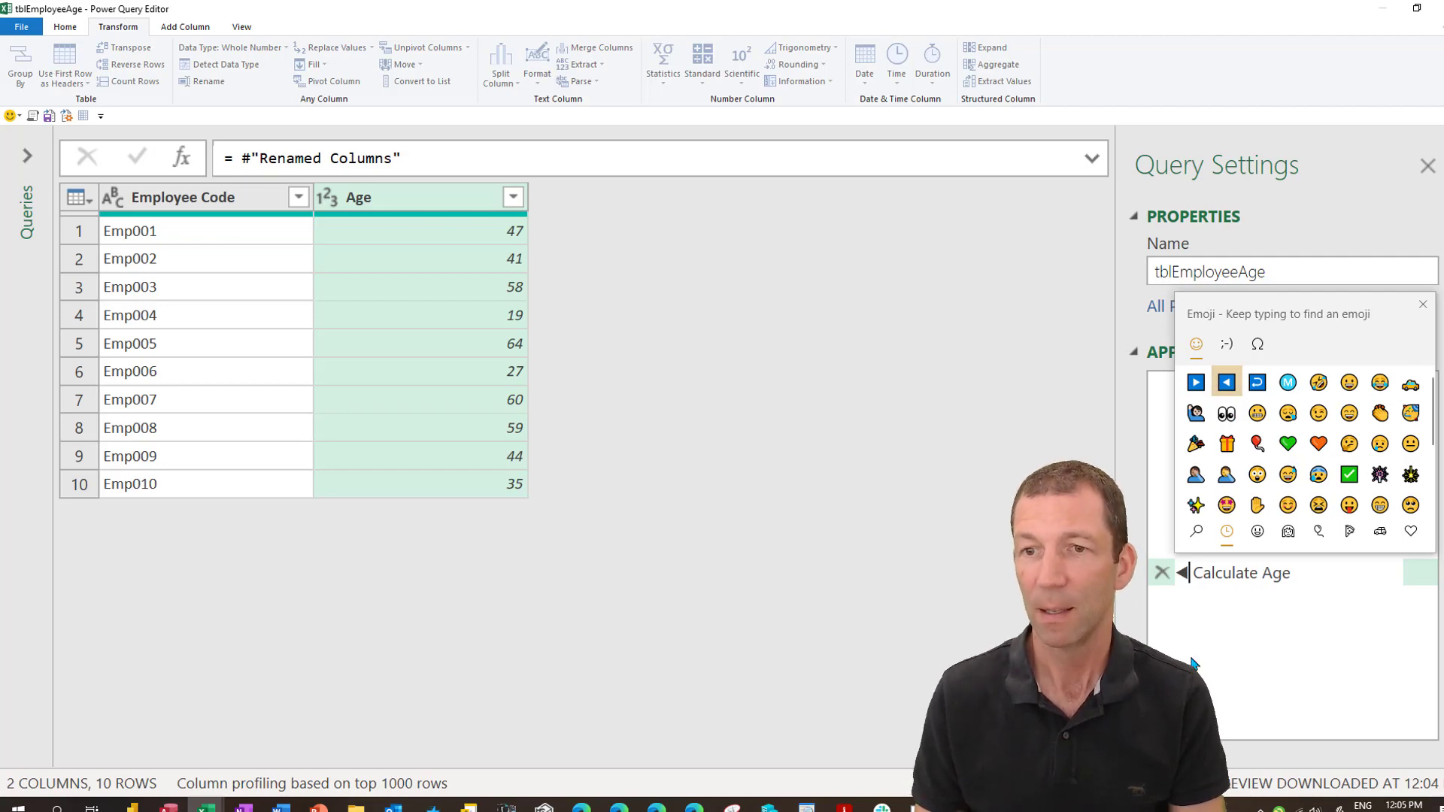
pyautogui.click(1421, 303)
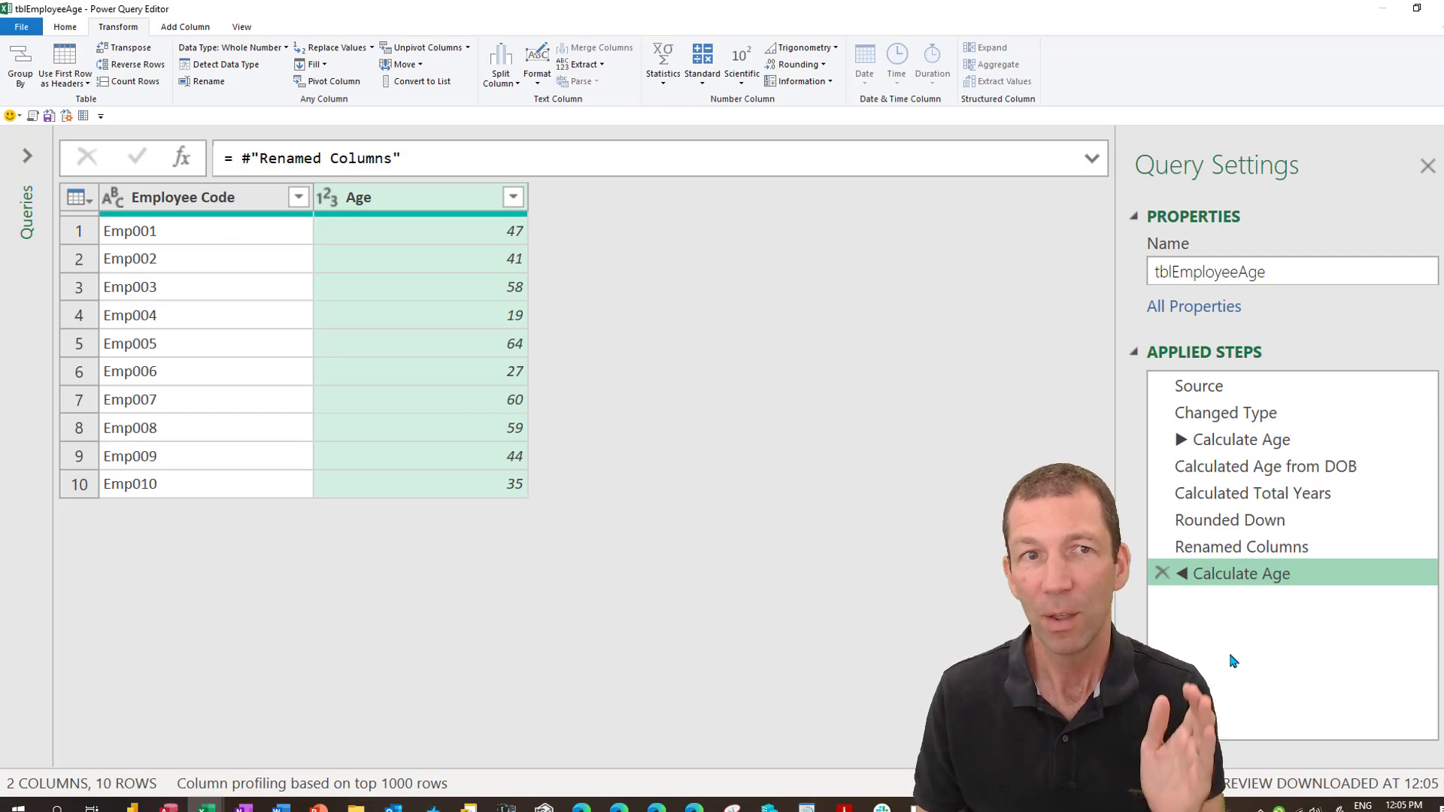
pyautogui.moveTo(928, 590)
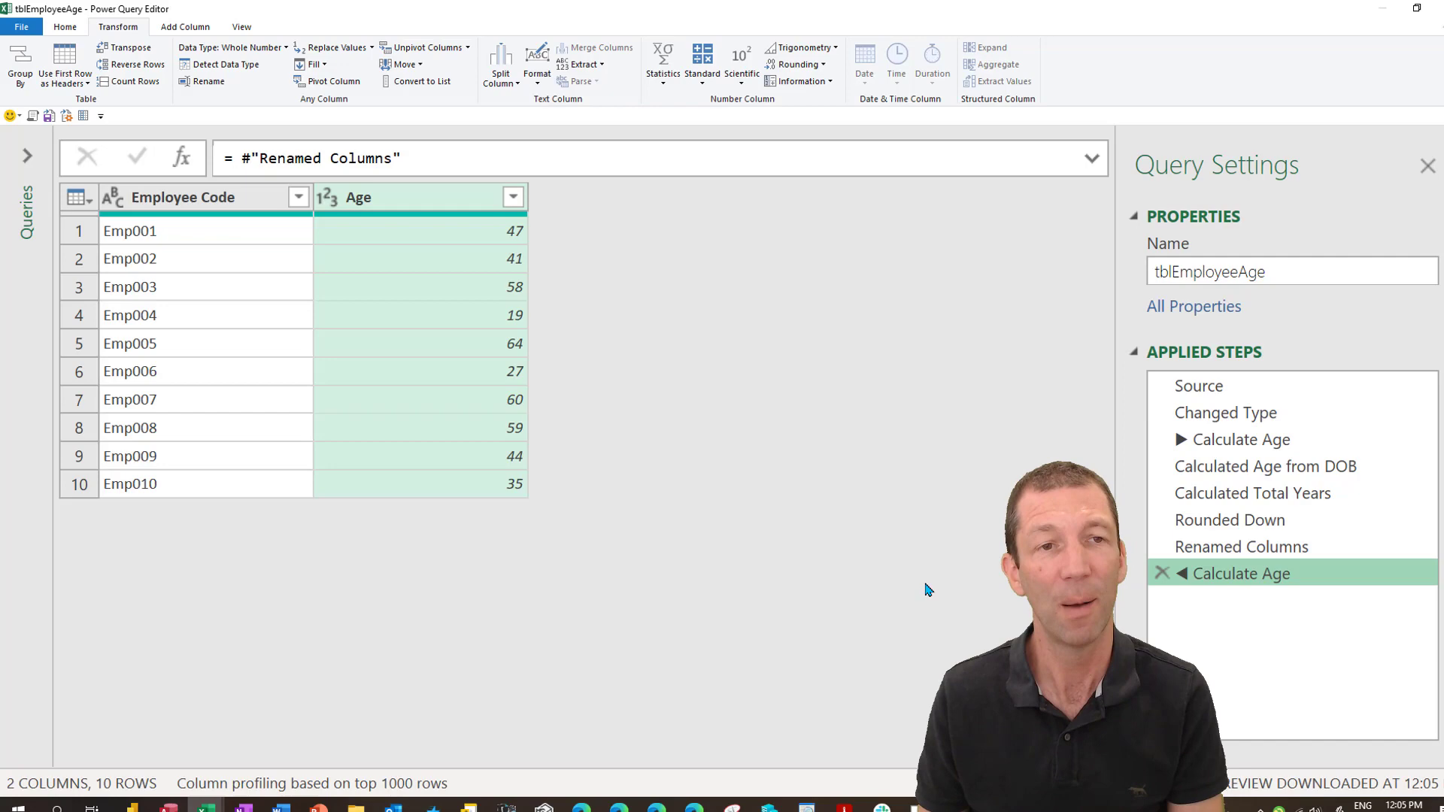
pyautogui.moveTo(258, 329)
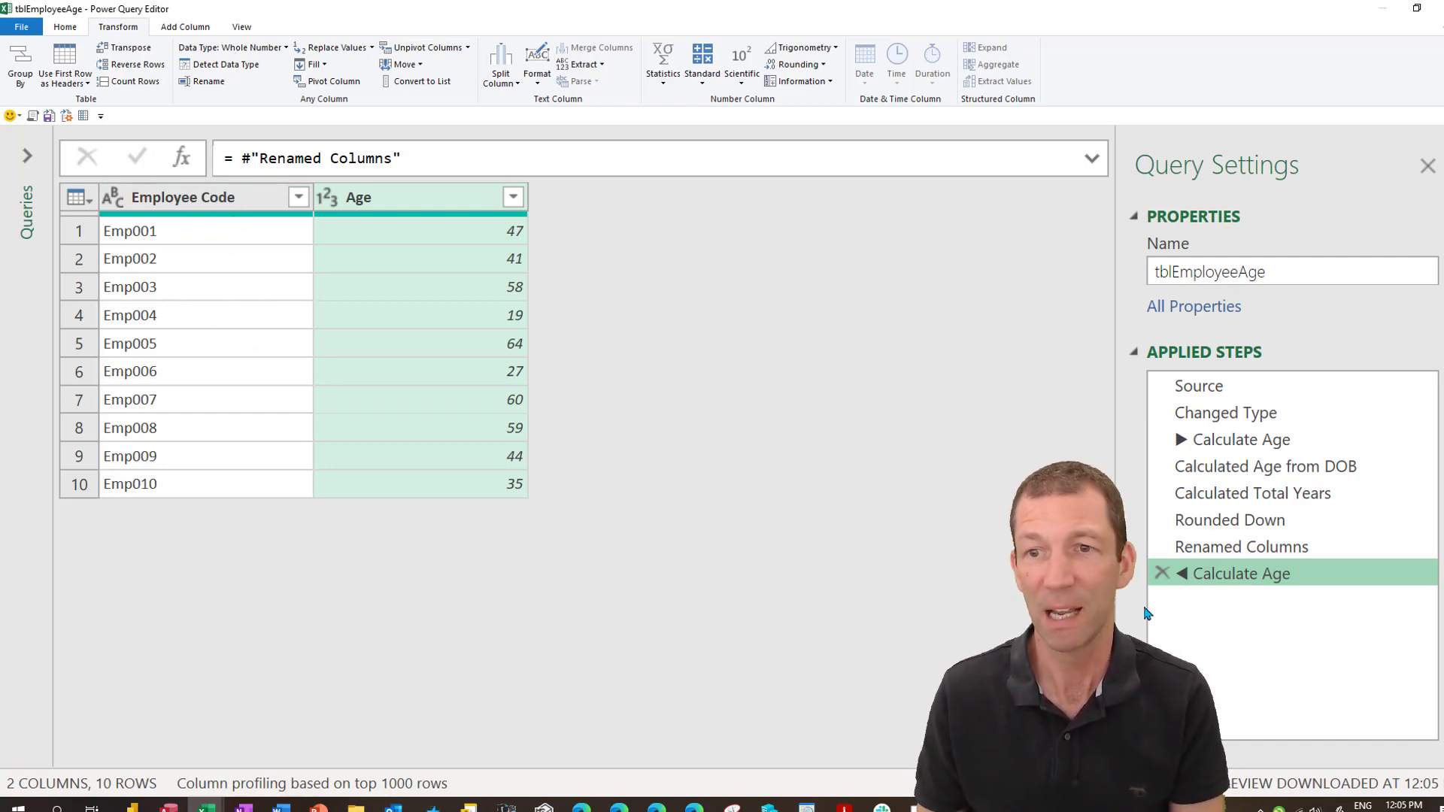
pyautogui.moveTo(1245, 573)
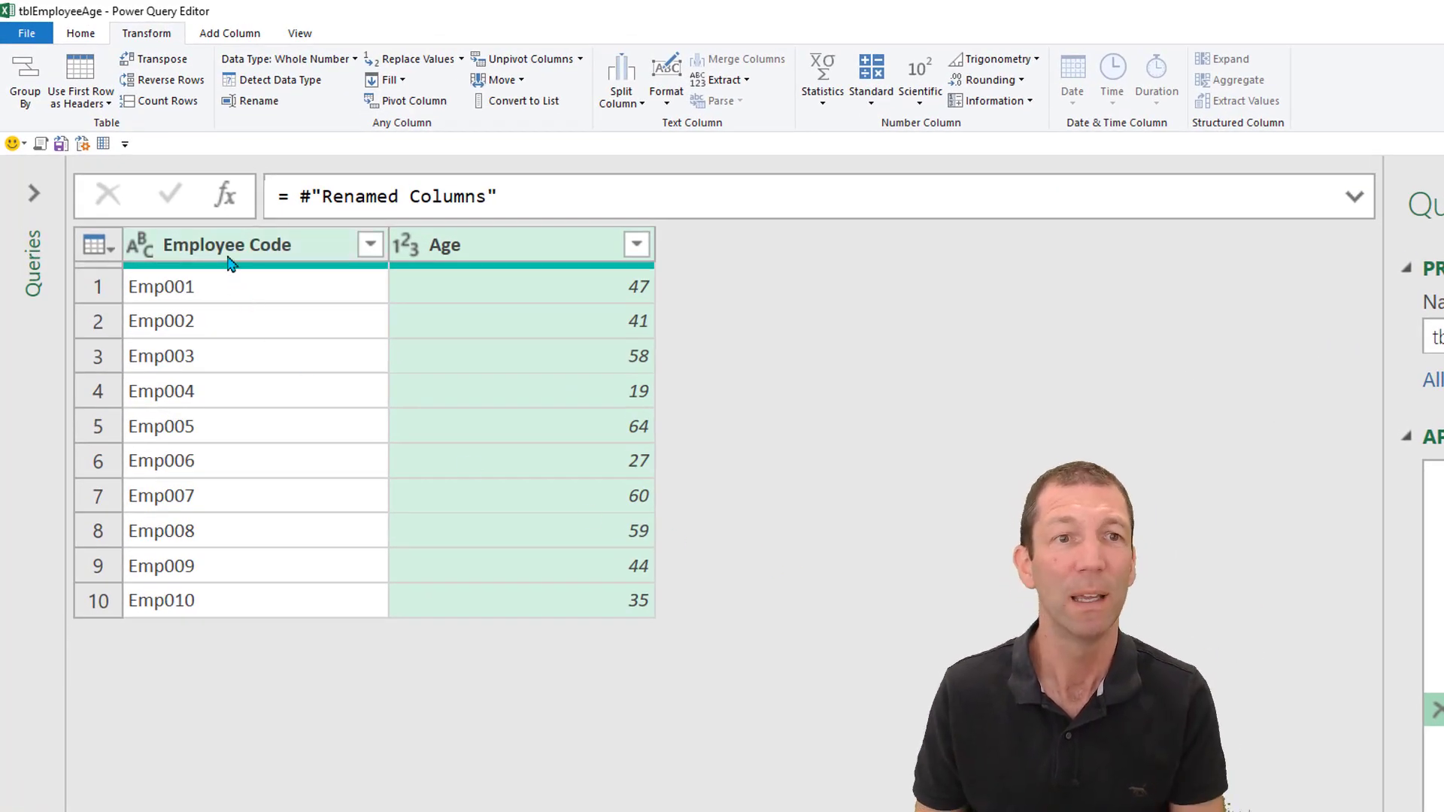
# Uppercase the Employee Code values and remove rows with duplicate codes.
pyautogui.rightClick(226, 244)
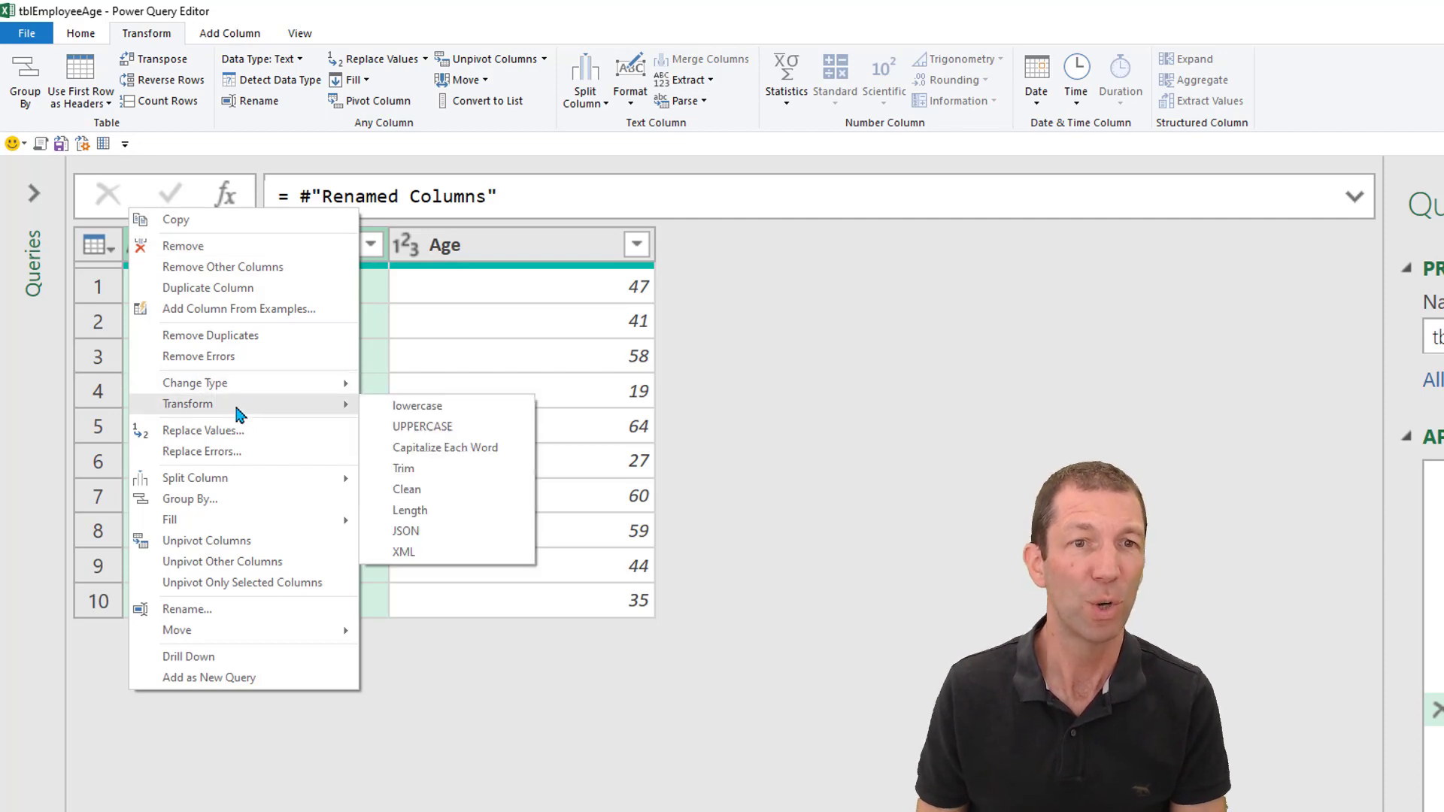
pyautogui.click(421, 426)
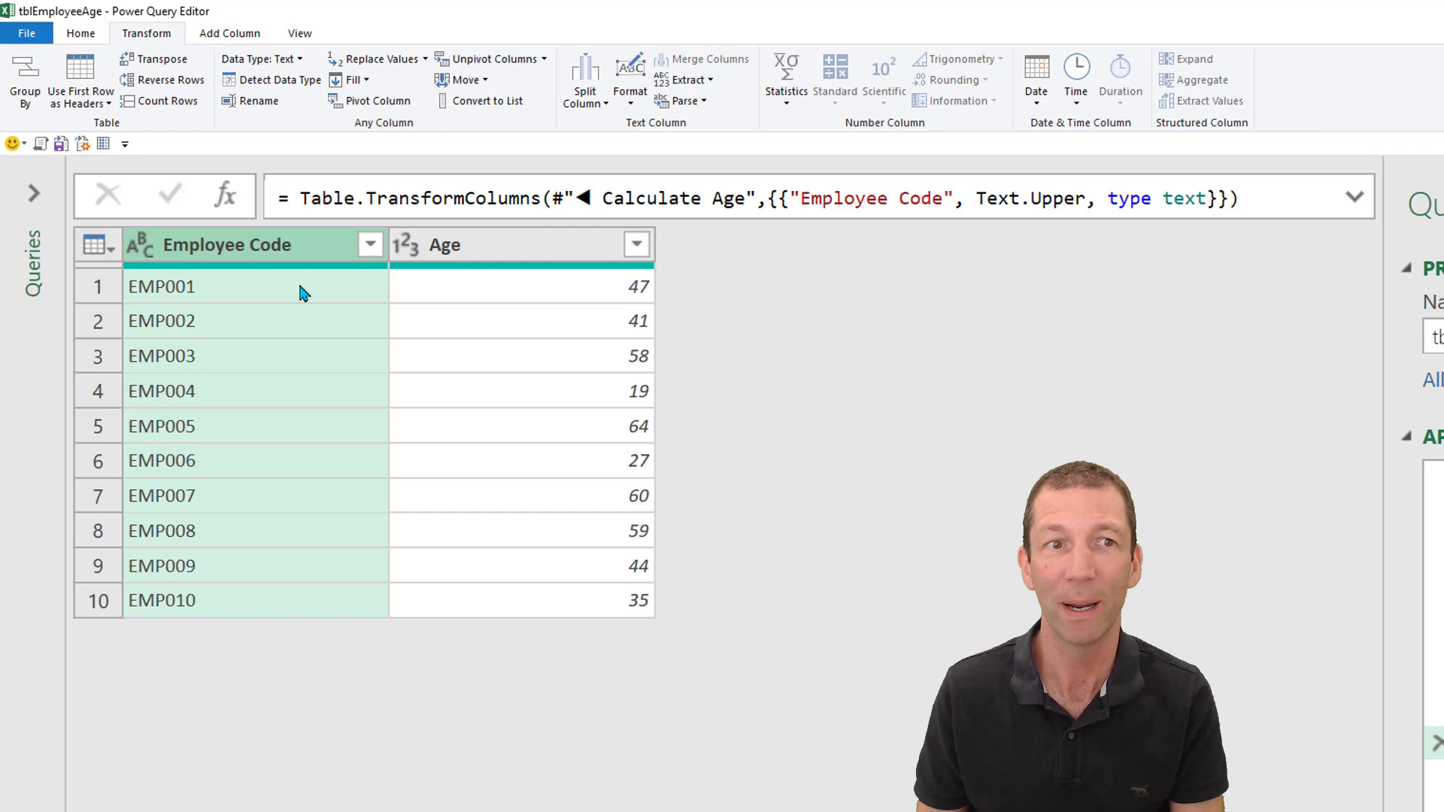
pyautogui.rightClick(225, 244)
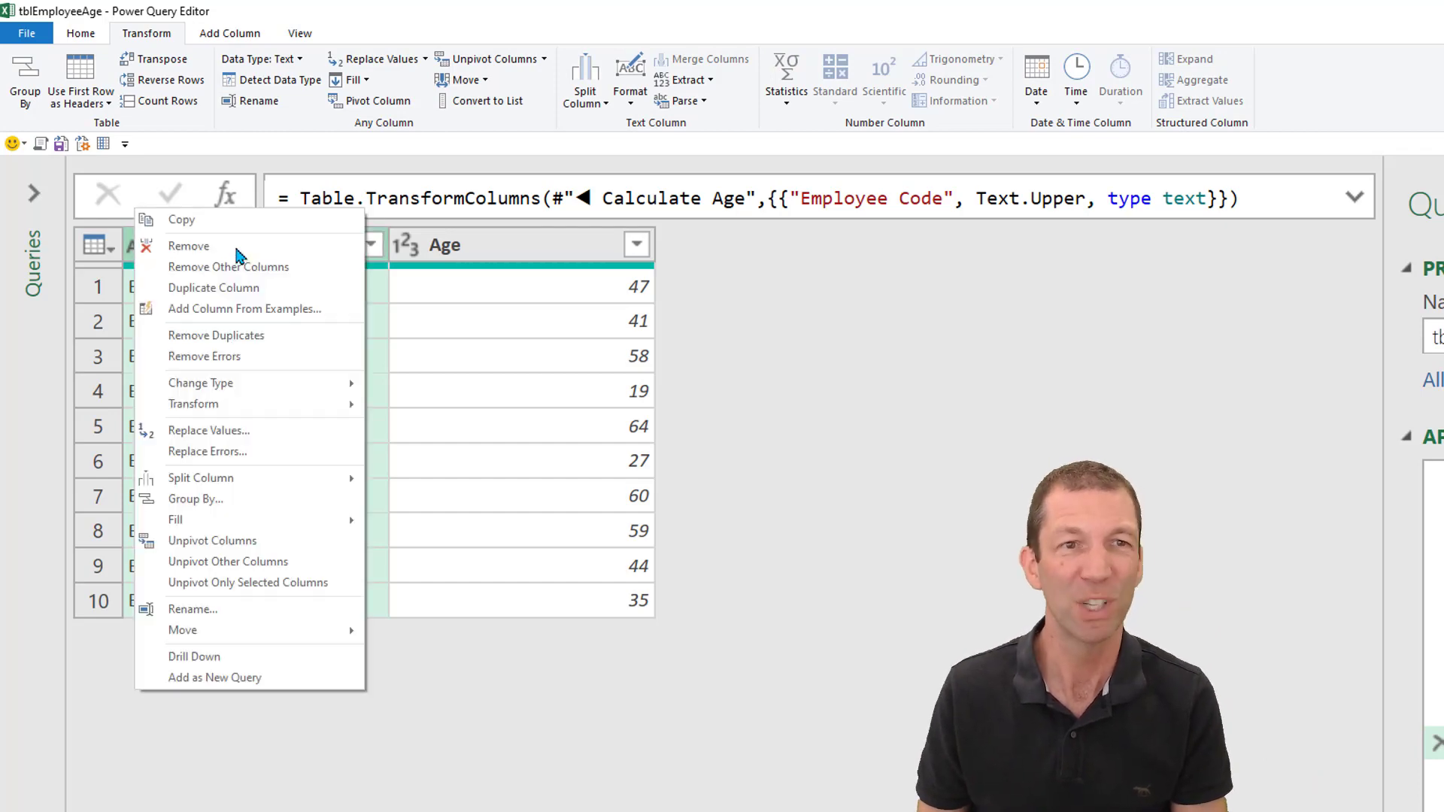
pyautogui.moveTo(215, 334)
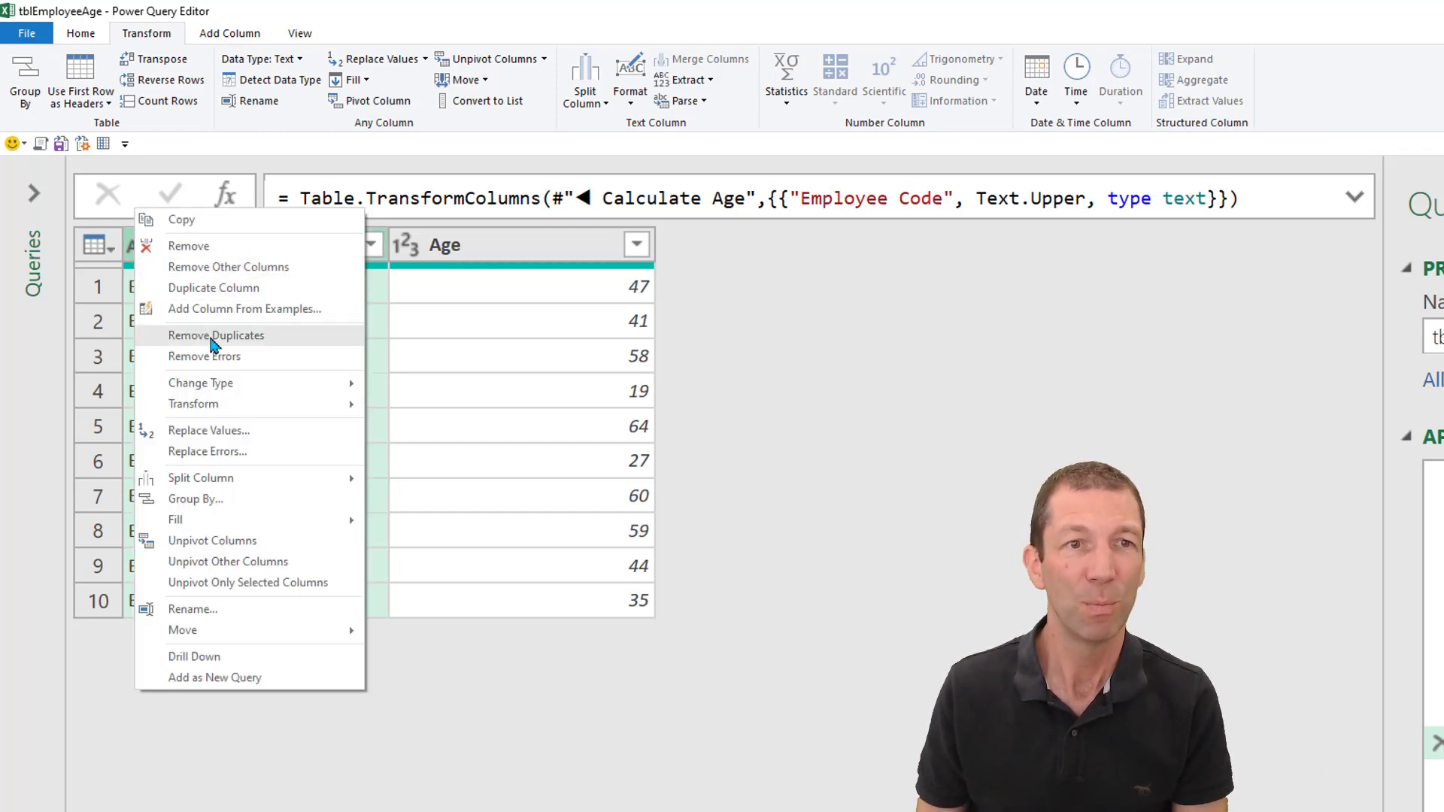
pyautogui.click(215, 336)
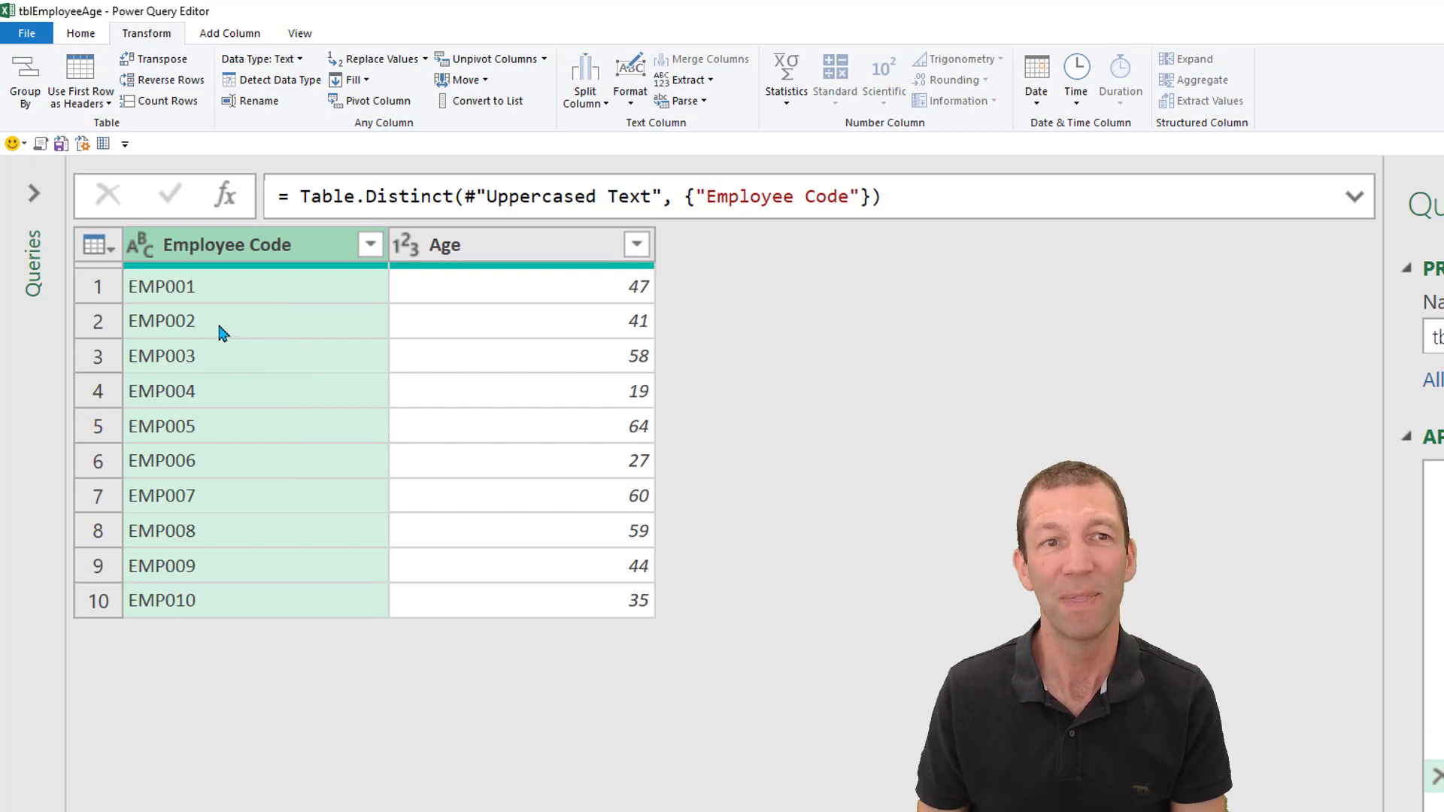
pyautogui.moveTo(259, 635)
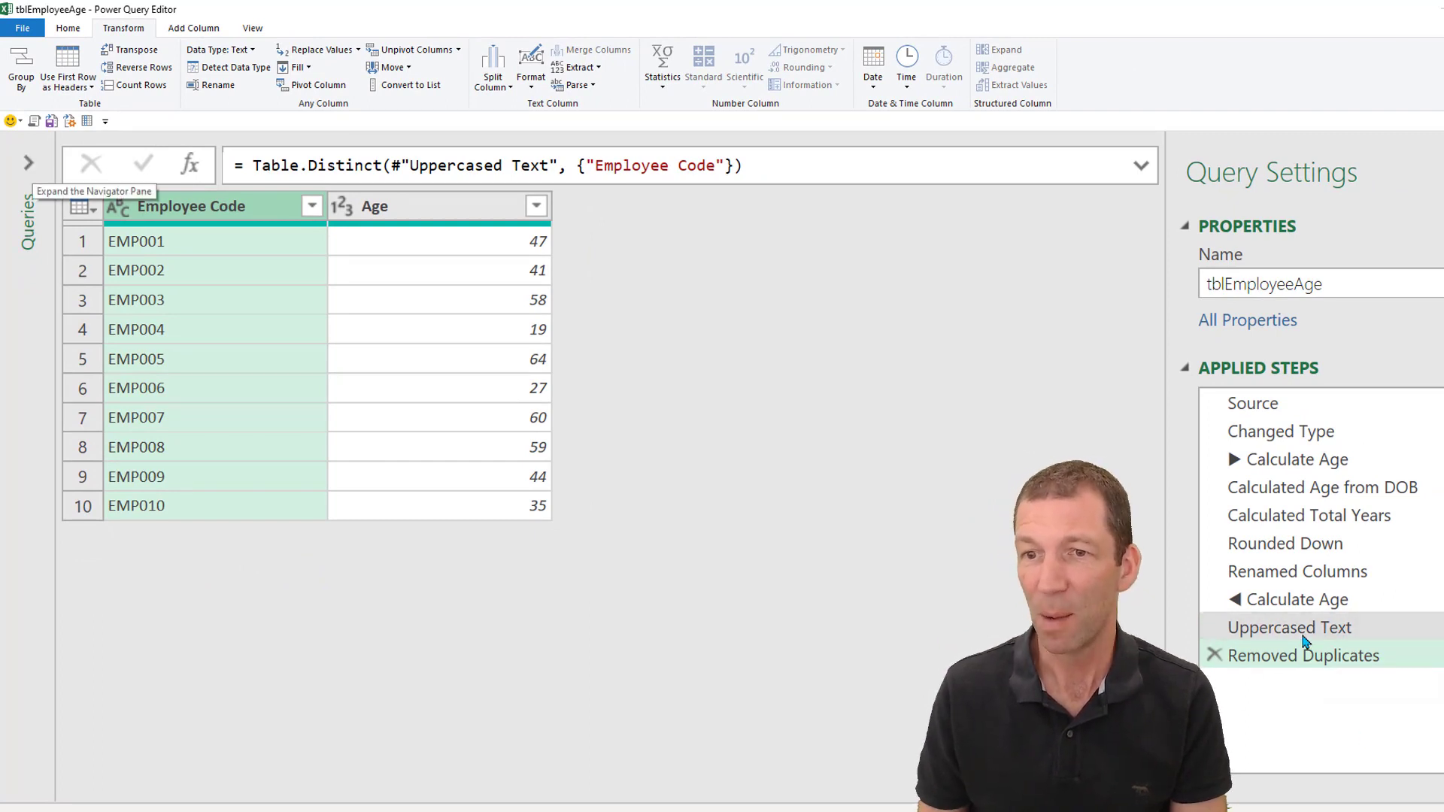
pyautogui.moveTo(1289, 627)
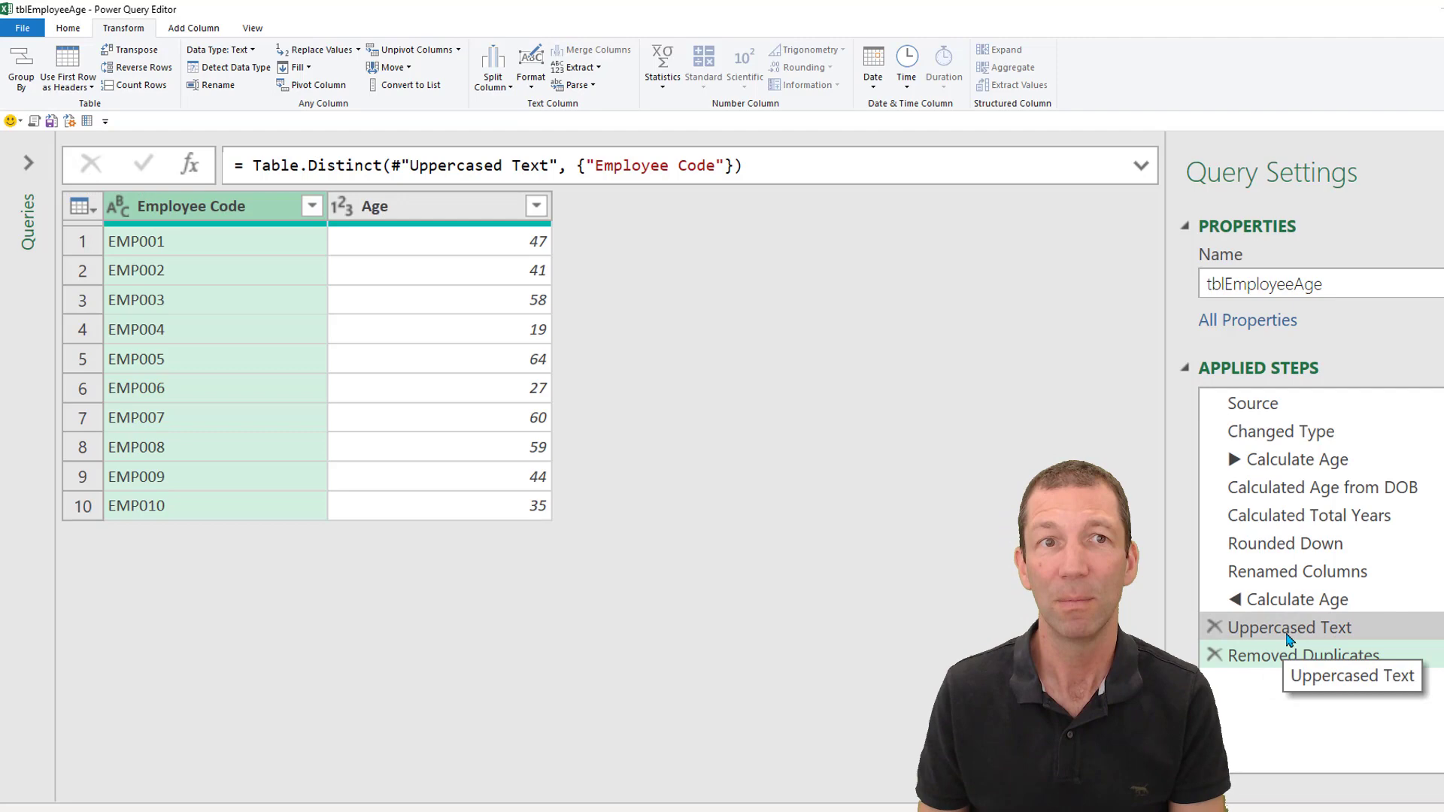
pyautogui.moveTo(1295, 599)
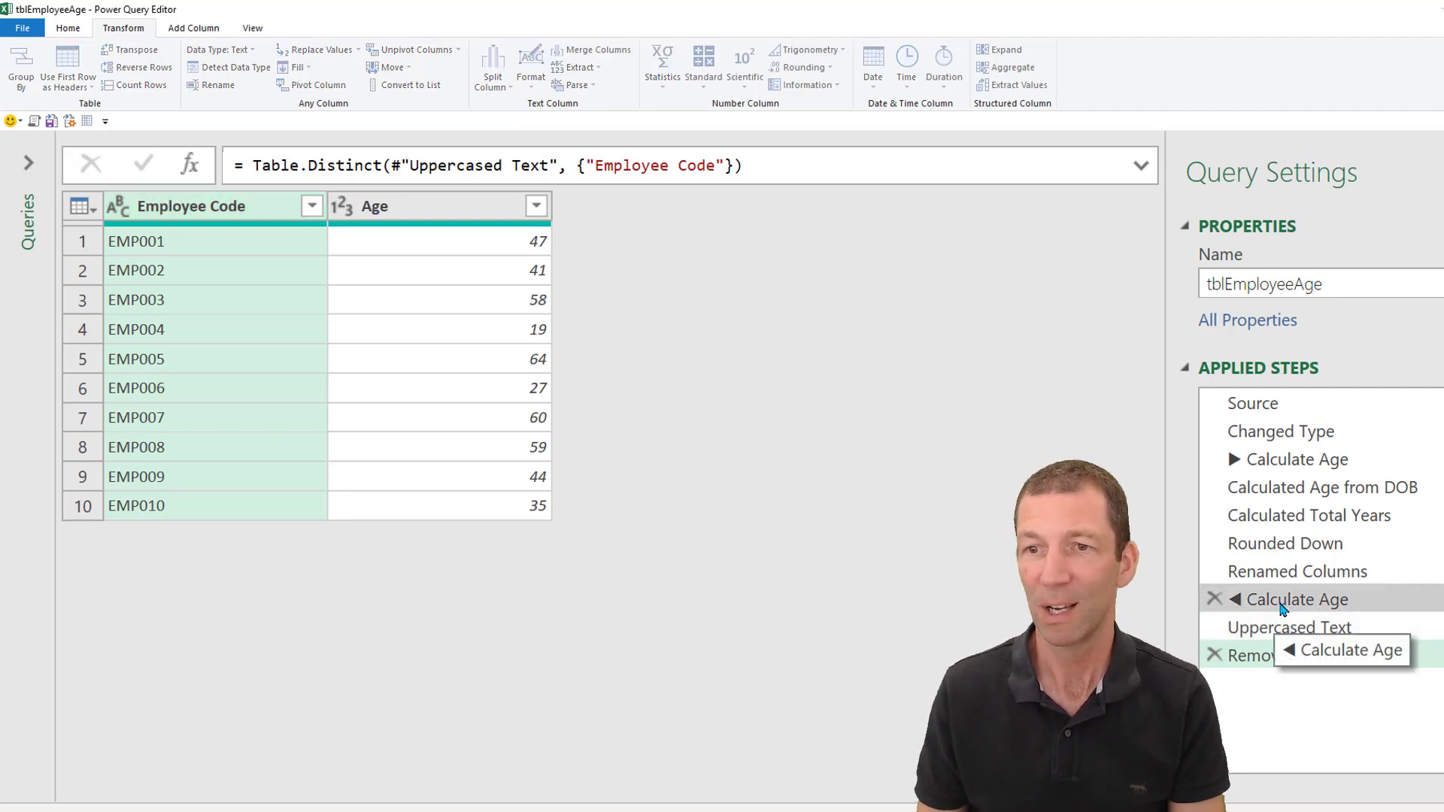
# Insert a step after ◀ Calculate Age named ▶ Prep For Merge, then return to Removed Duplicates.
pyautogui.click(1293, 599)
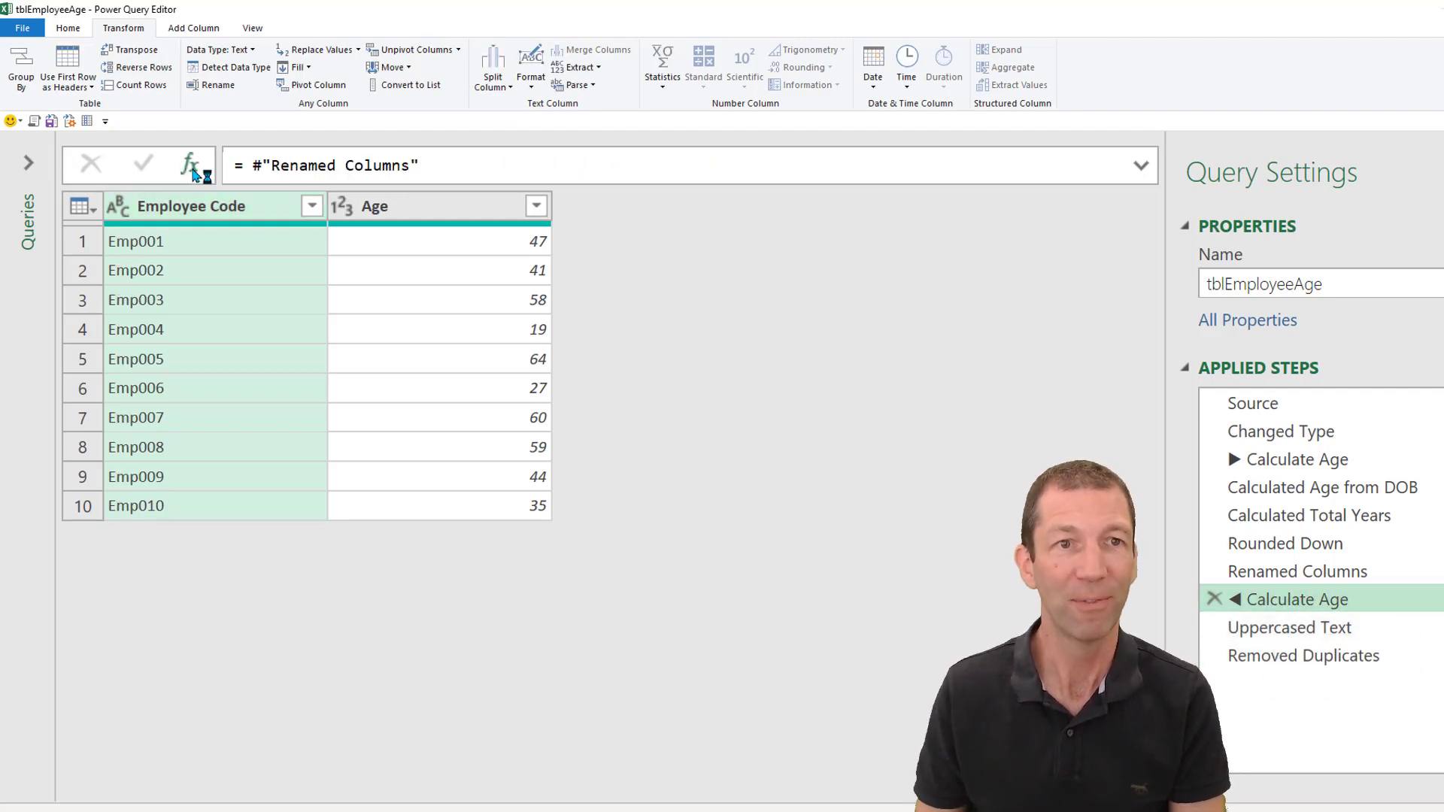
pyautogui.click(191, 164)
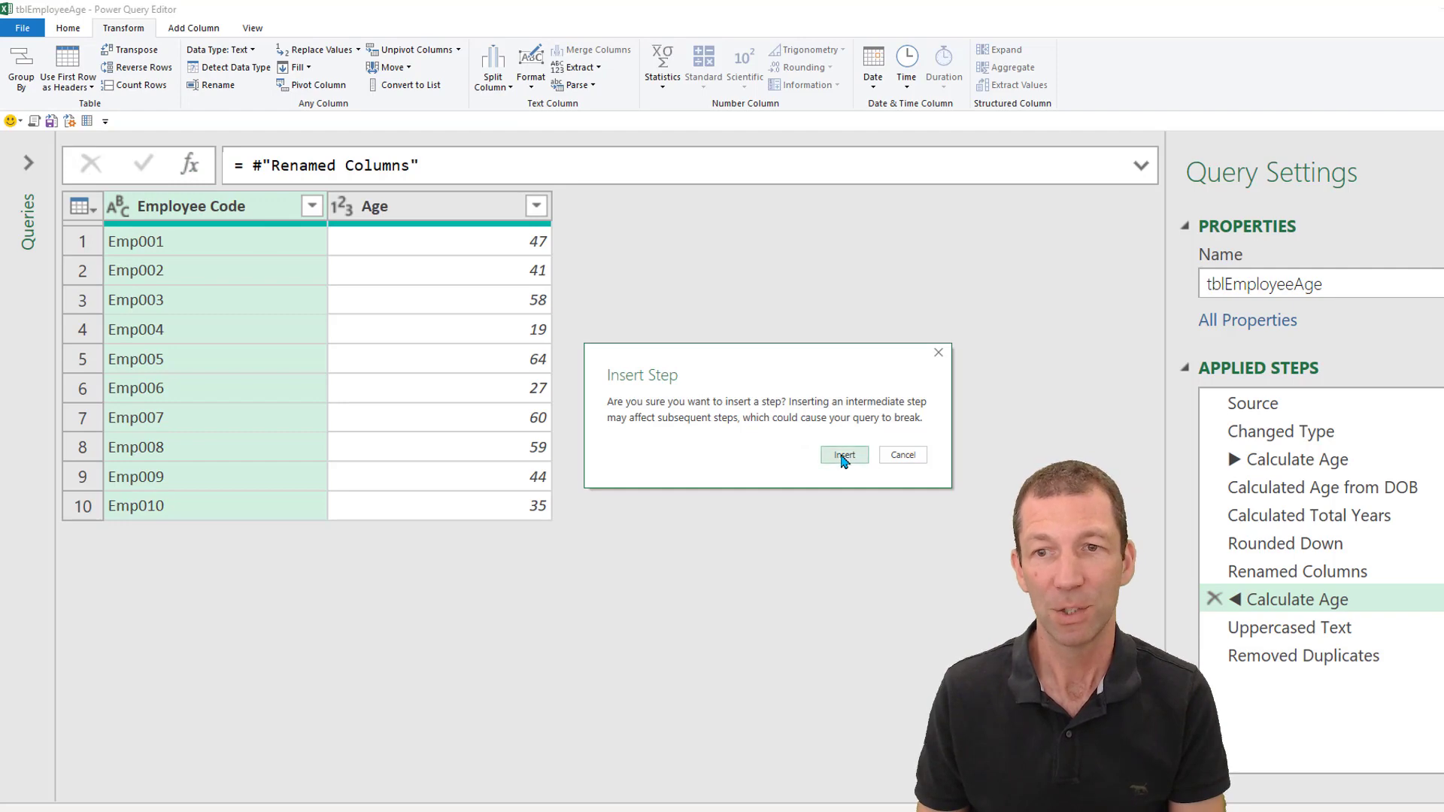
pyautogui.click(842, 454)
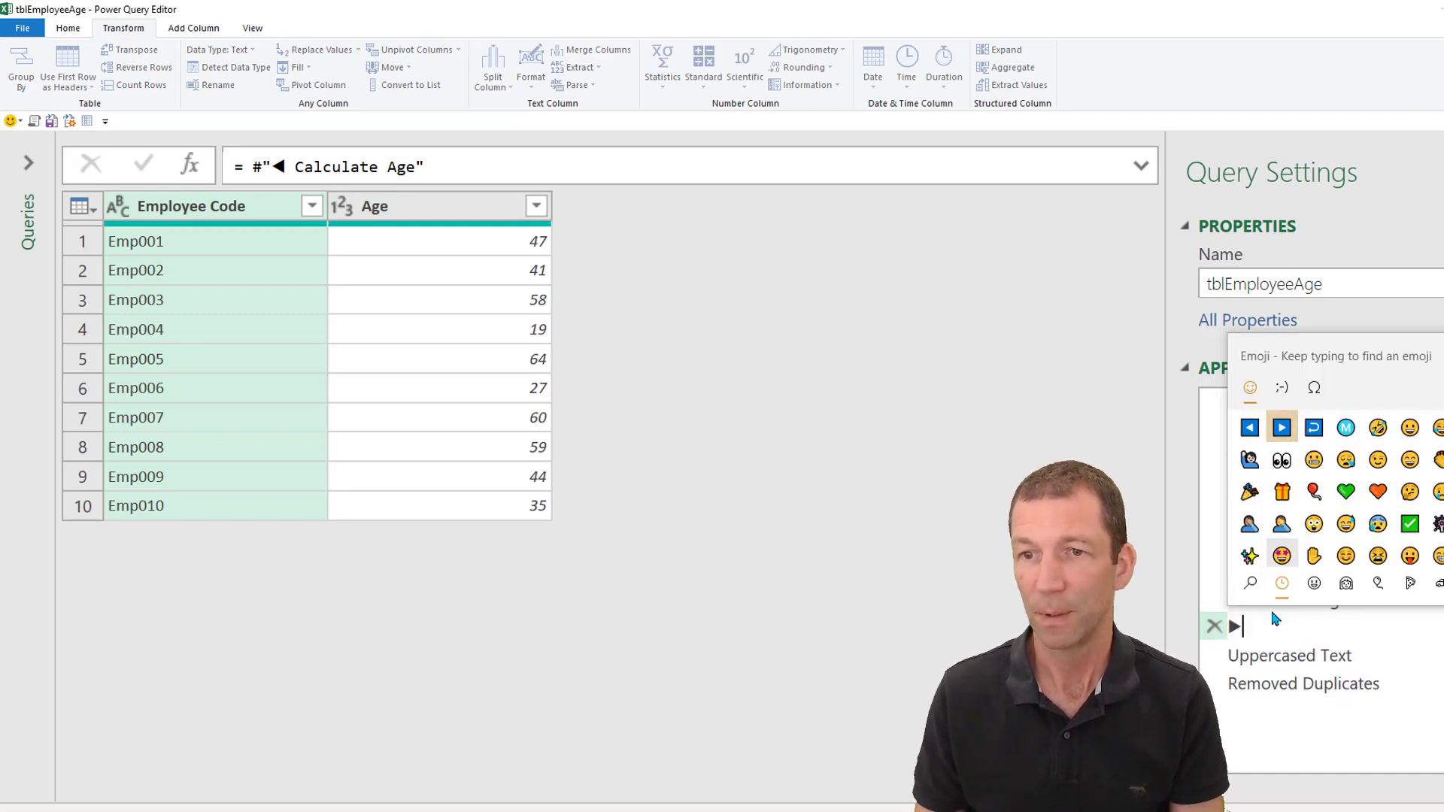
pyautogui.write('Prep For Merge')
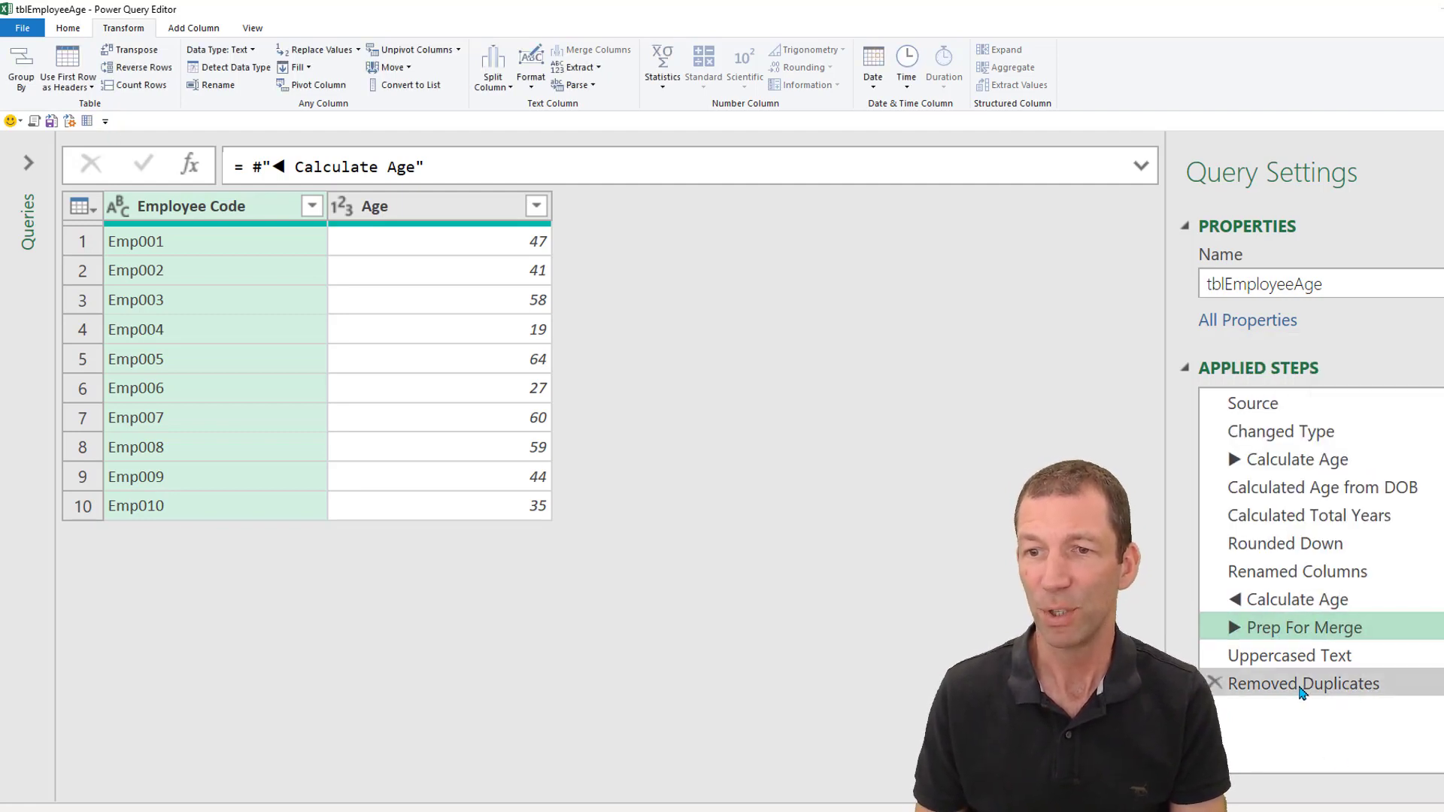
pyautogui.click(1302, 683)
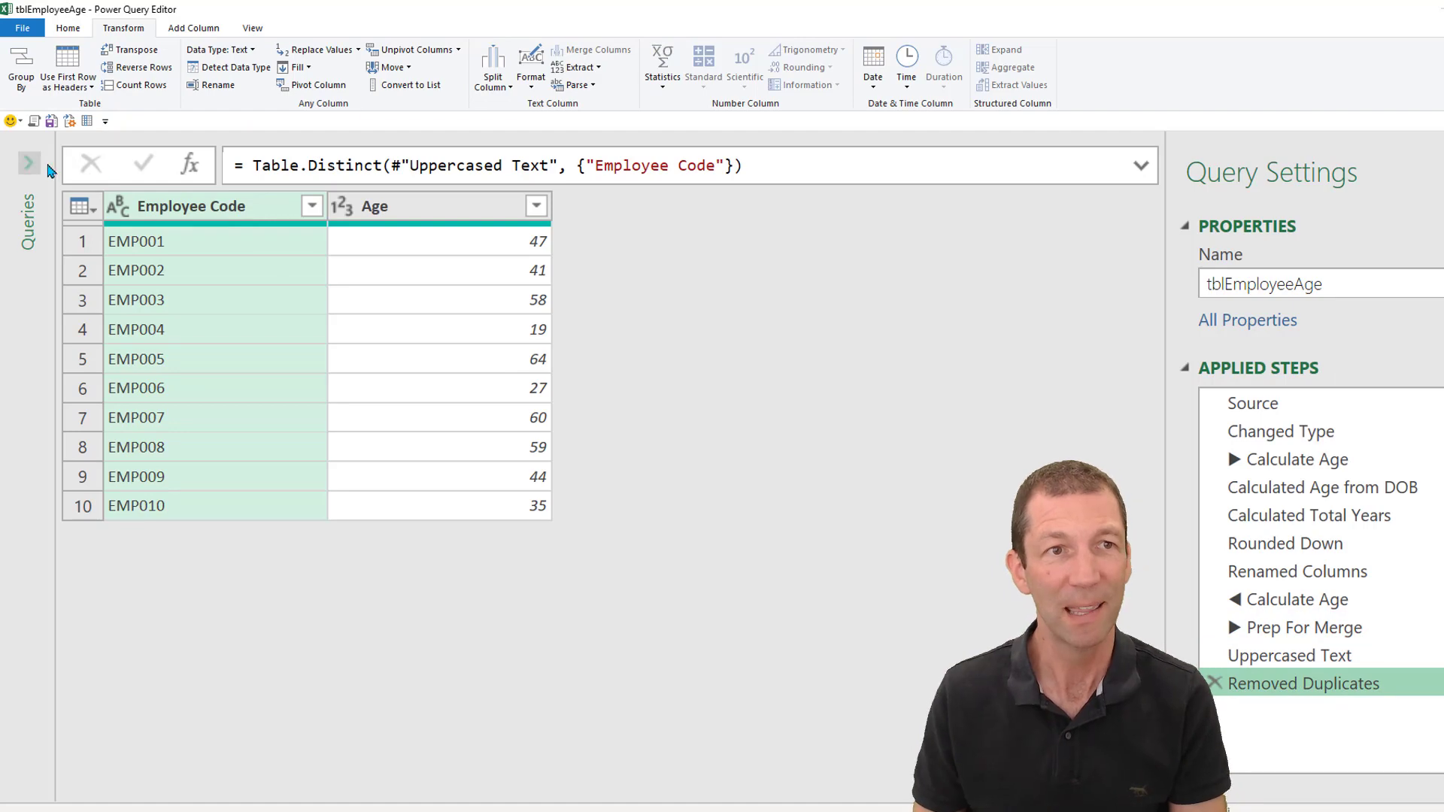
# Expand the Queries pane and name the new final step Ready for Merge with EmployeeDetails.
pyautogui.click(29, 162)
pyautogui.write('Ready for Mer')
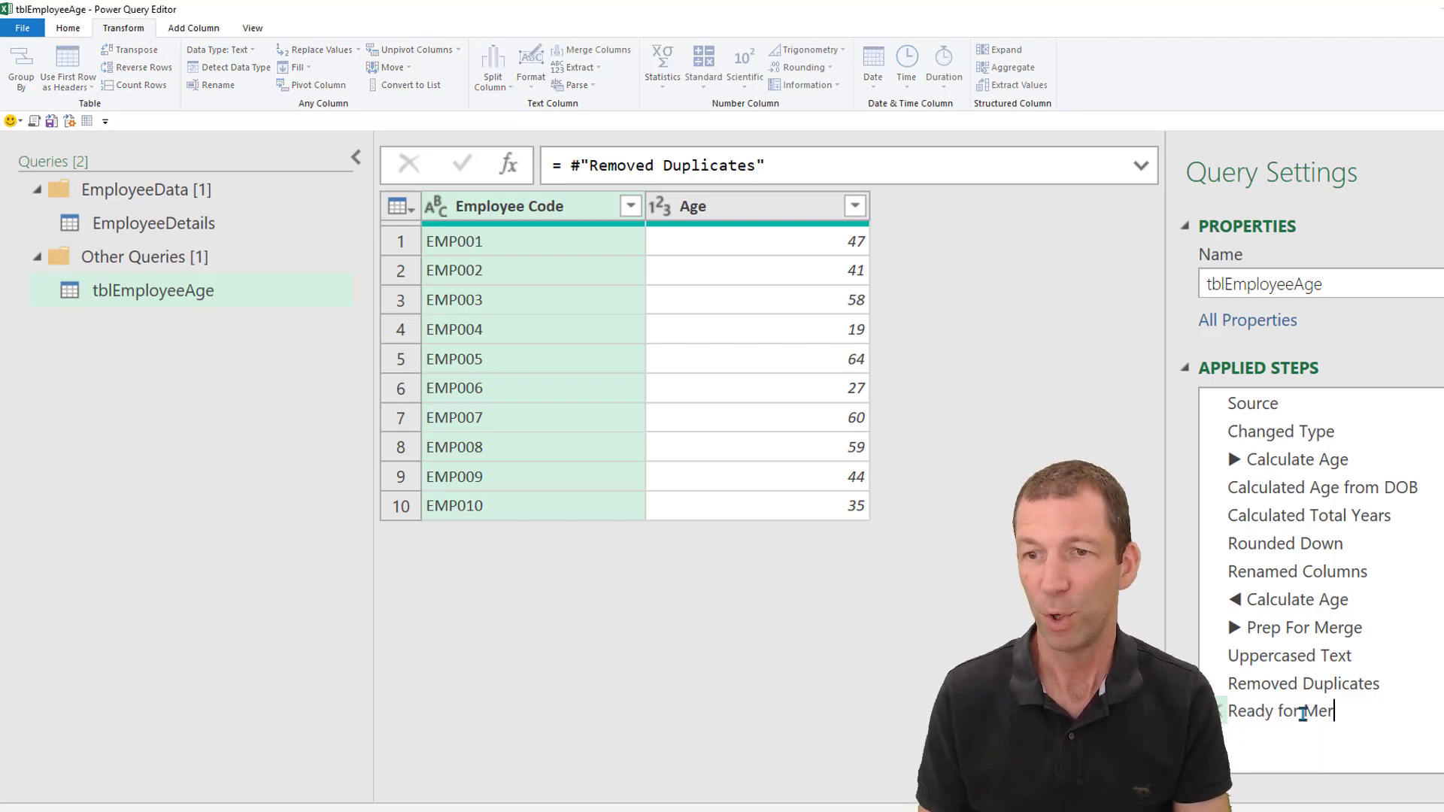
pyautogui.write('ge with Employ')
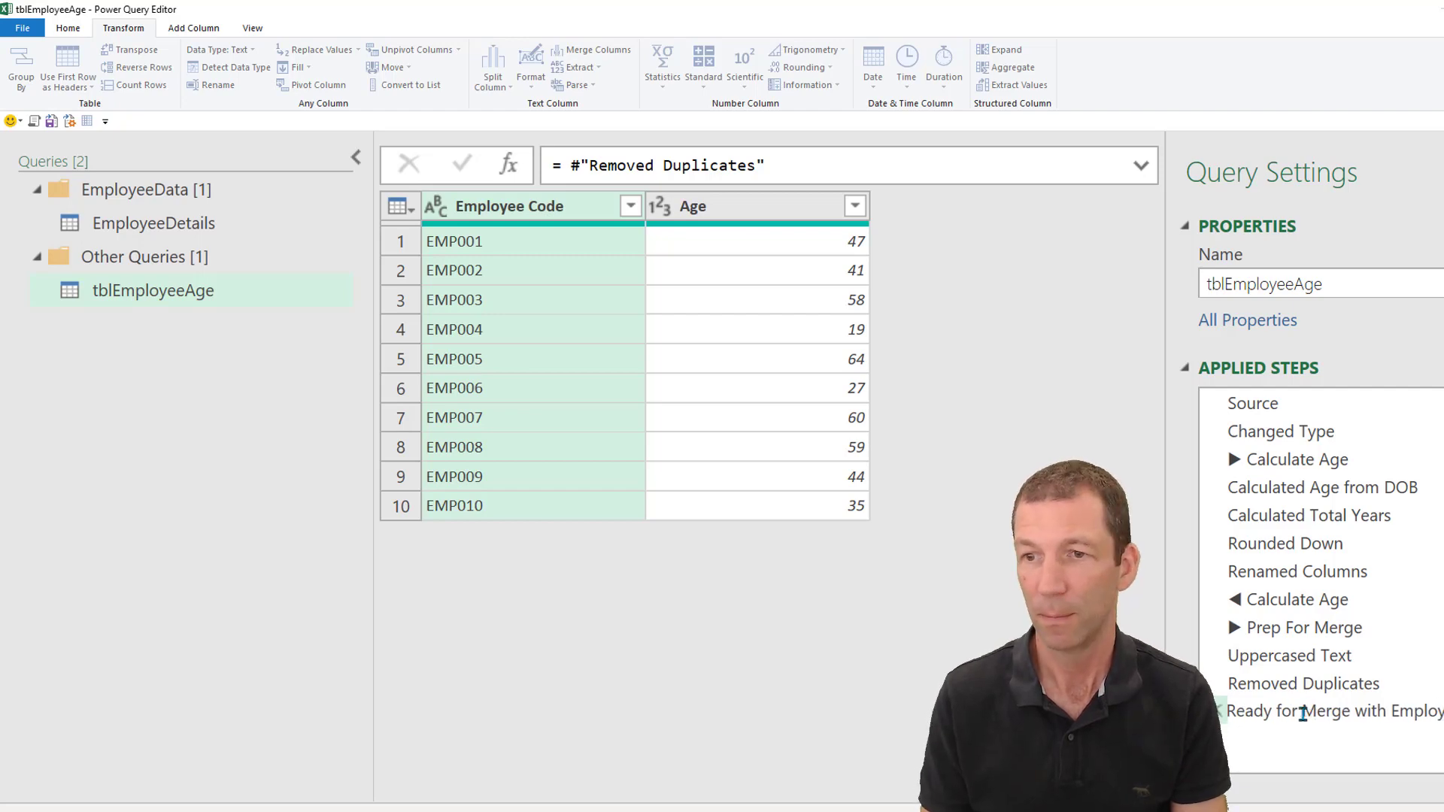
pyautogui.click(1335, 712)
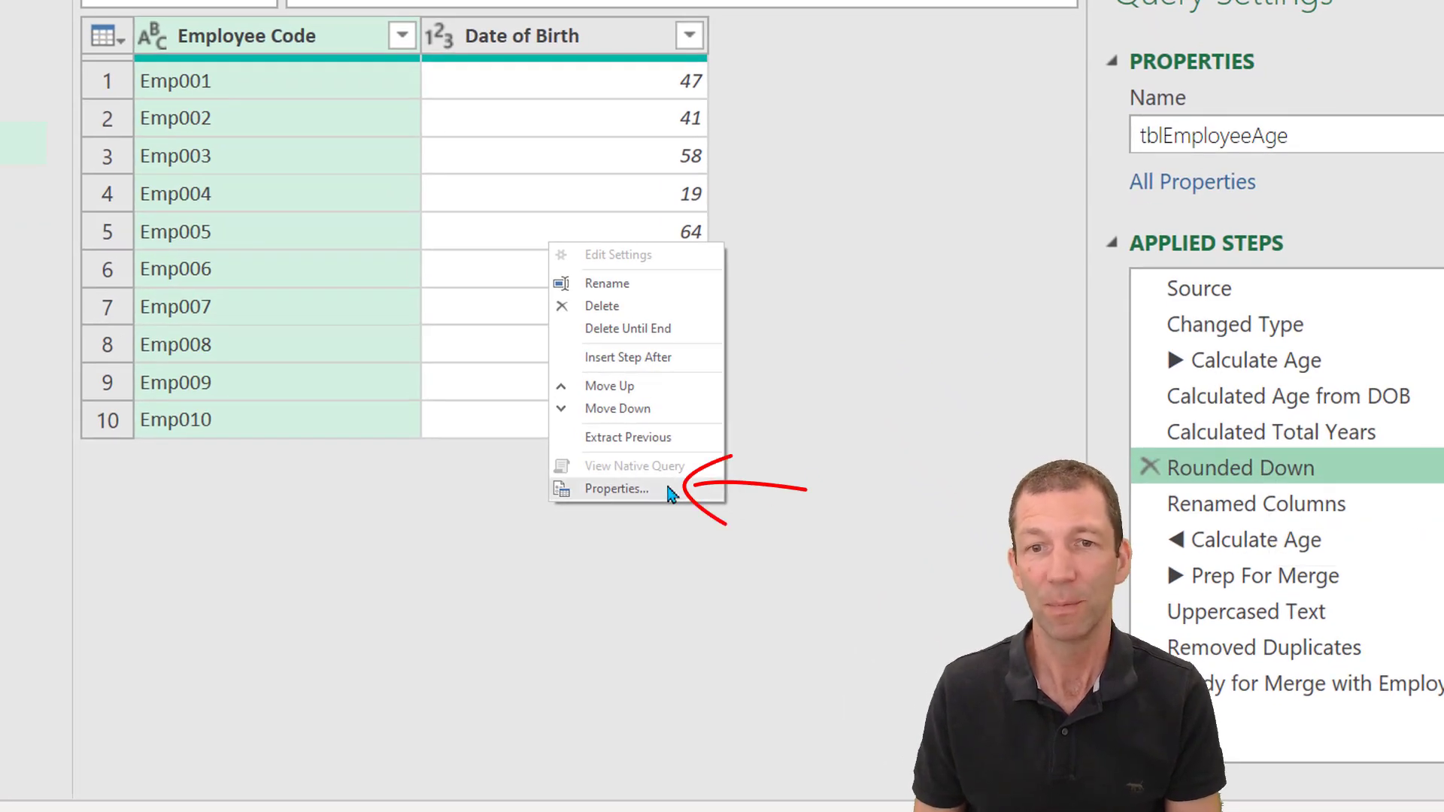
# Describe the Rounded Down step as "Why did I do this" and switch to the EmployeeDetails query.
pyautogui.click(617, 489)
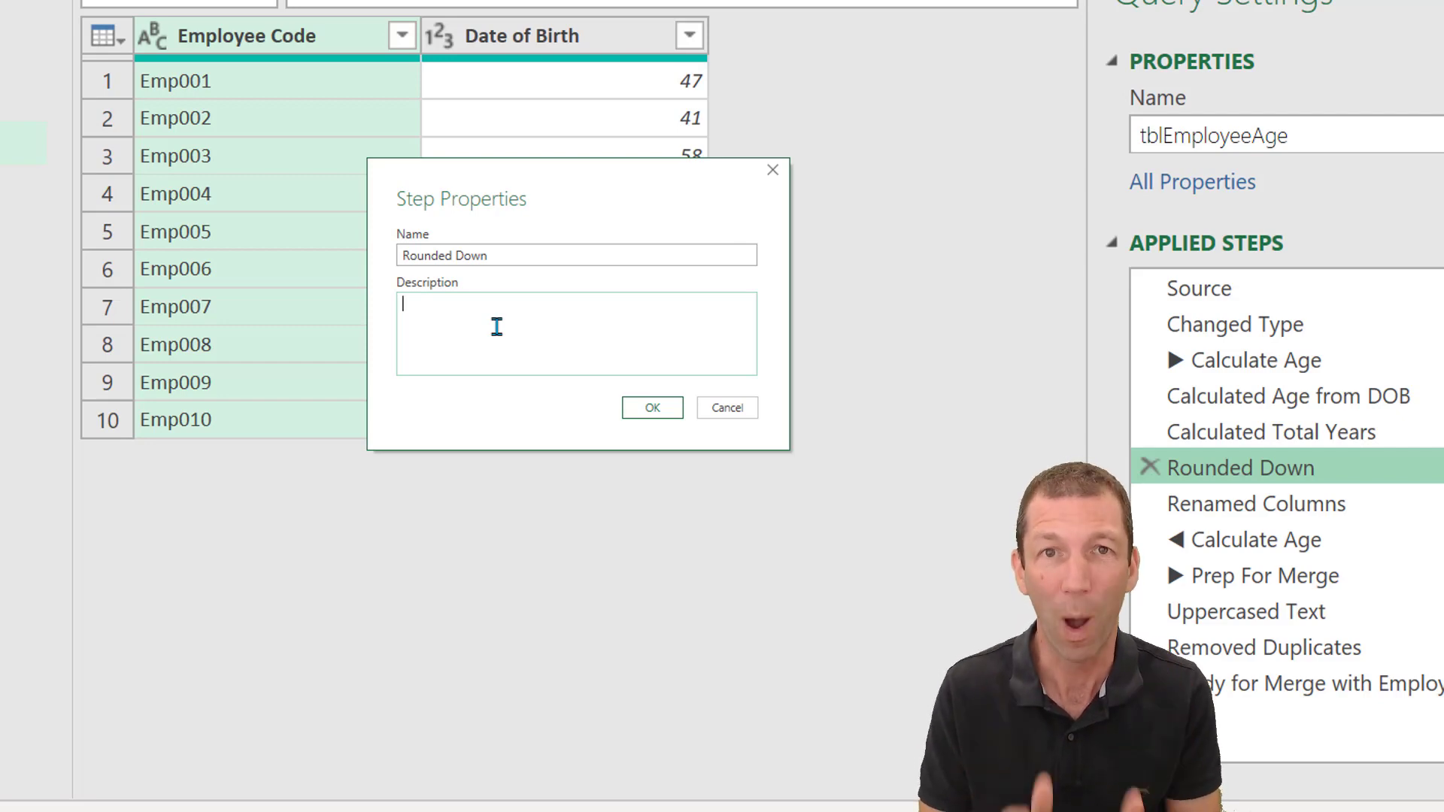
pyautogui.write('Sh')
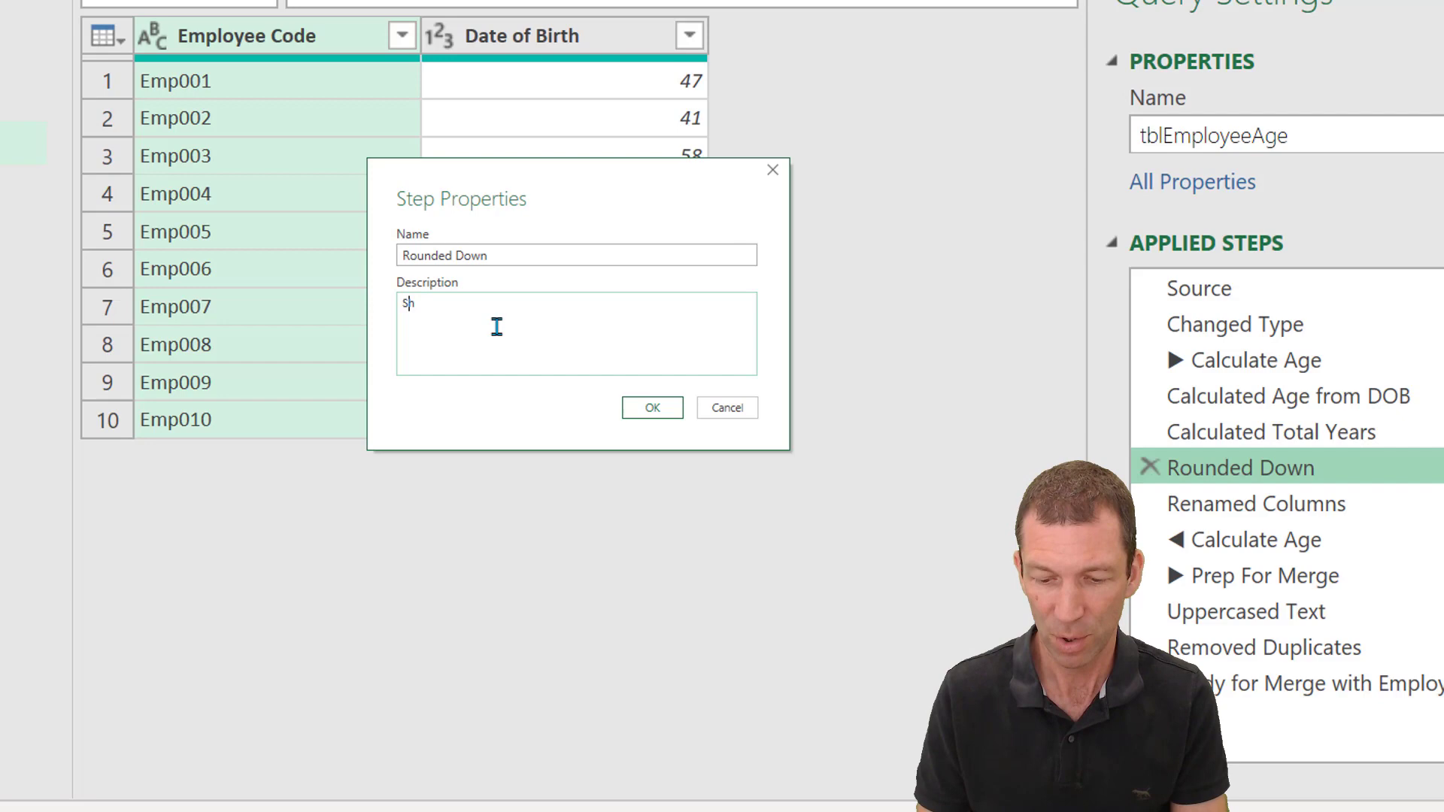
pyautogui.write('Why did I')
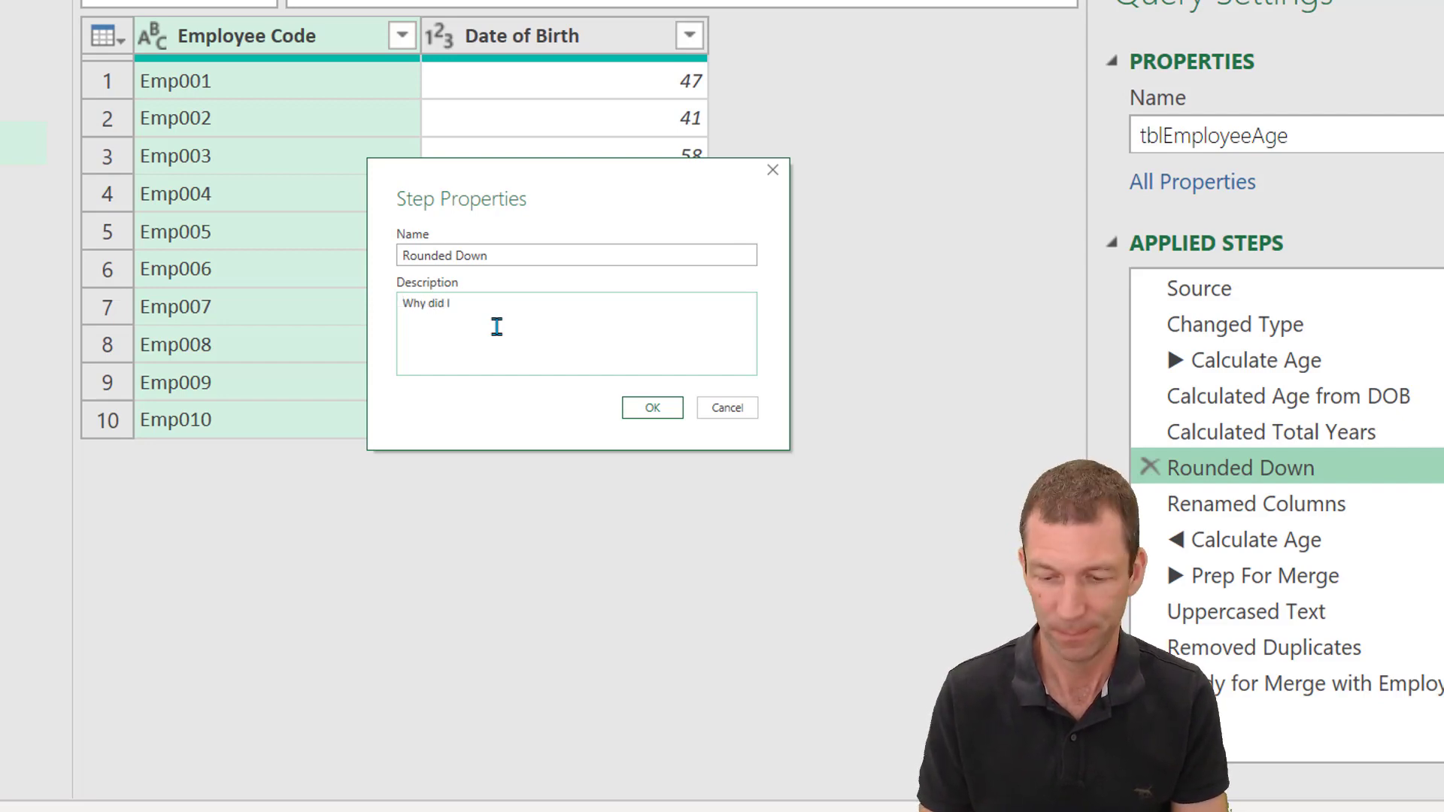
pyautogui.write('do this')
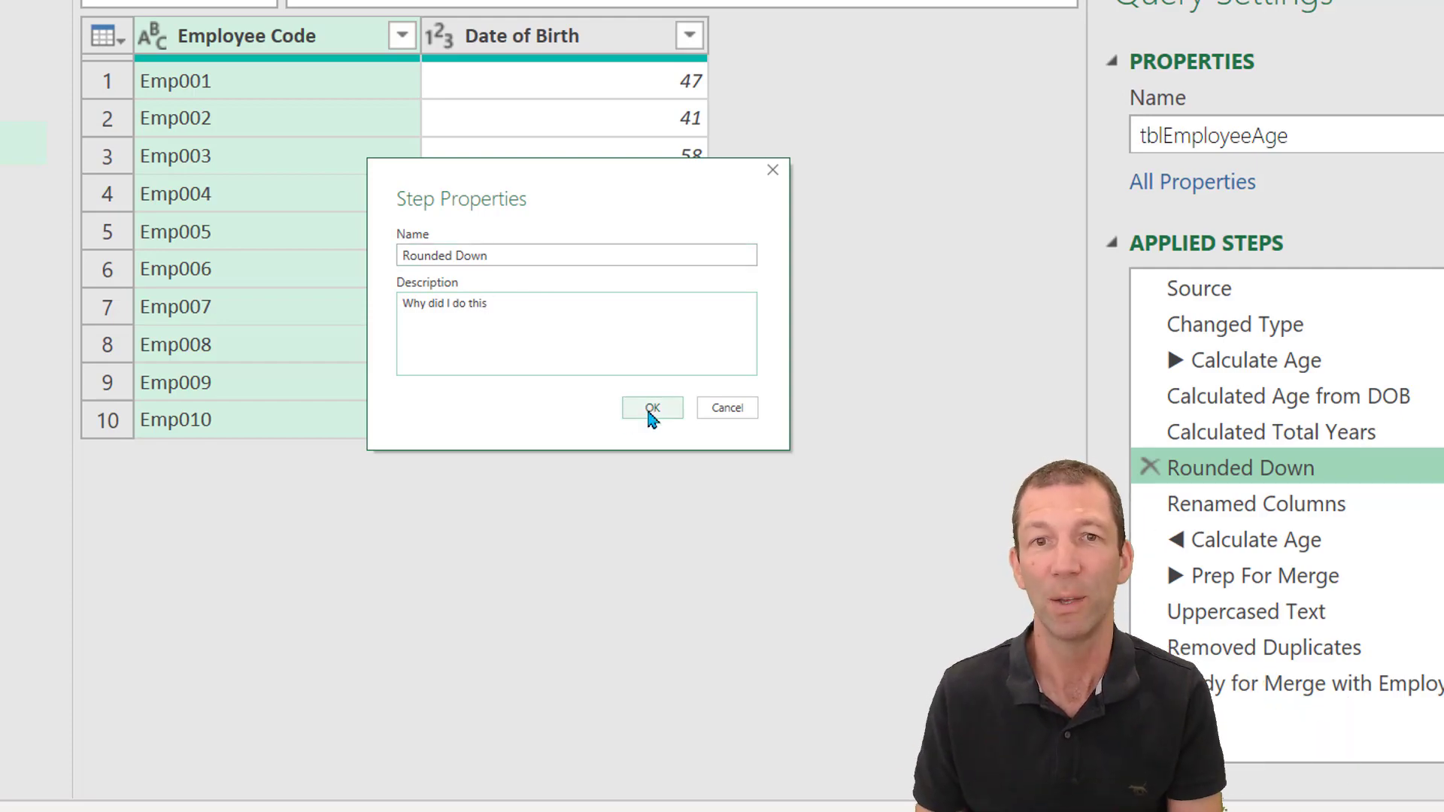
pyautogui.click(652, 407)
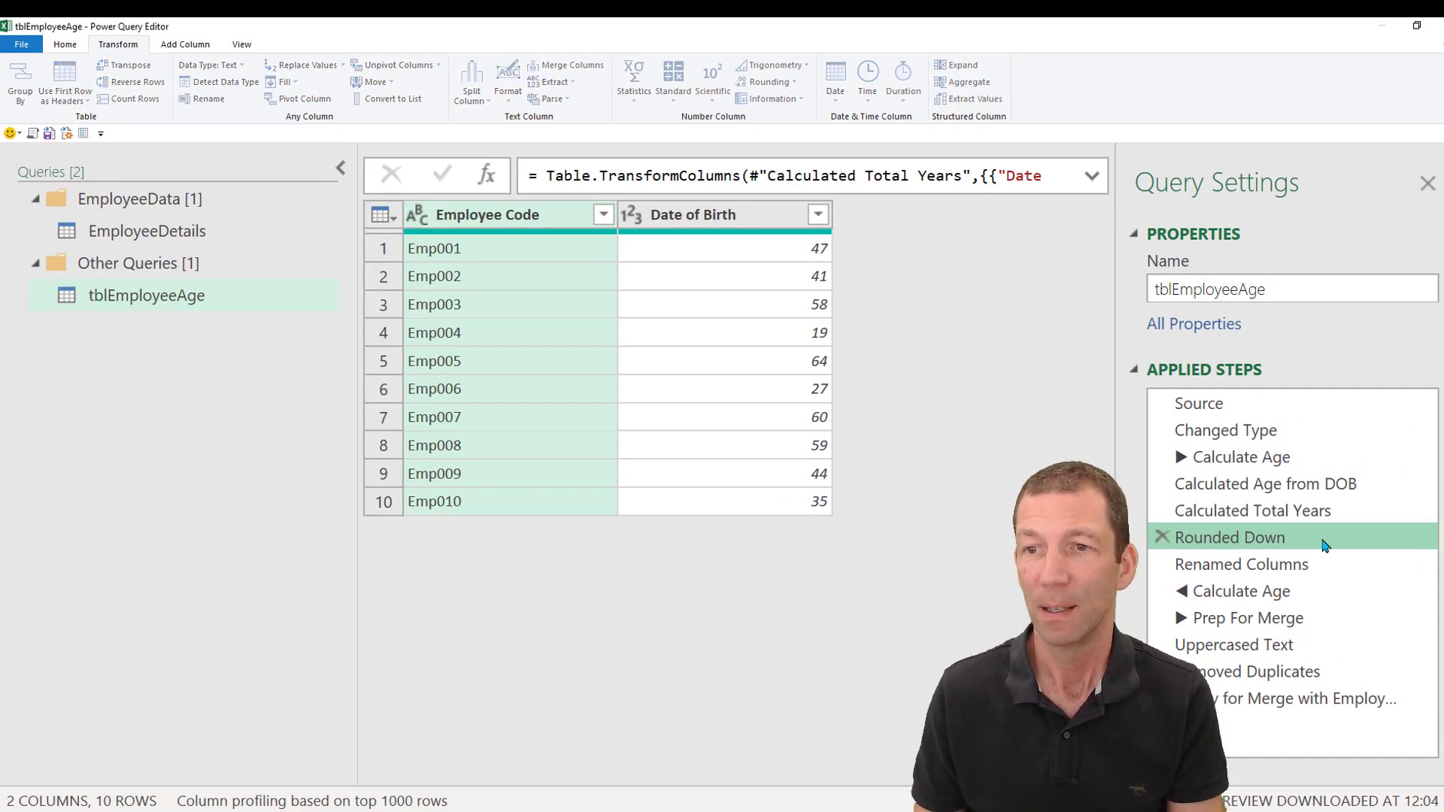
pyautogui.moveTo(1401, 537)
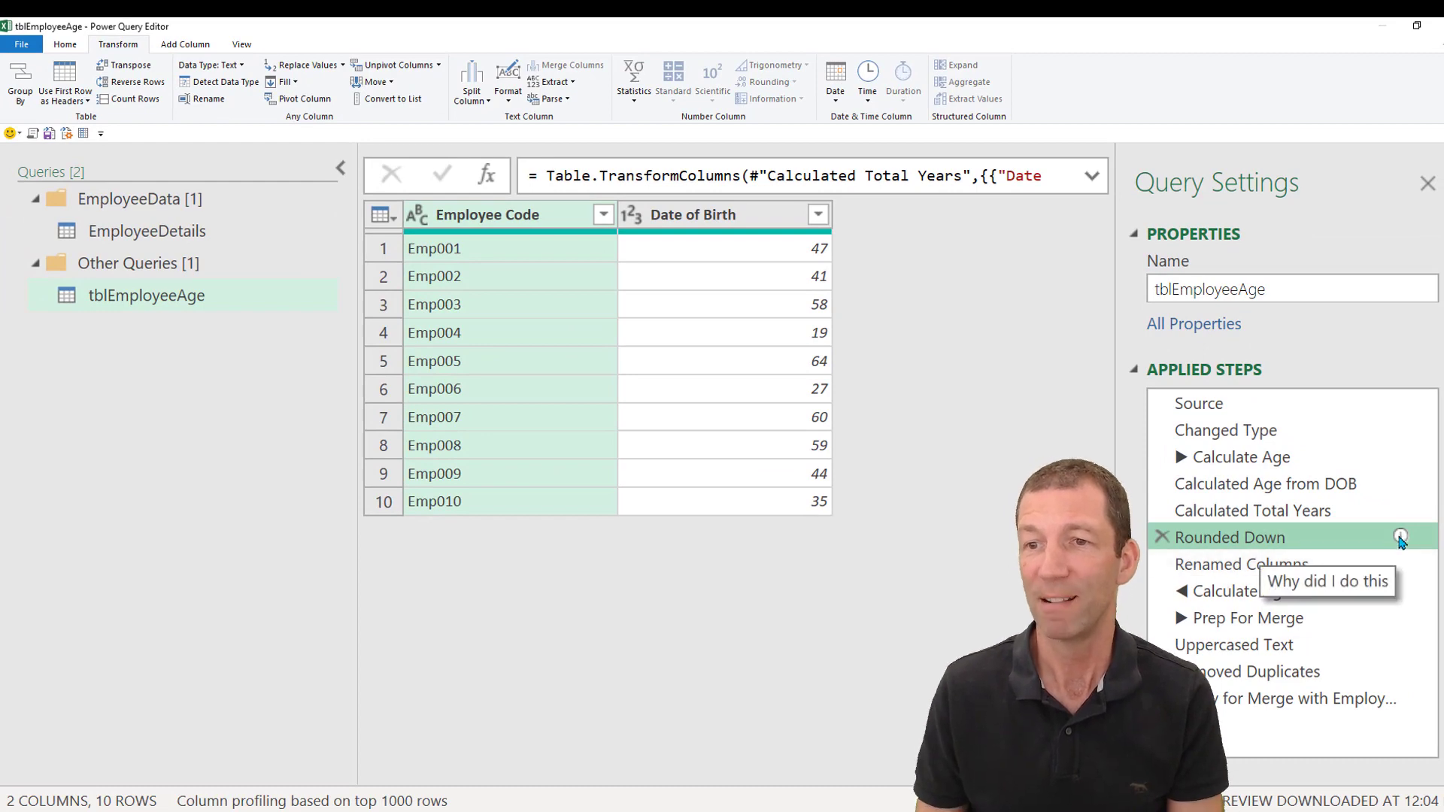
pyautogui.moveTo(1248, 700)
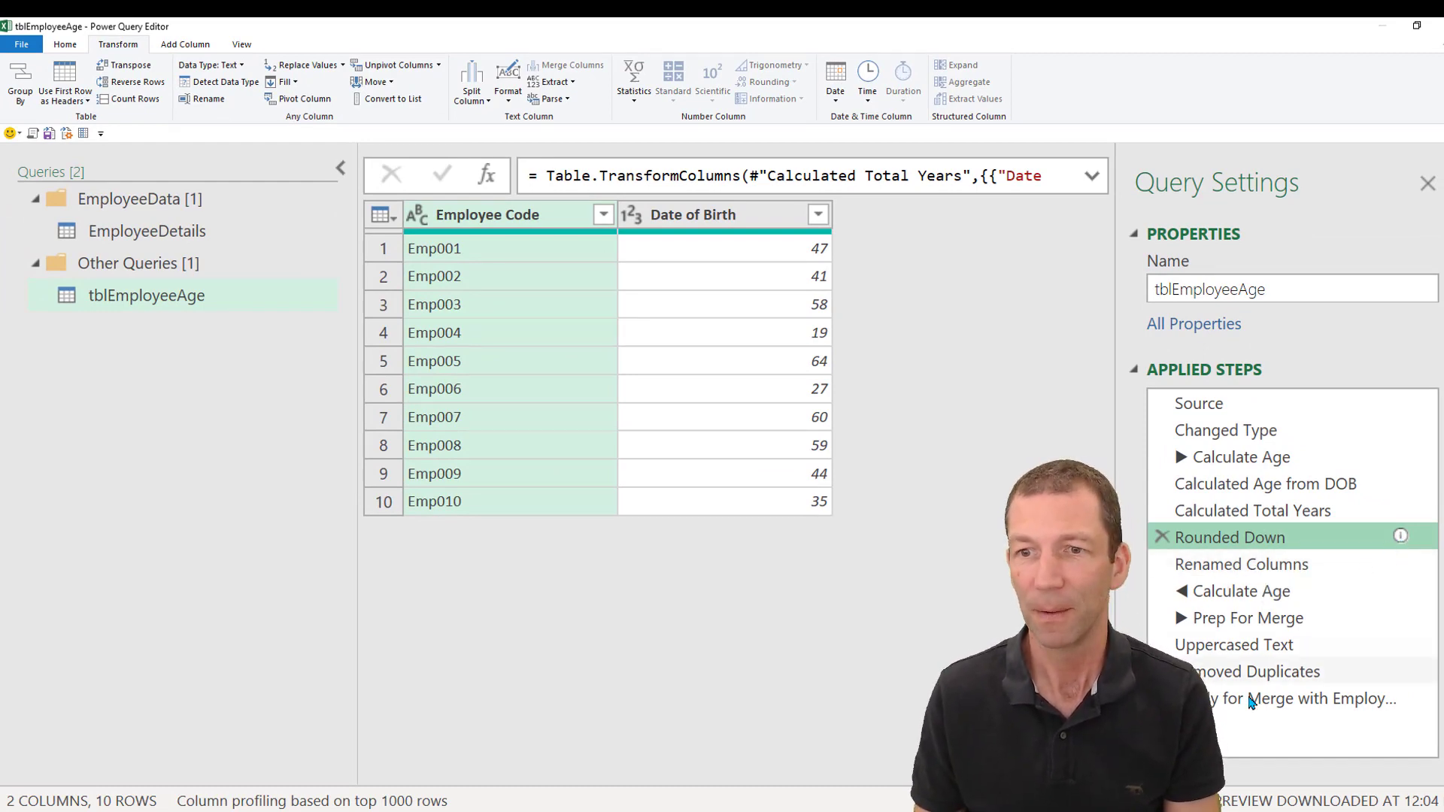
pyautogui.click(146, 232)
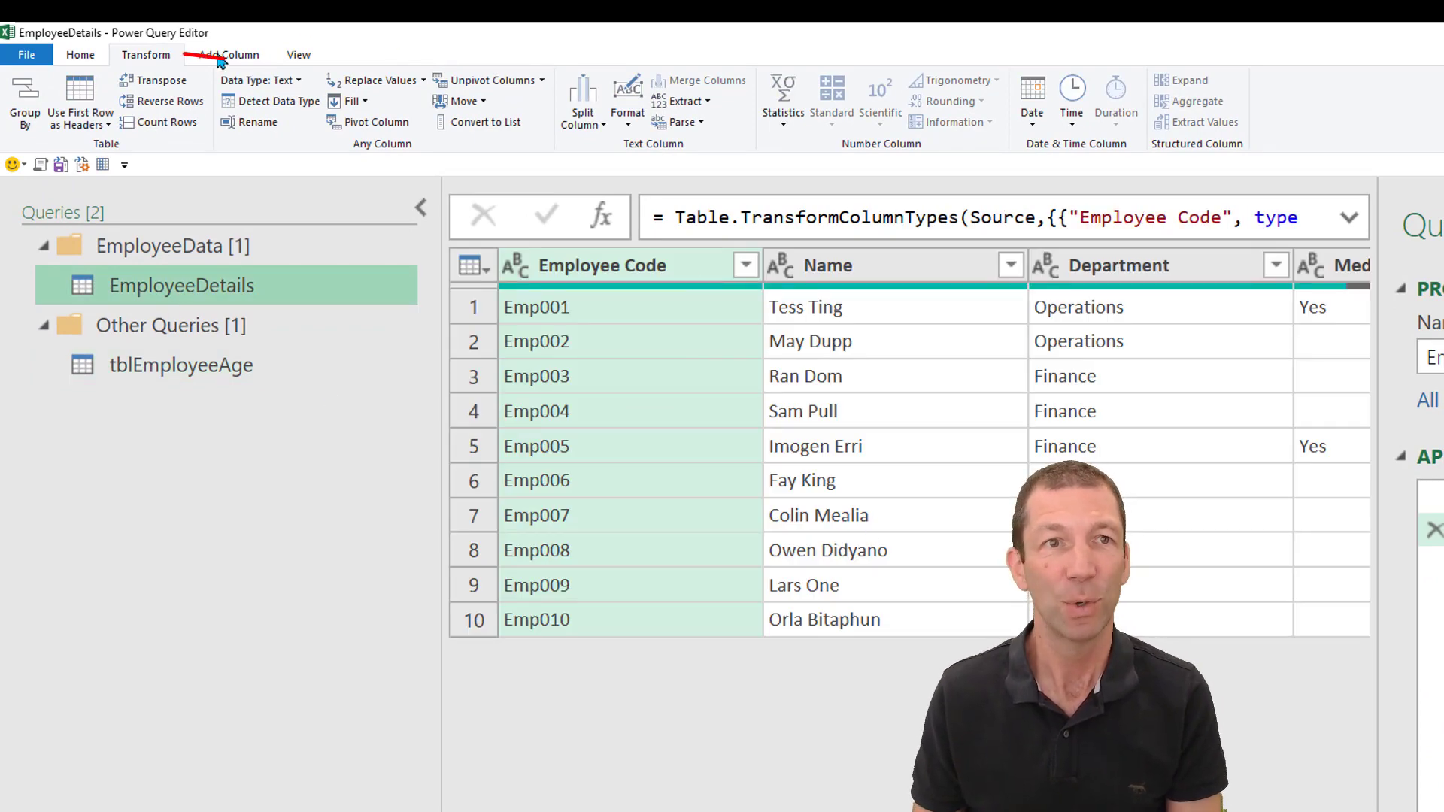
# Try merging with tblEmployeeAge on Employee Code, see 0 of 10 rows match, and cancel.
pyautogui.click(80, 54)
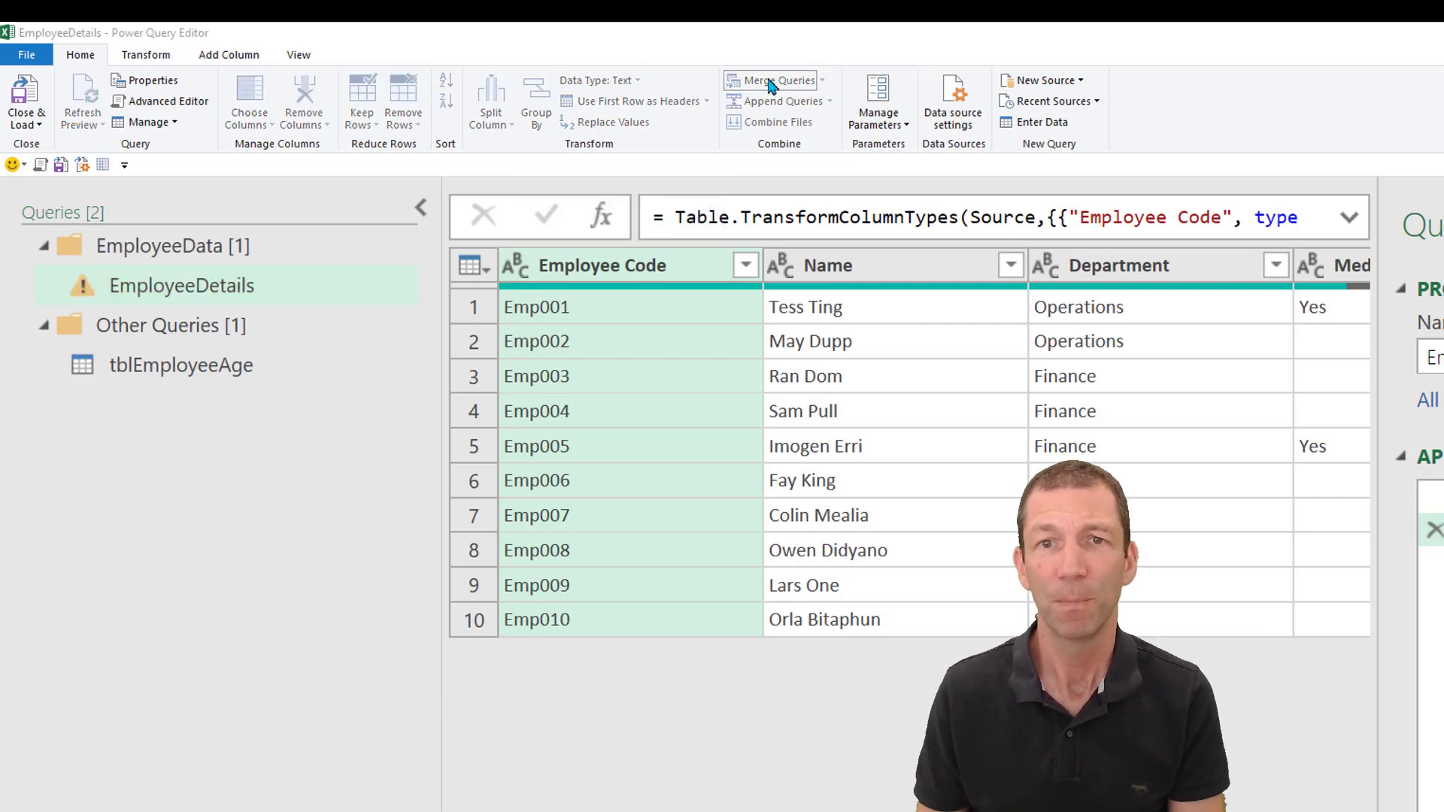
pyautogui.moveTo(832, 400)
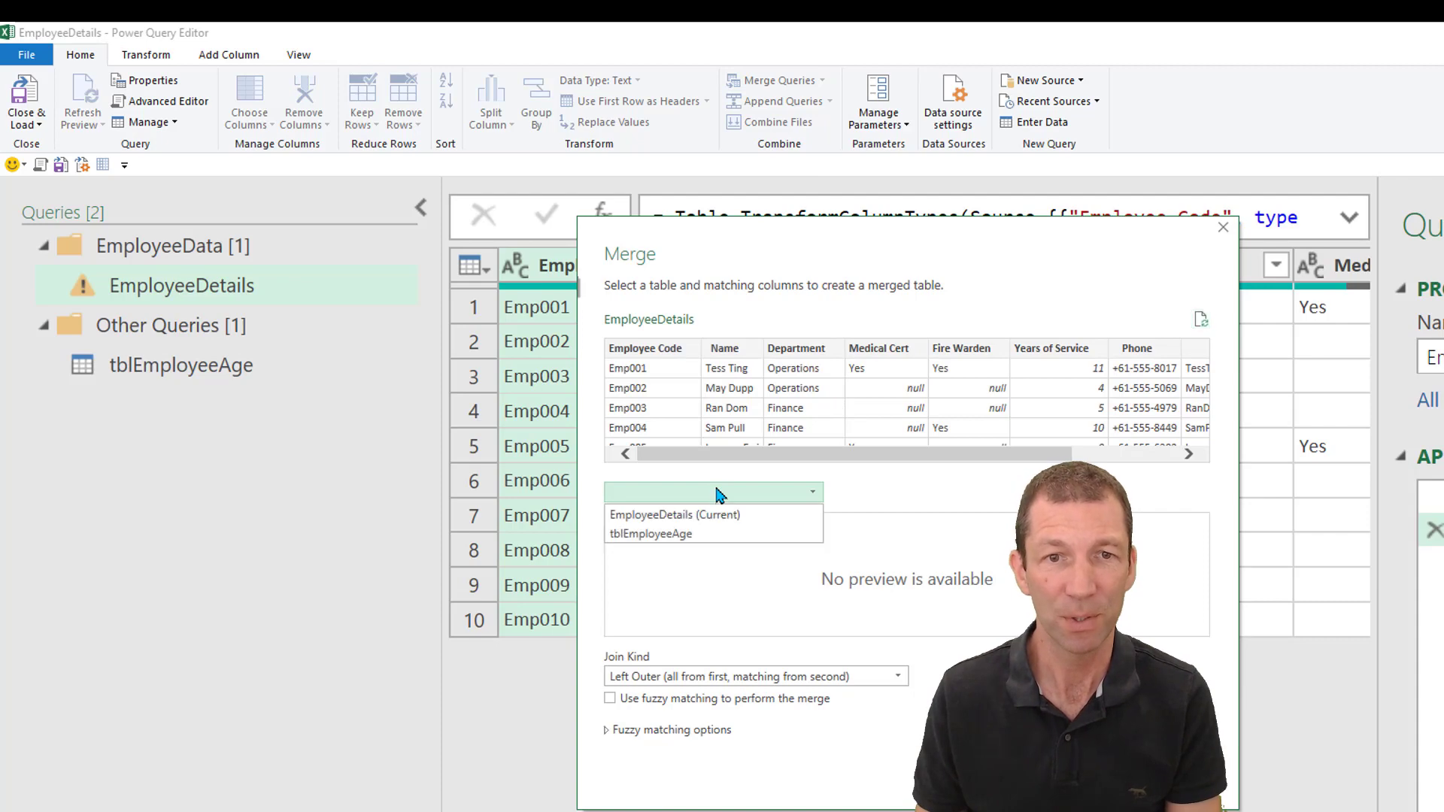
pyautogui.click(649, 534)
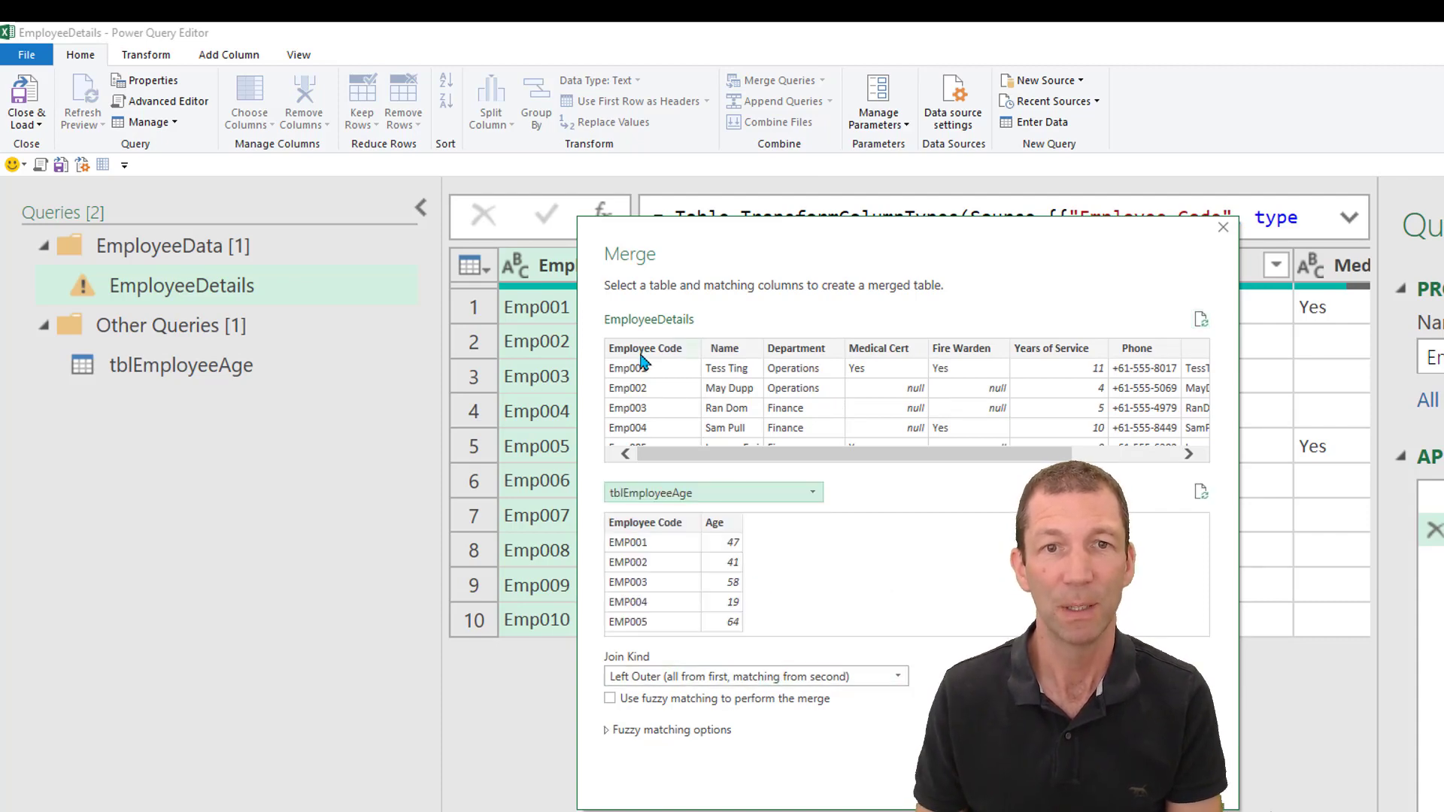
pyautogui.click(645, 522)
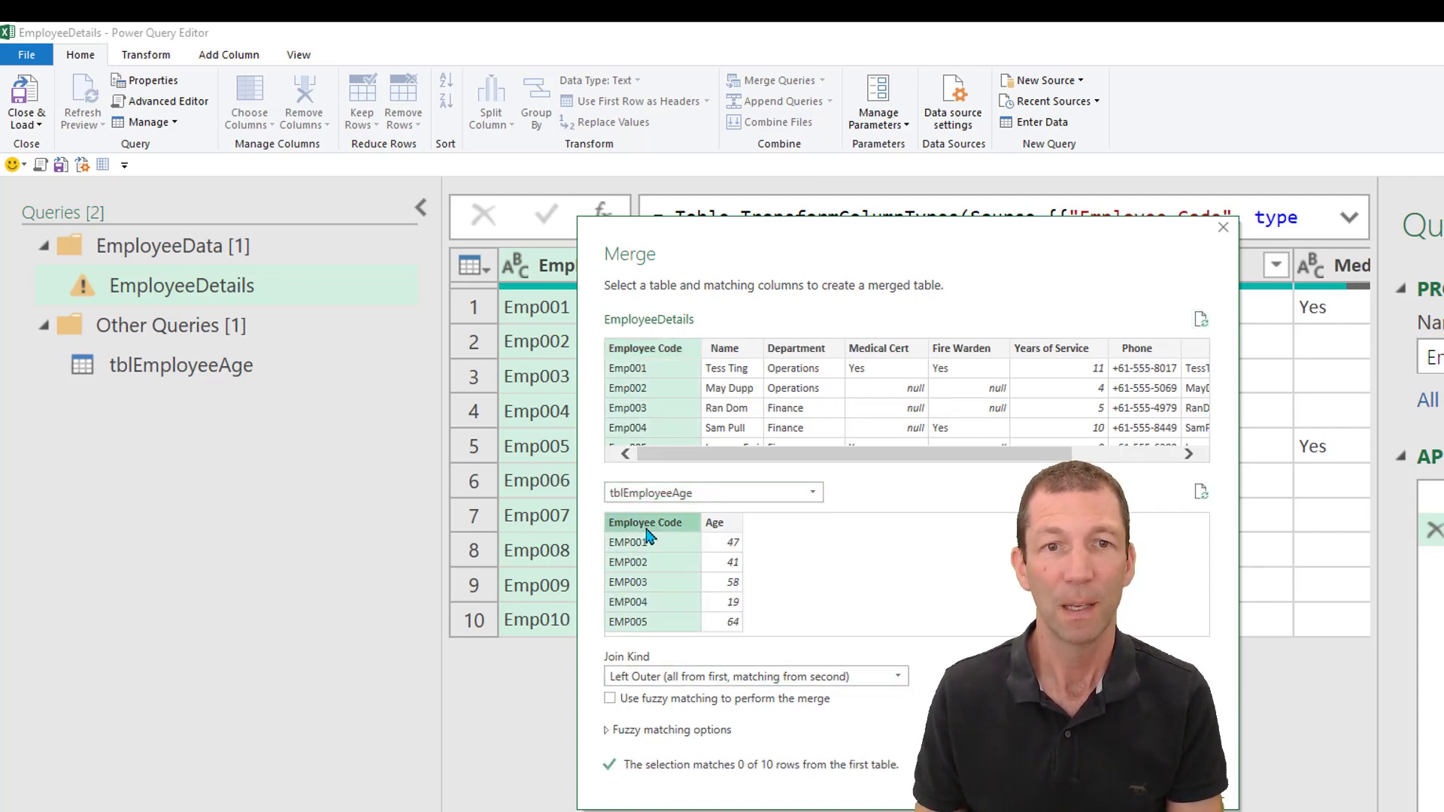
pyautogui.moveTo(643, 370)
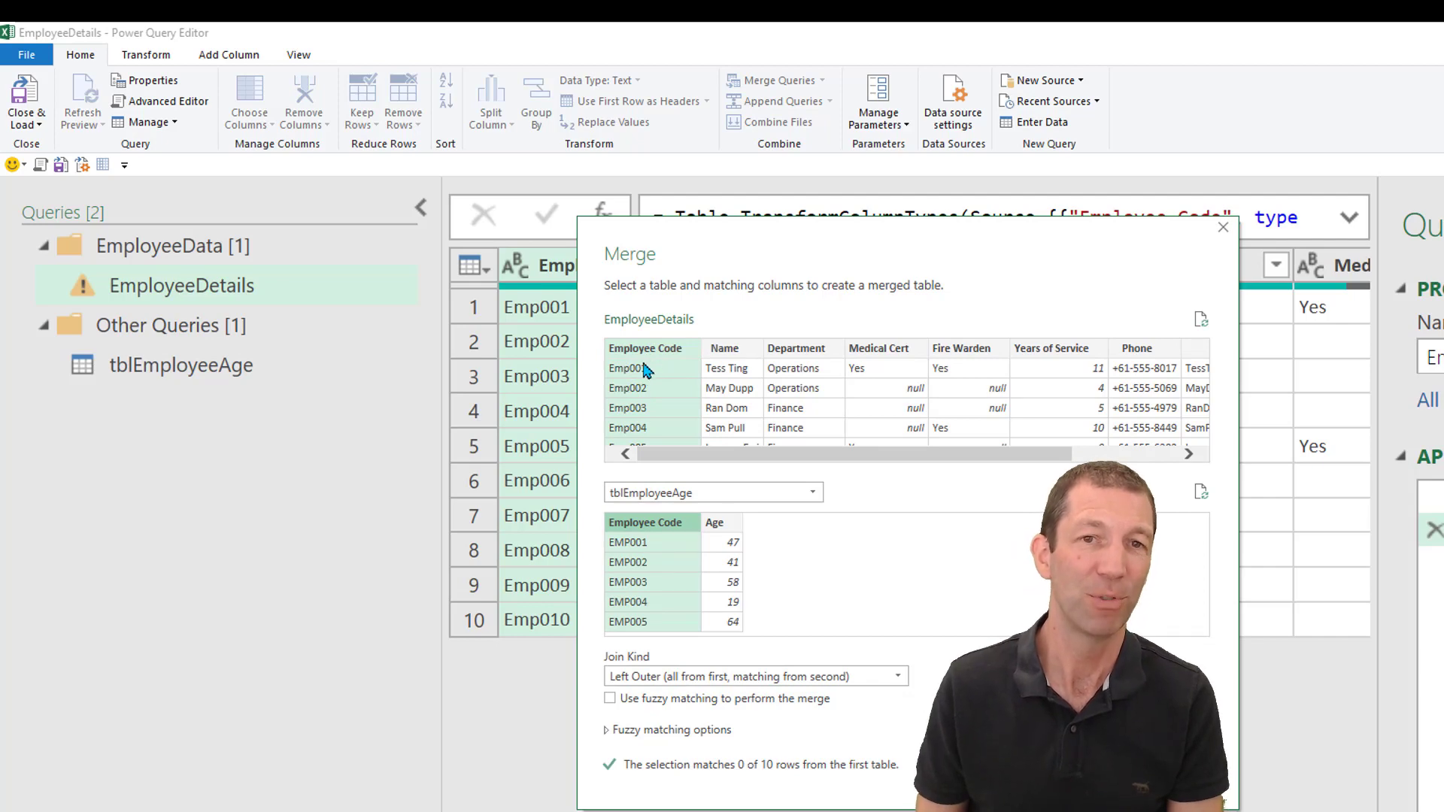
pyautogui.click(1222, 227)
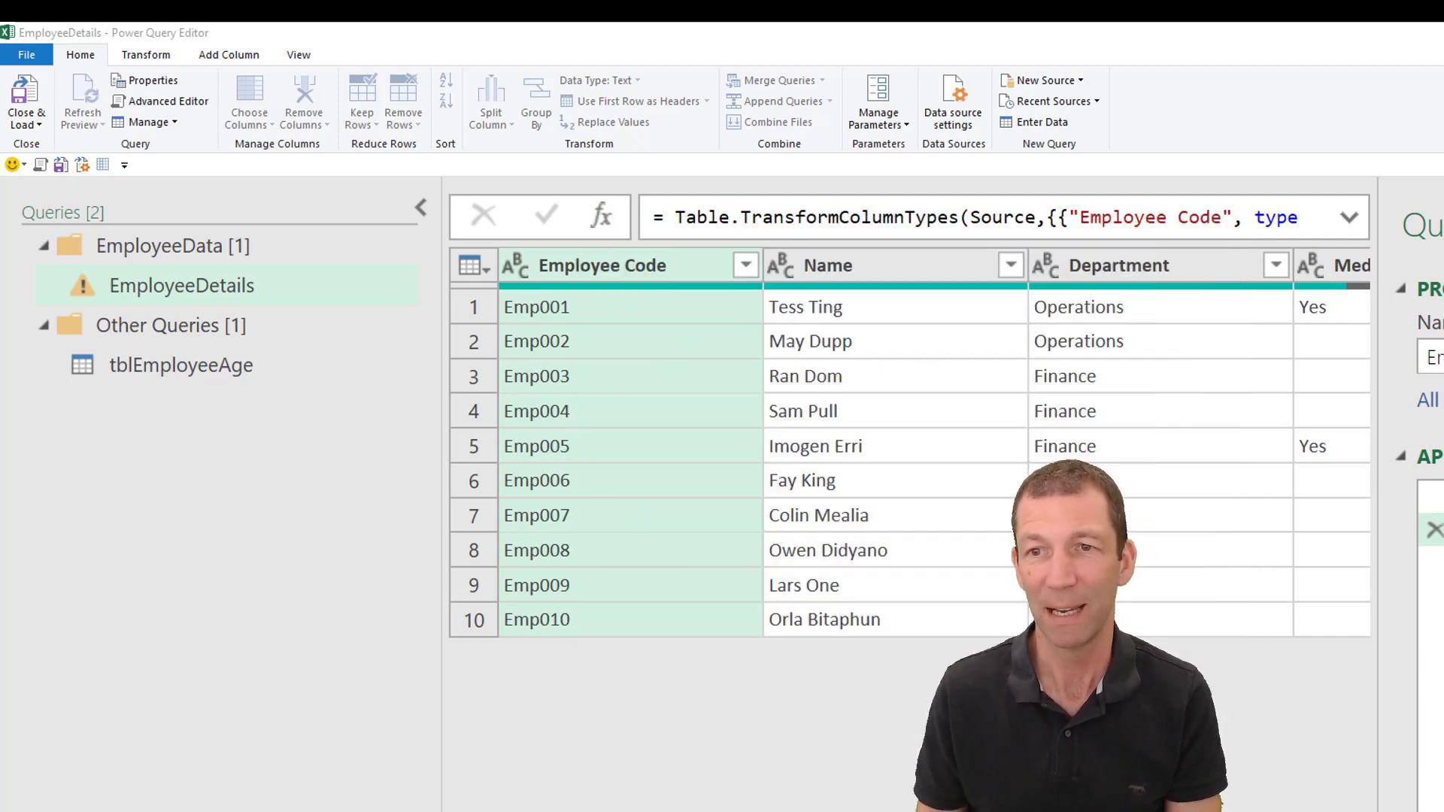
# Transform the Employee Code column to UPPERCASE so values read EMP001–EMP010.
pyautogui.rightClick(601, 264)
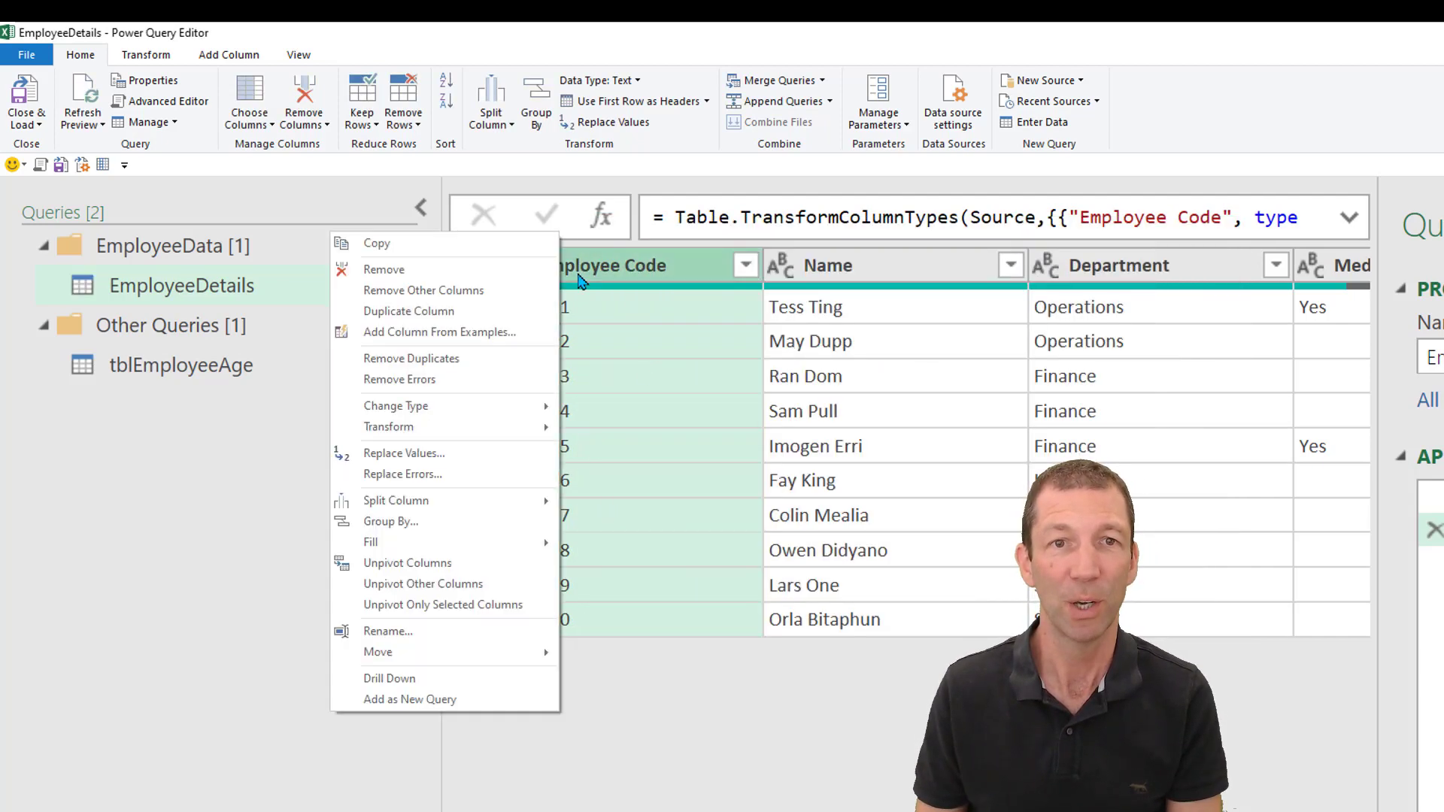
pyautogui.moveTo(389, 426)
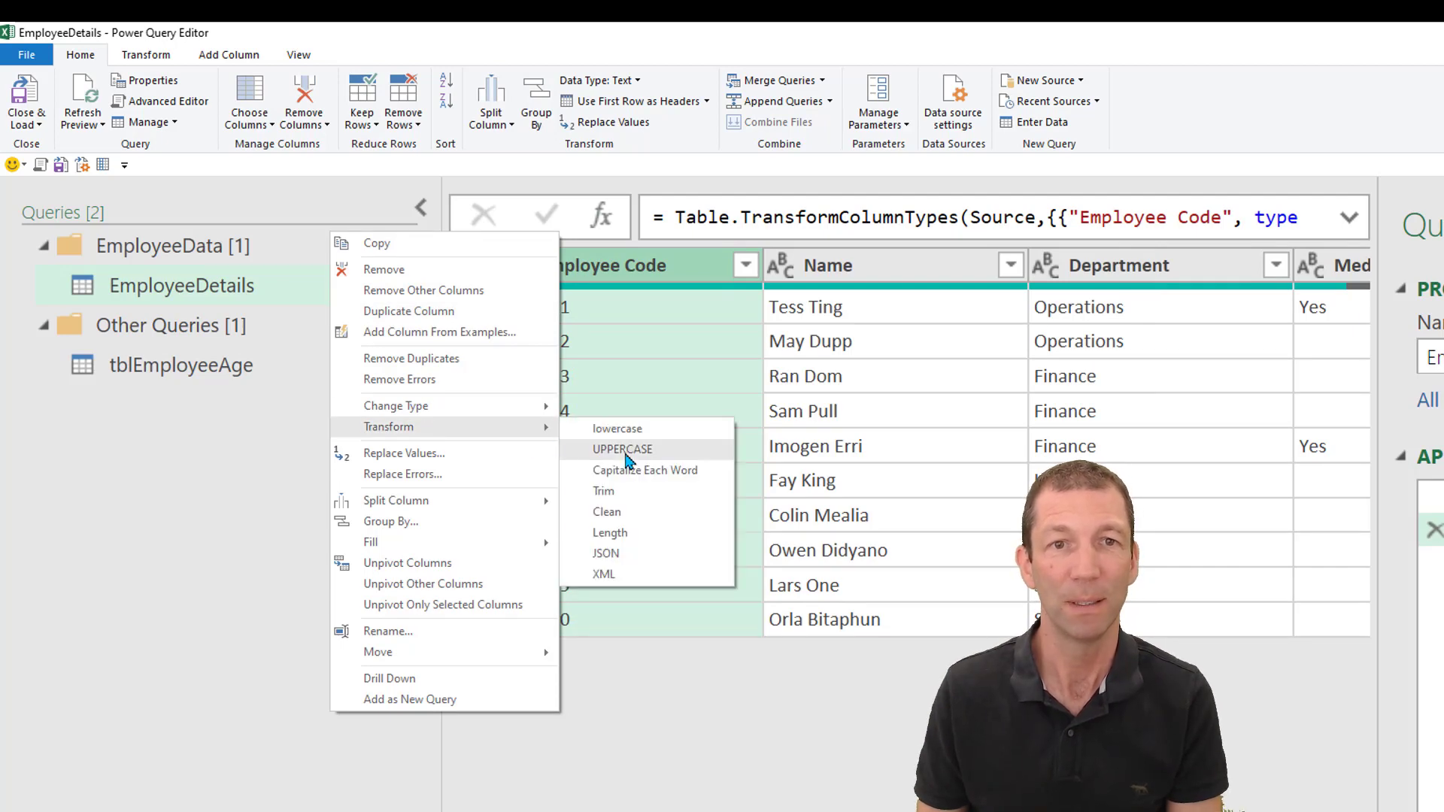
pyautogui.click(623, 448)
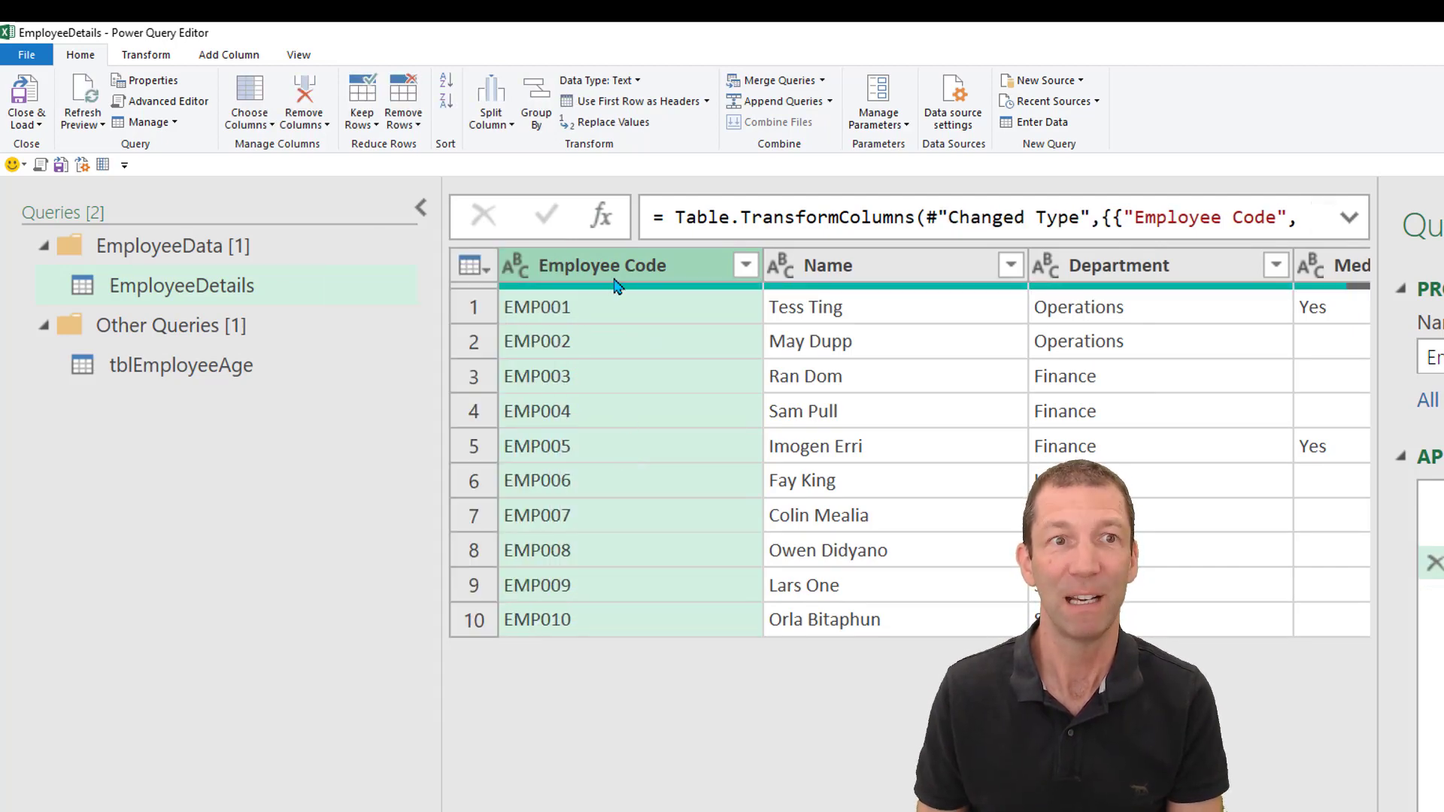
pyautogui.moveTo(898, 100)
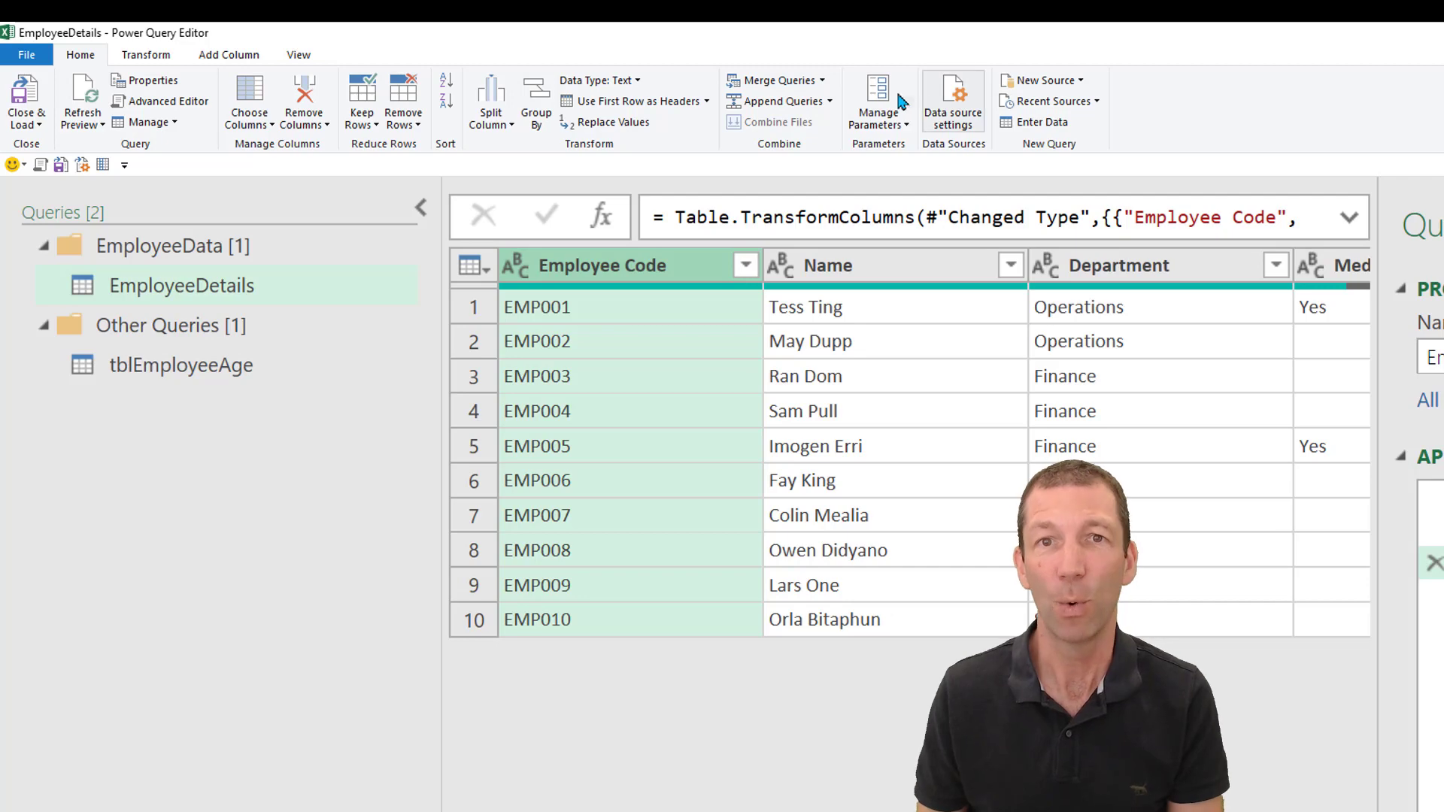
# Merge tblEmployeeAge into EmployeeDetails matching on the Employee Code columns.
pyautogui.click(777, 80)
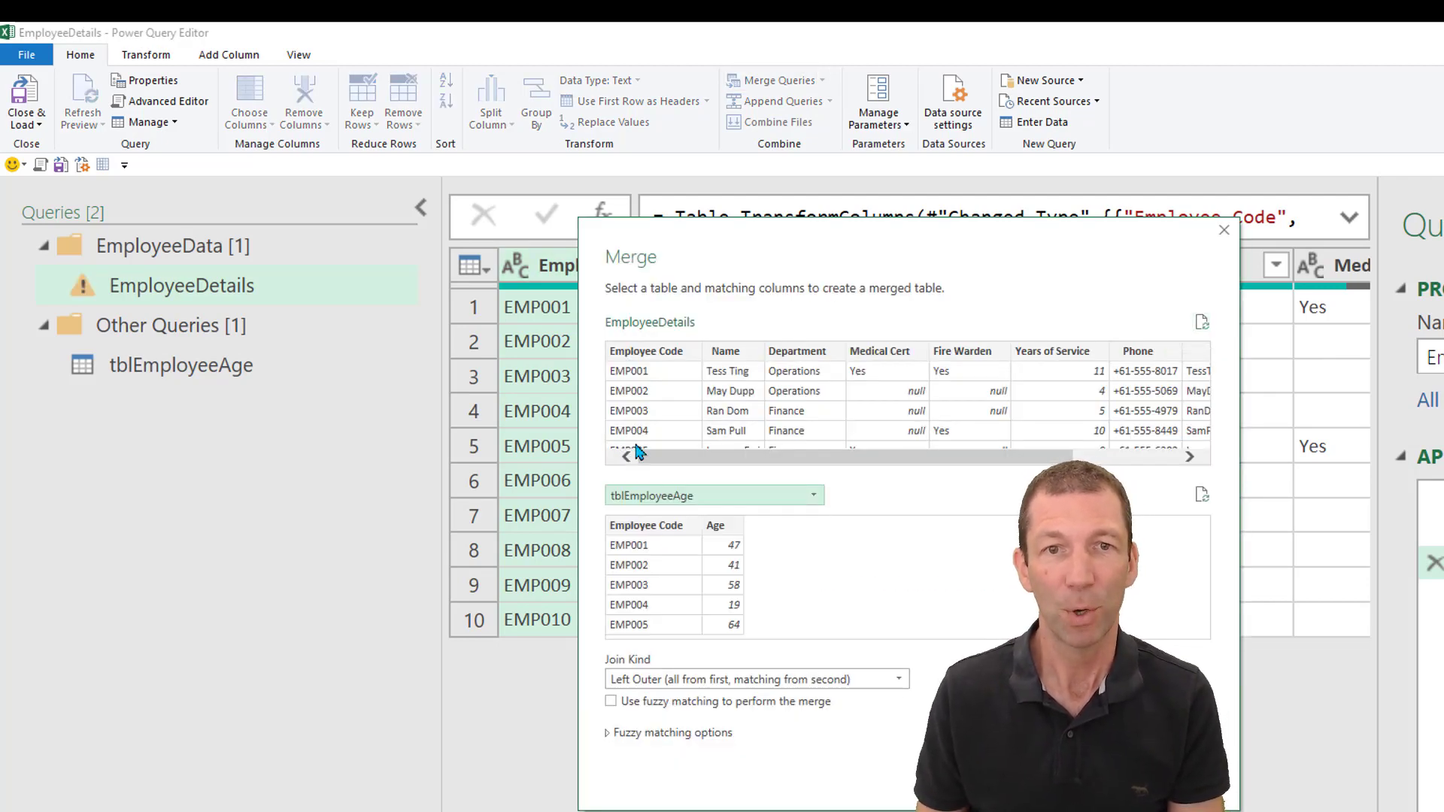
pyautogui.click(645, 525)
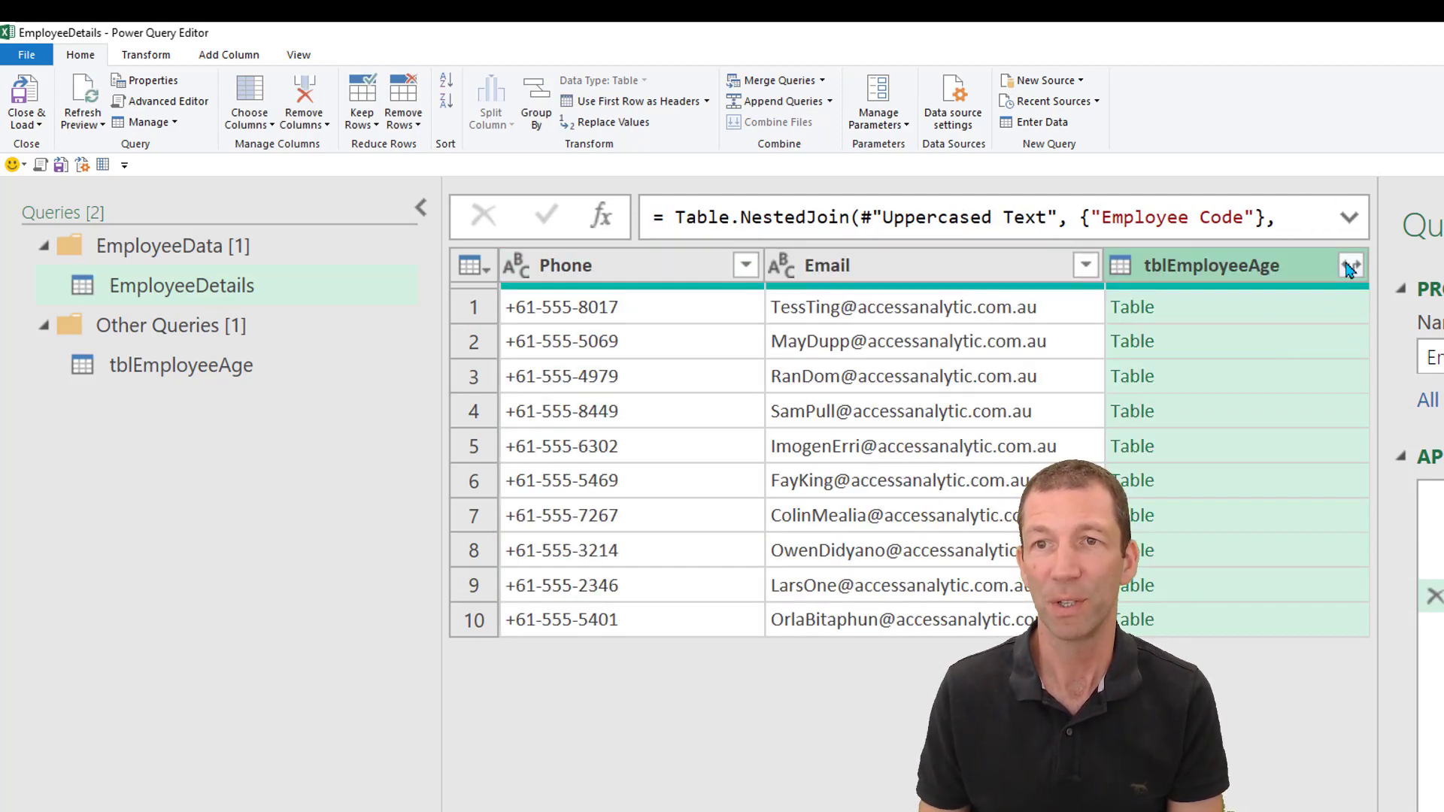
# Expand the merged column to only Age, without the original-name prefix or Employee Code.
pyautogui.click(1349, 265)
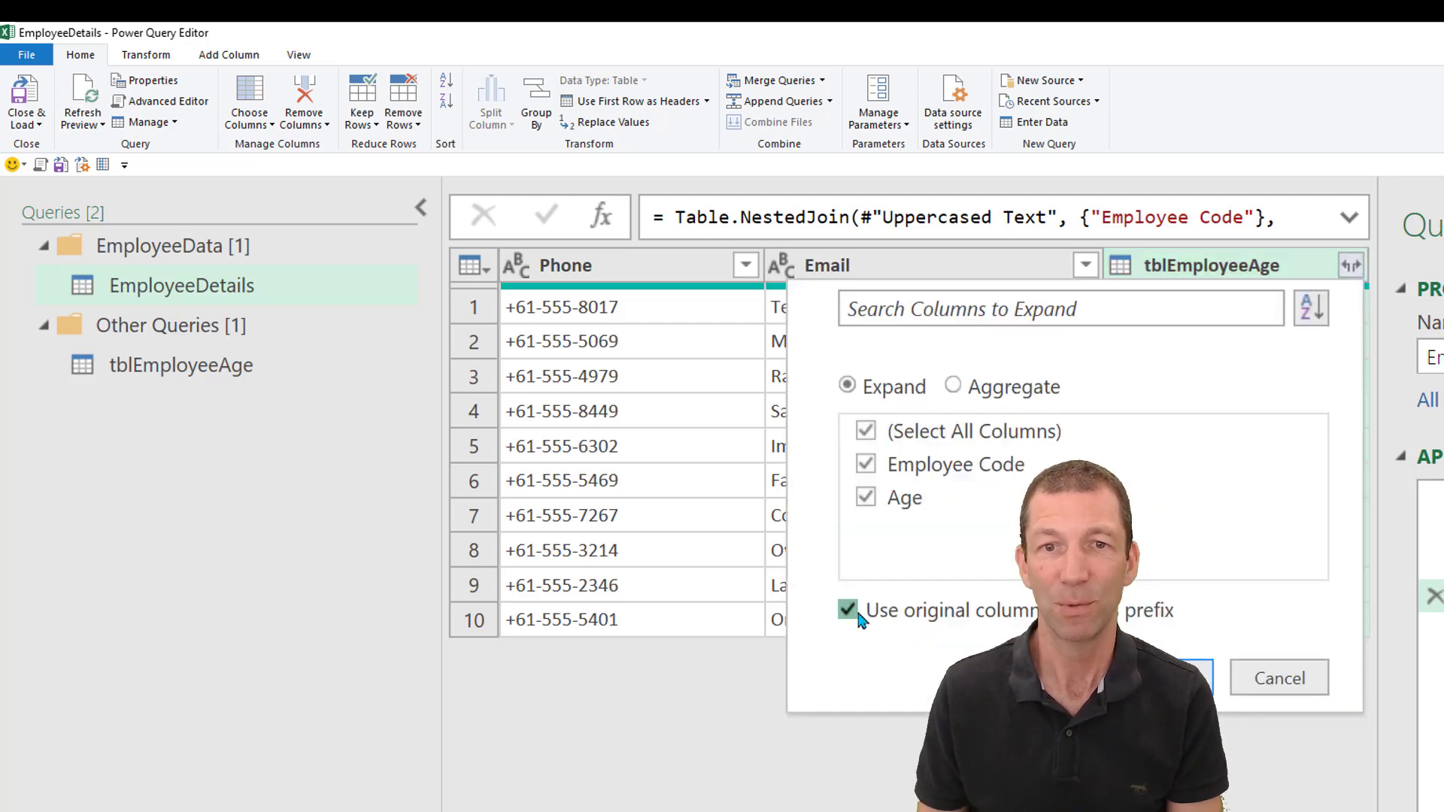
pyautogui.click(847, 609)
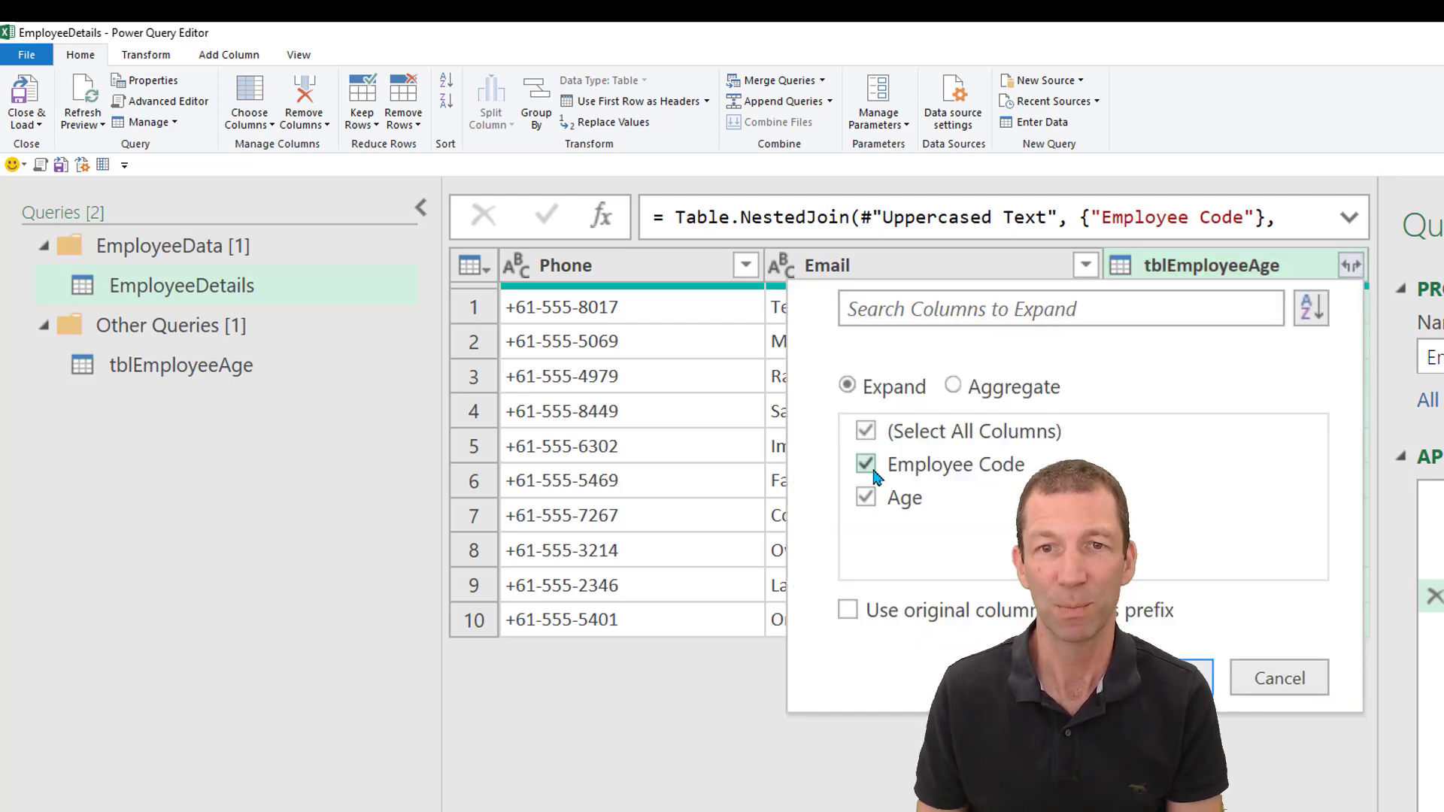
pyautogui.click(863, 465)
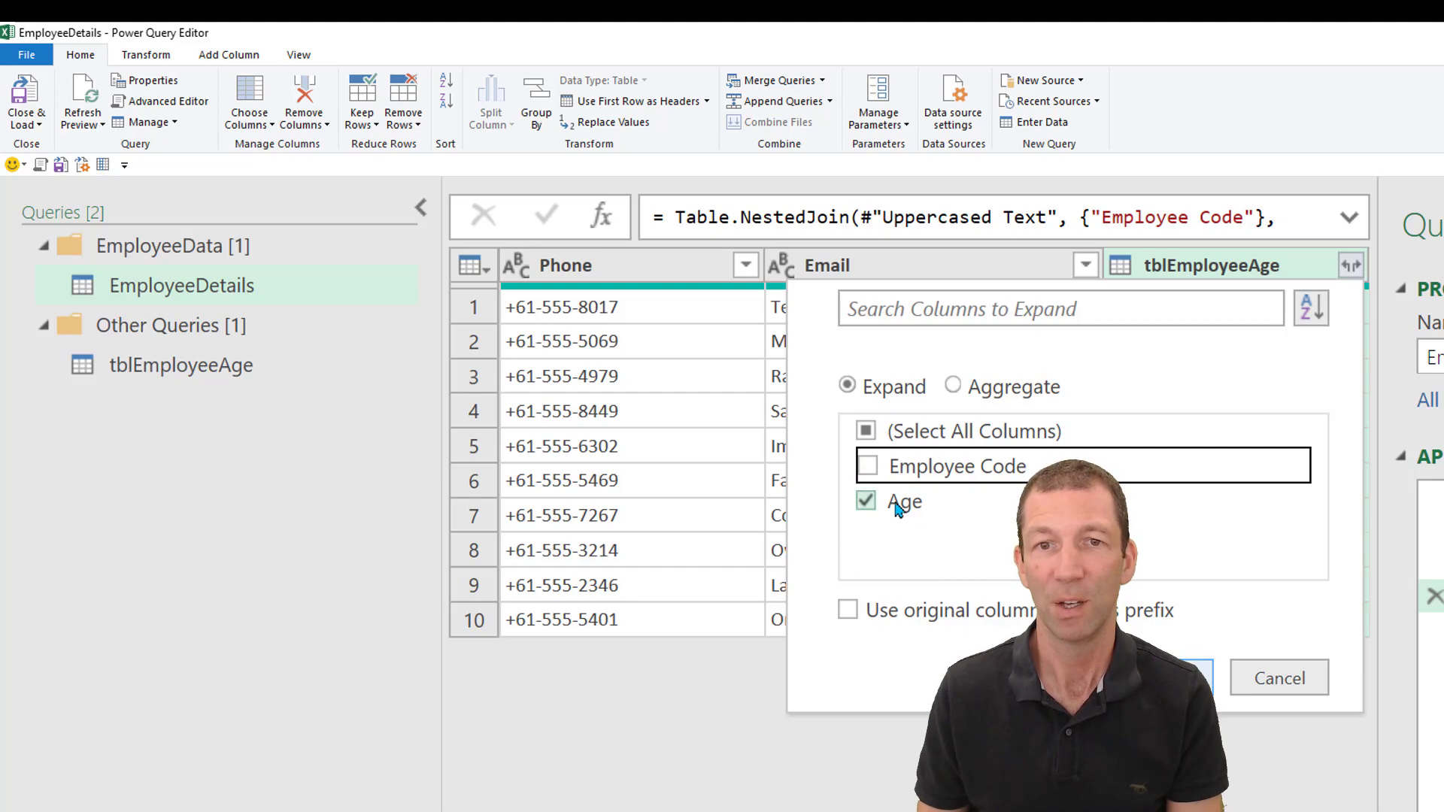
pyautogui.click(1156, 678)
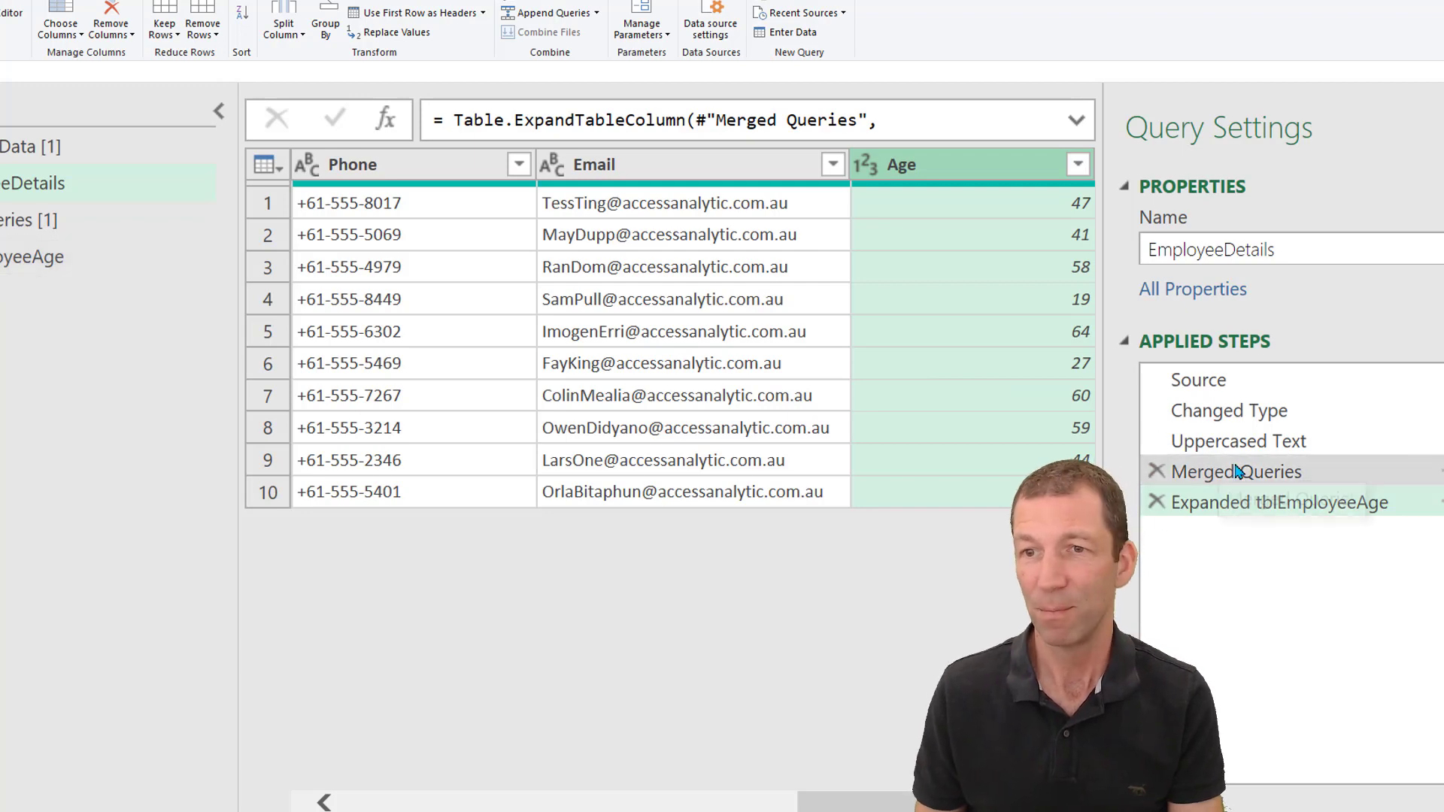
# Rename Merged Queries to Merged TblEmployeeAge and select the tblEmployeeAge query.
pyautogui.click(1236, 471)
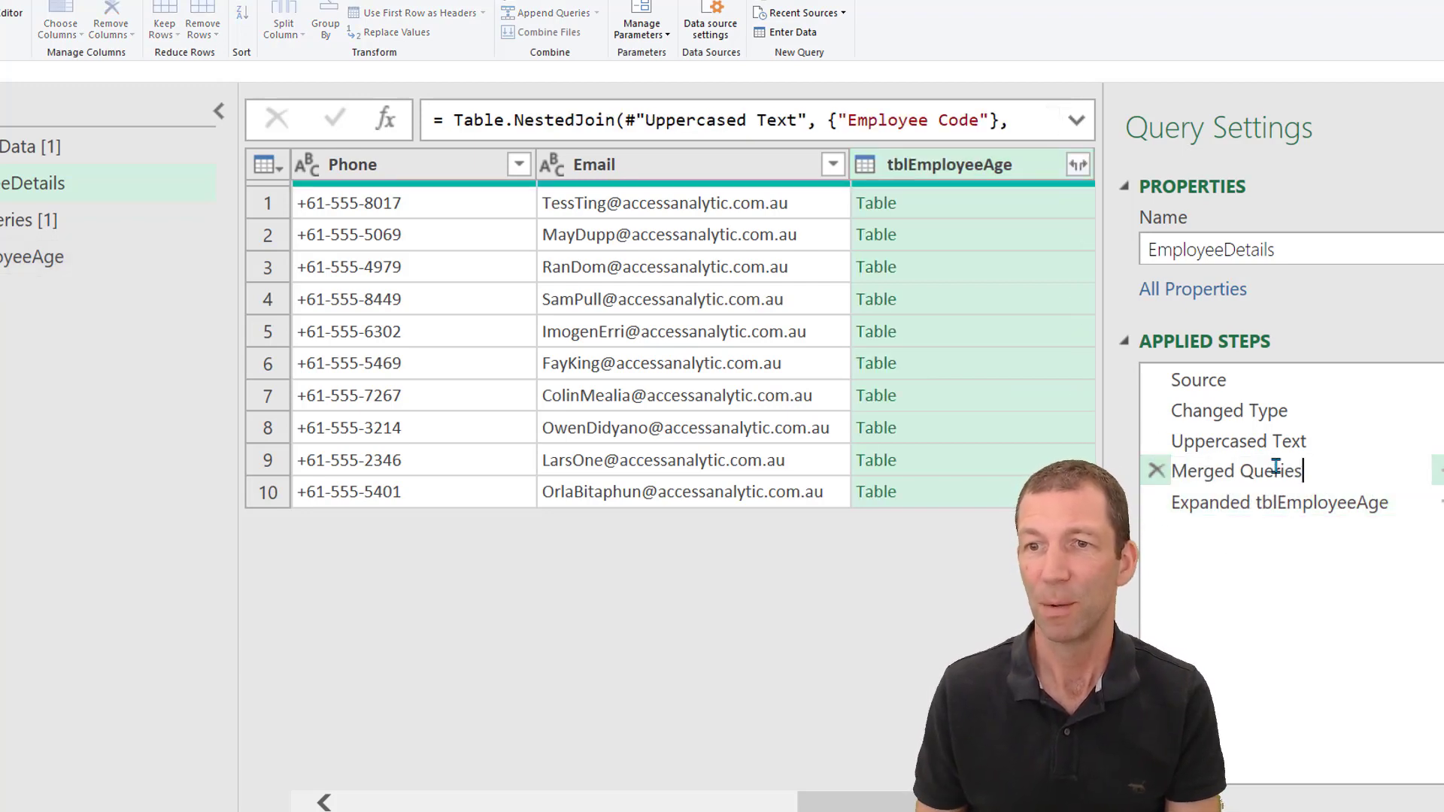
pyautogui.doubleClick(1268, 471)
pyautogui.write('TblEmployeeAge')
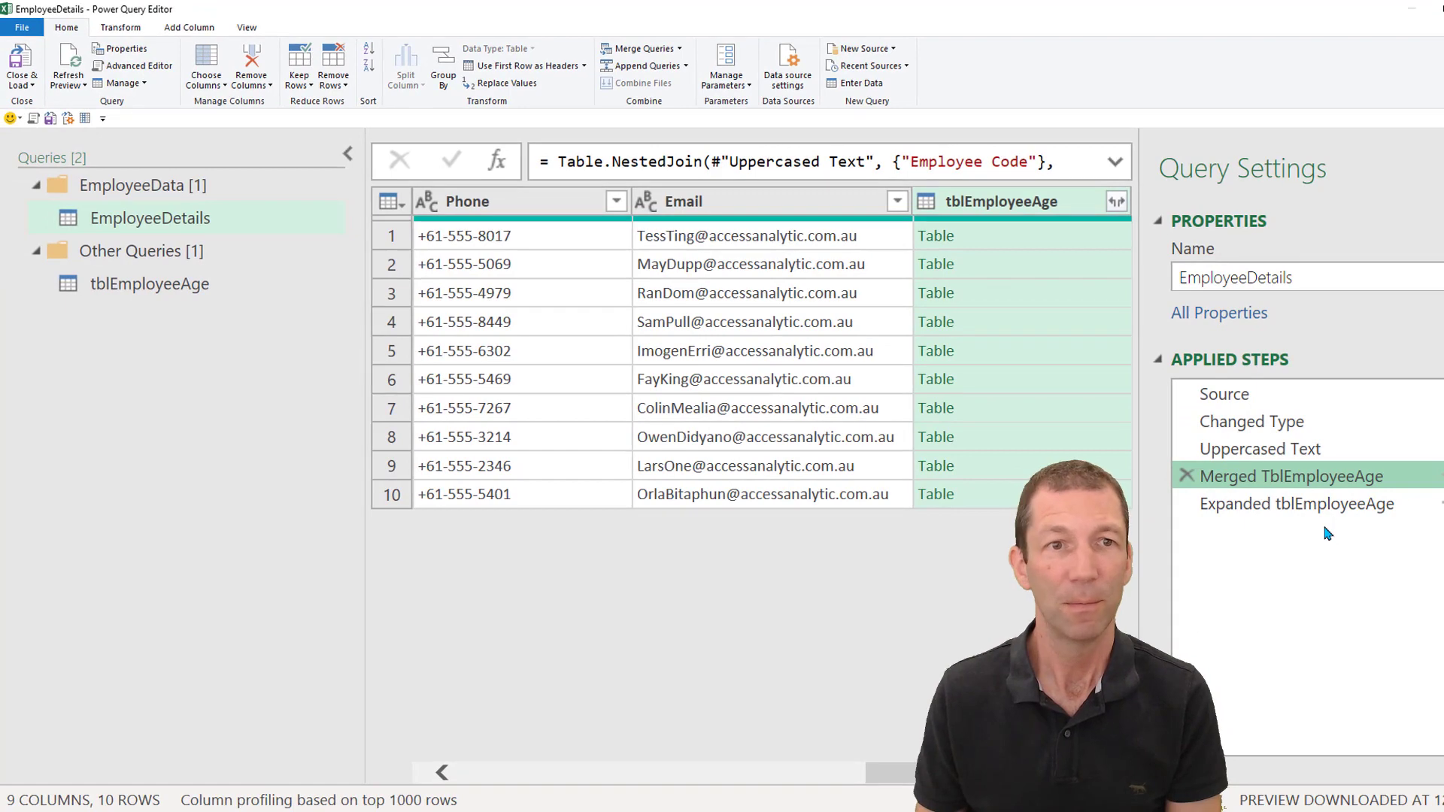
pyautogui.click(149, 284)
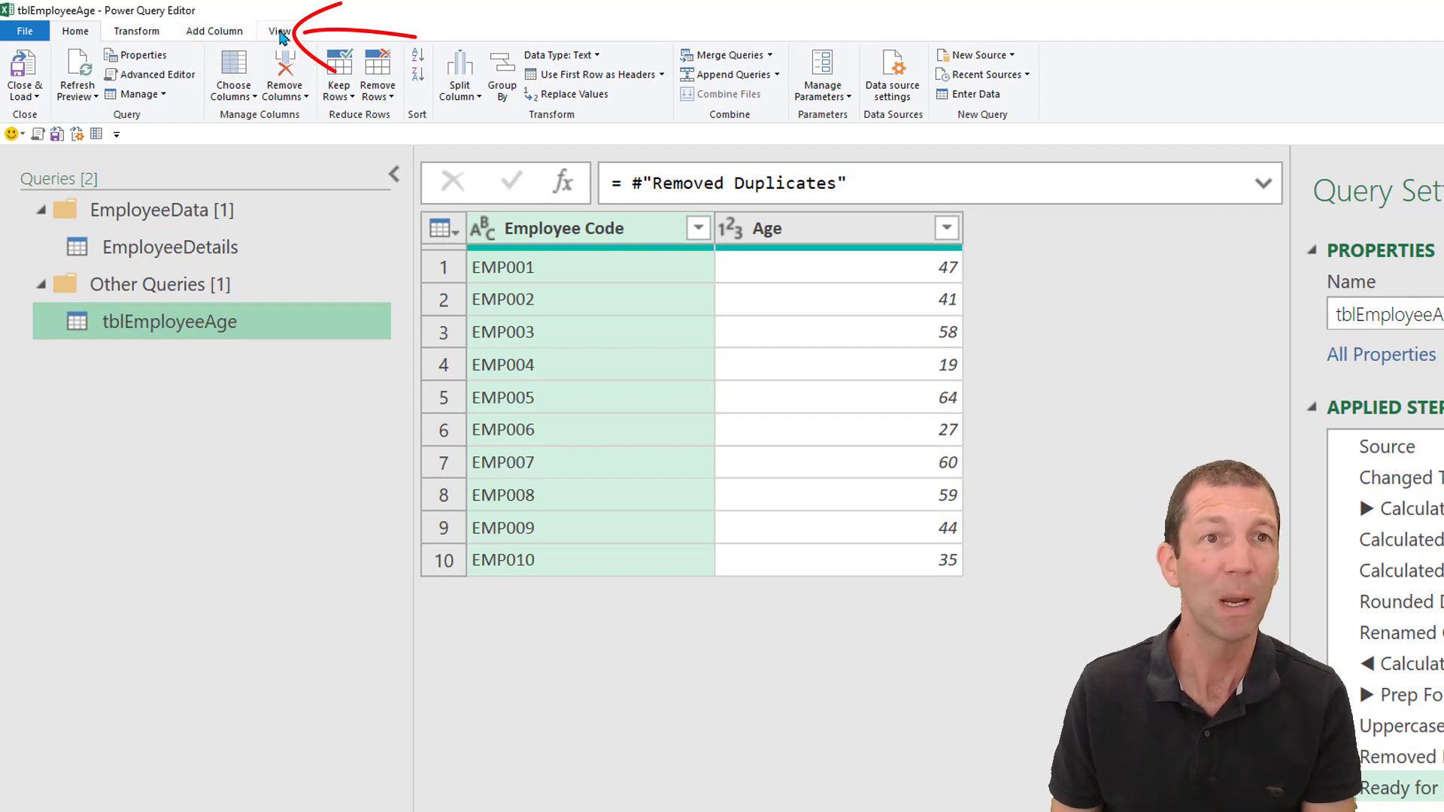
pyautogui.click(280, 30)
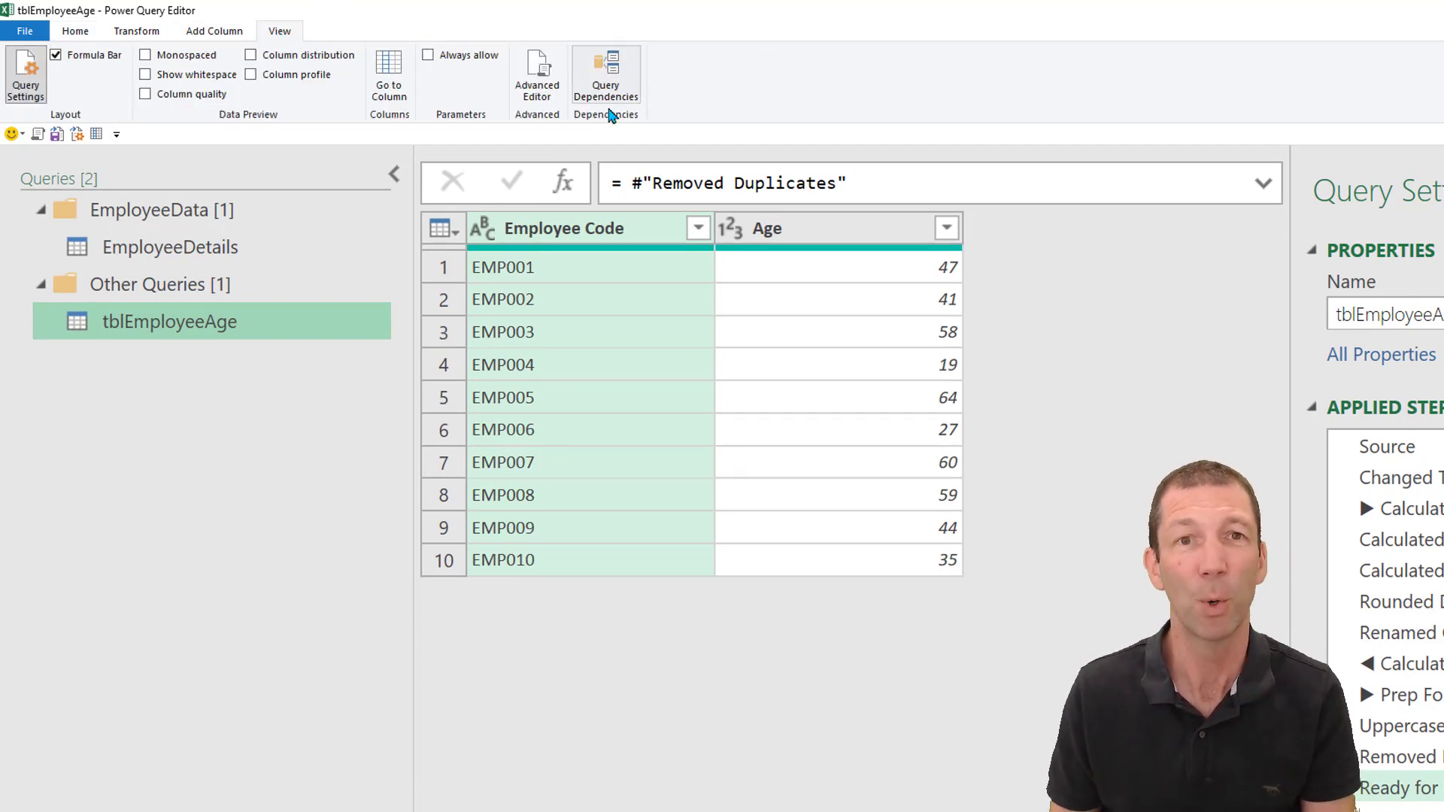
pyautogui.moveTo(605, 75)
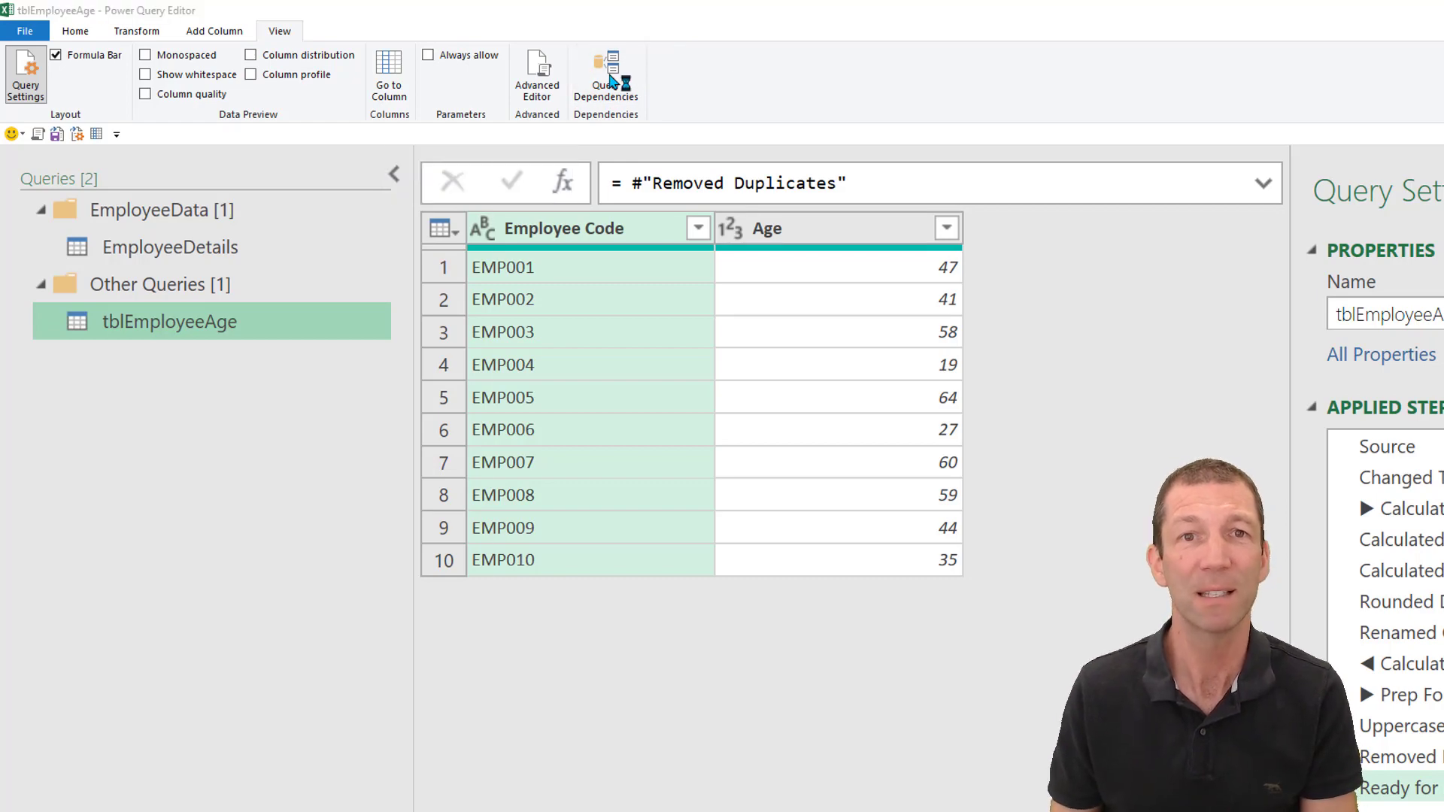
pyautogui.click(605, 78)
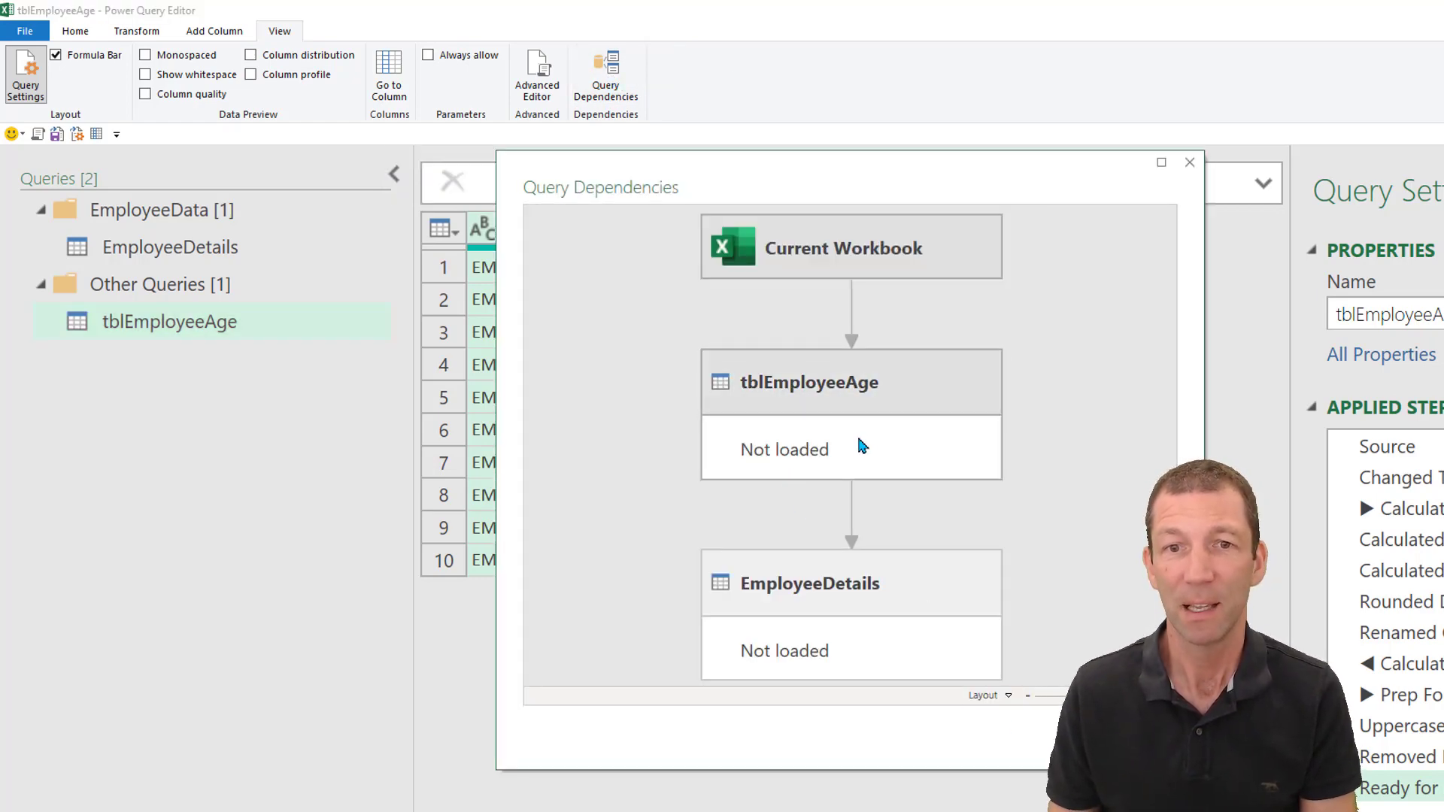
pyautogui.moveTo(928, 486)
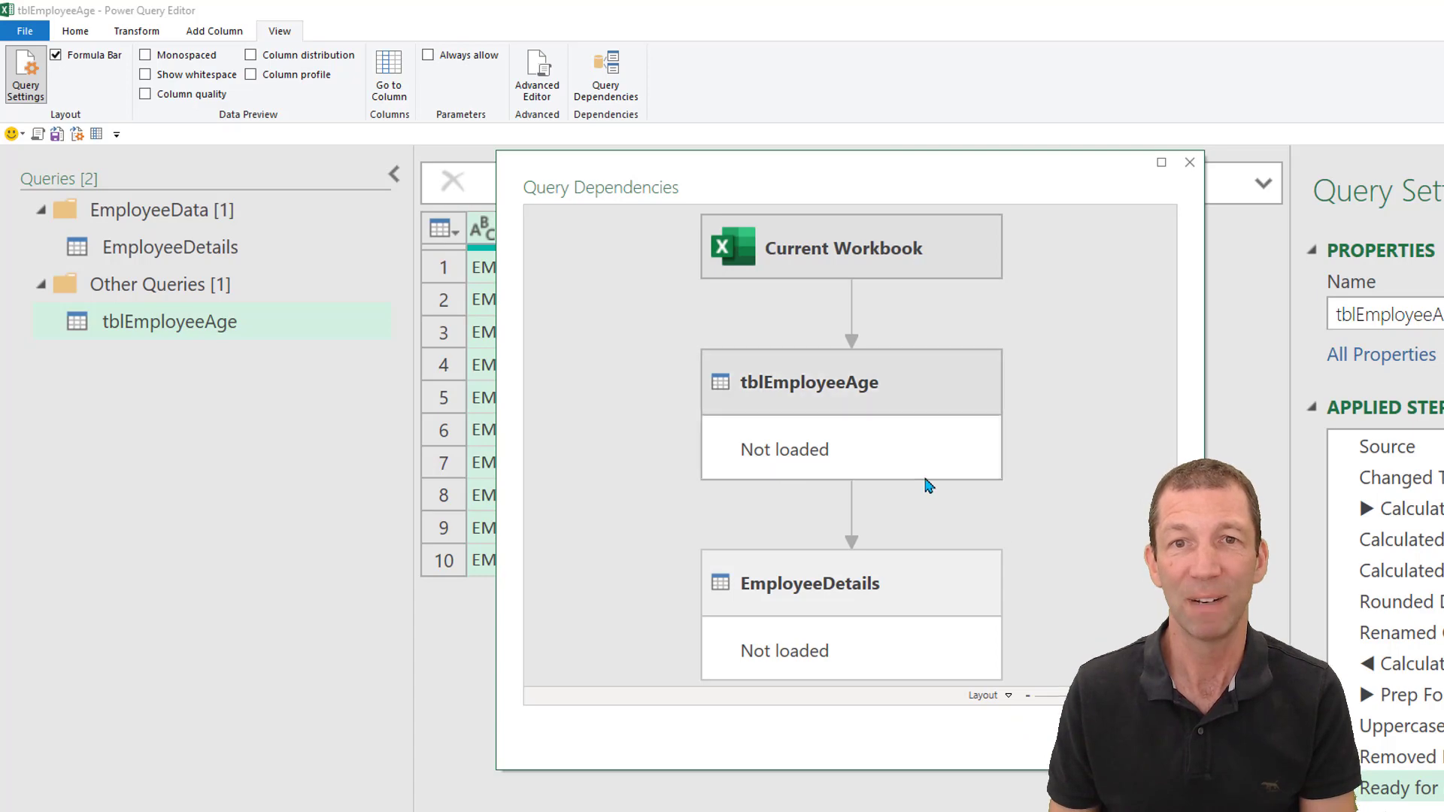
pyautogui.moveTo(856, 388)
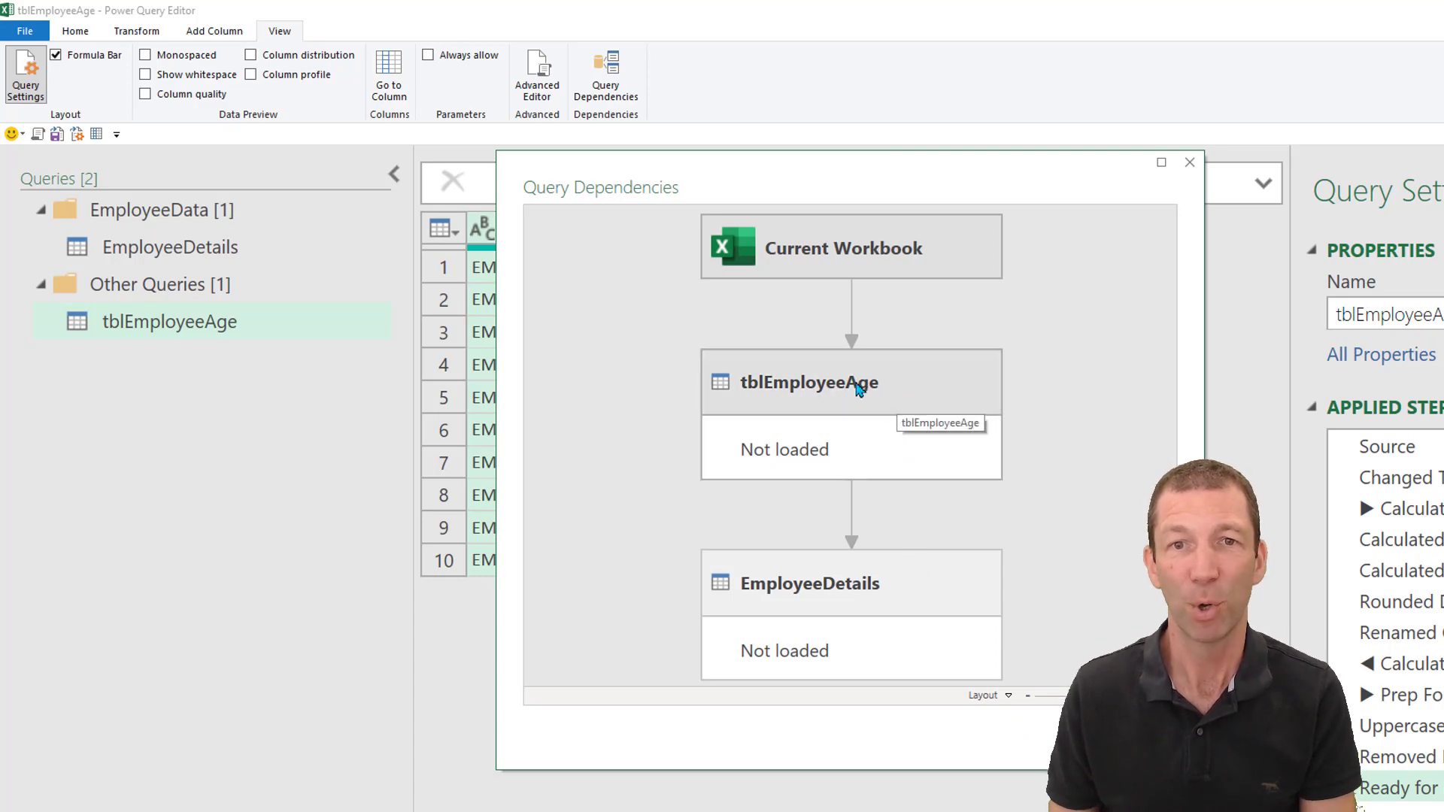
pyautogui.click(985, 695)
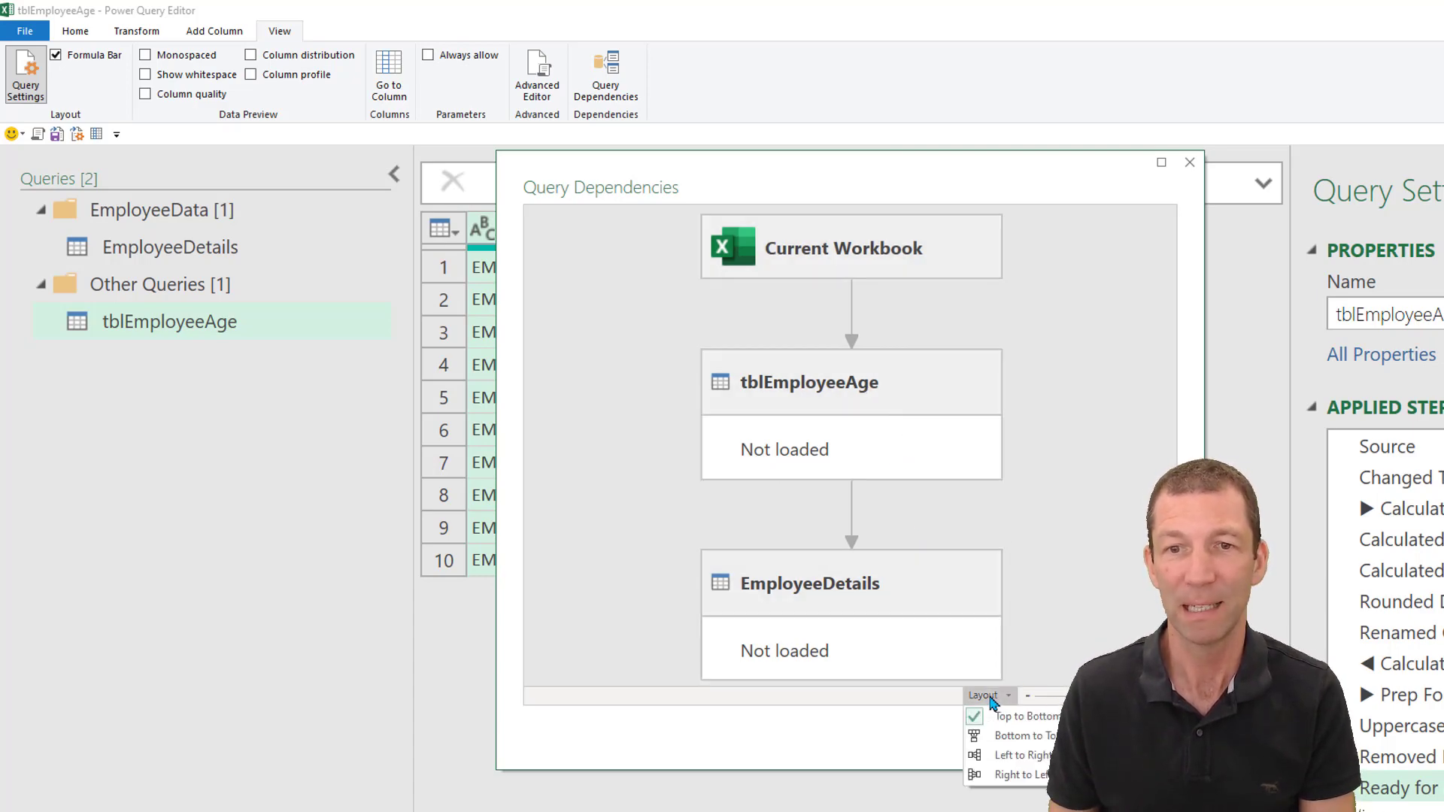
pyautogui.click(1024, 755)
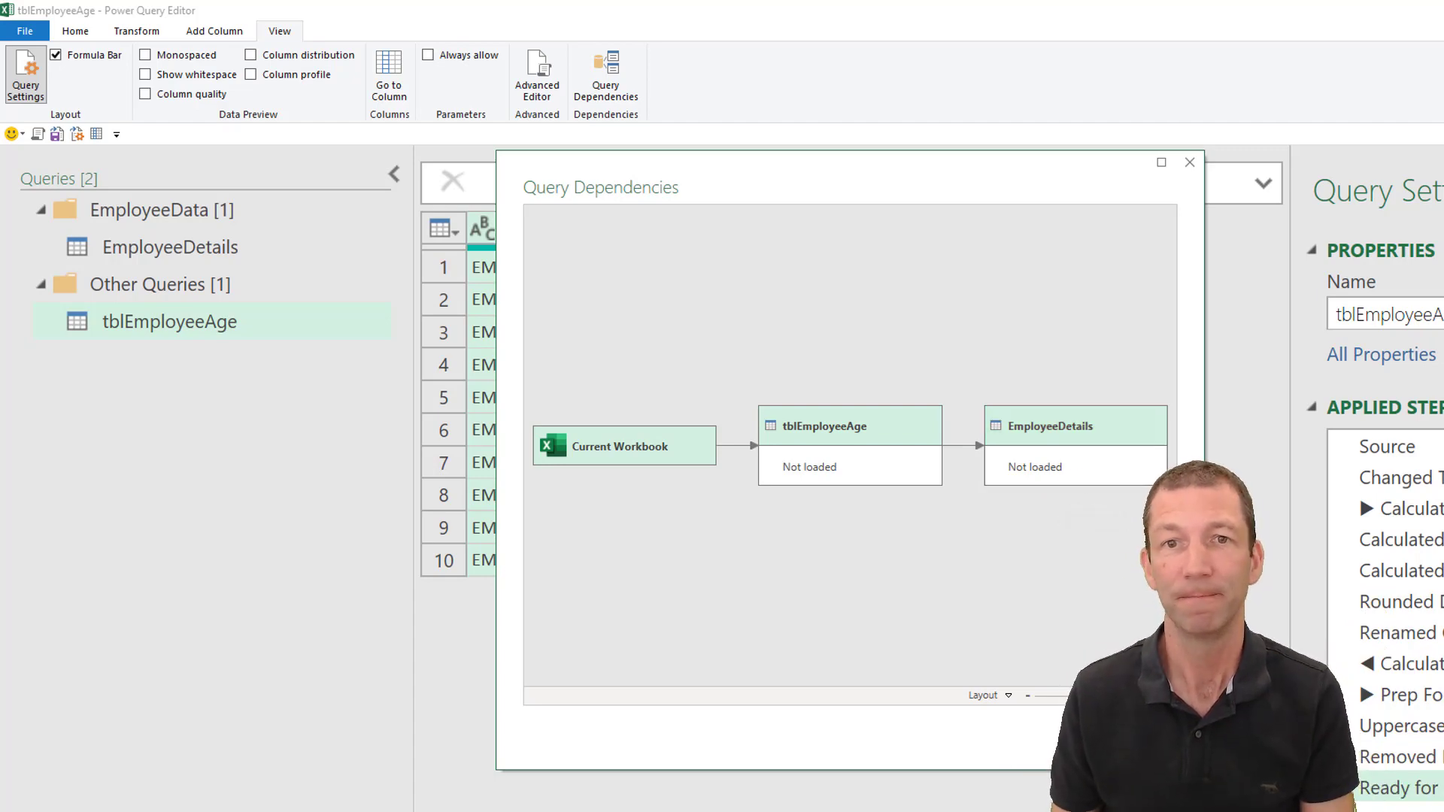
pyautogui.click(1188, 162)
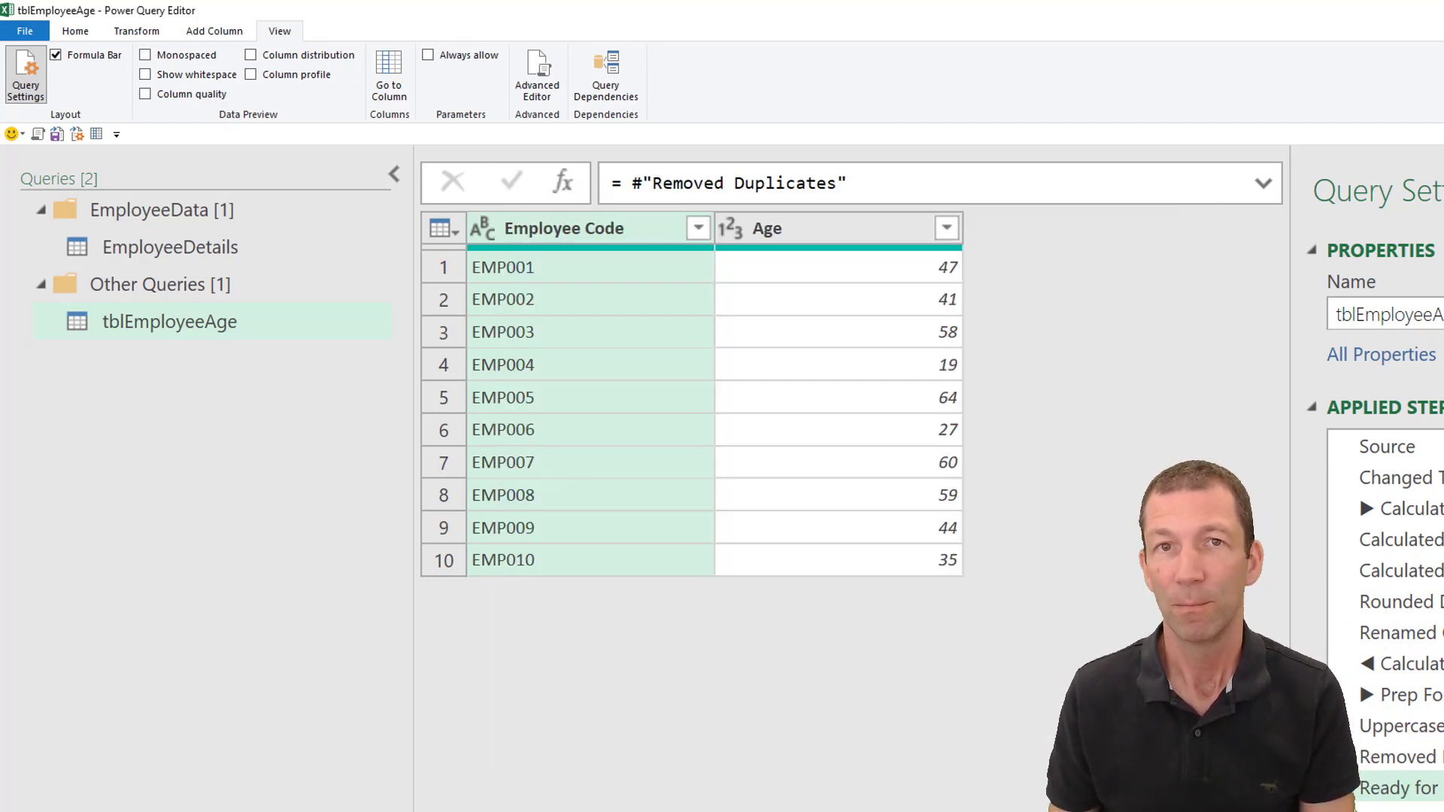